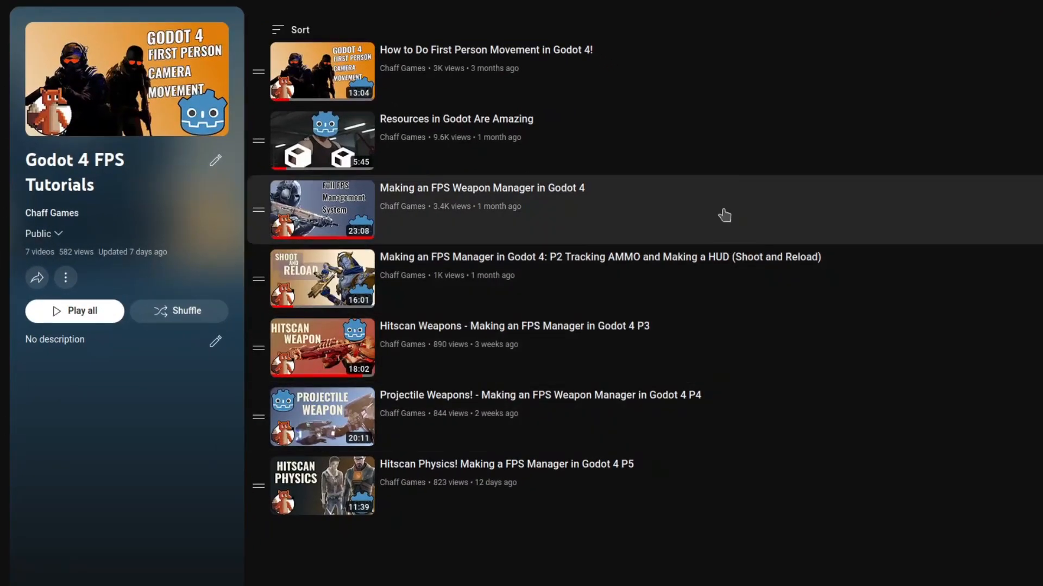
mouse_move(737, 261)
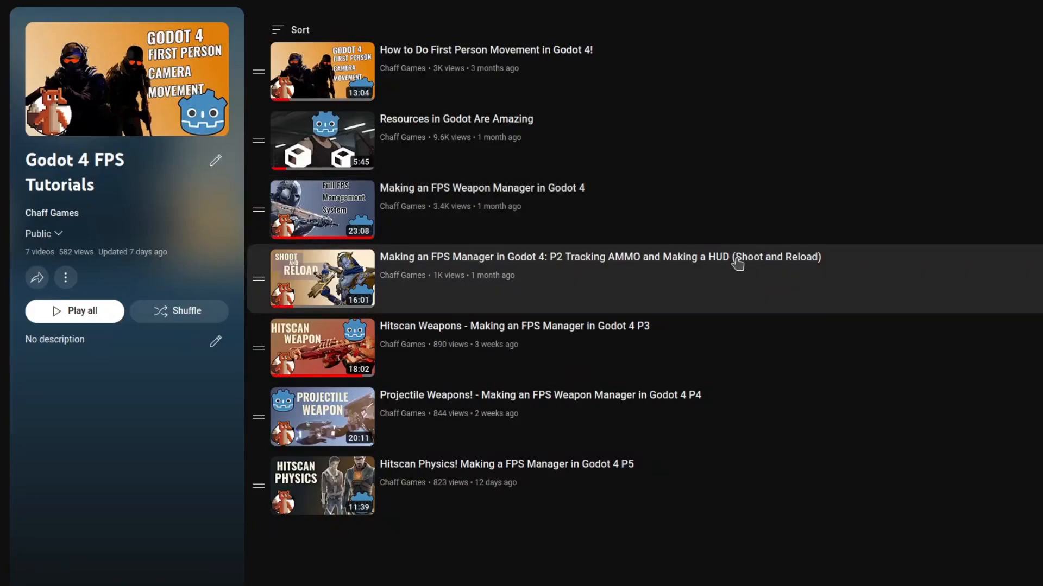
mouse_move(783, 478)
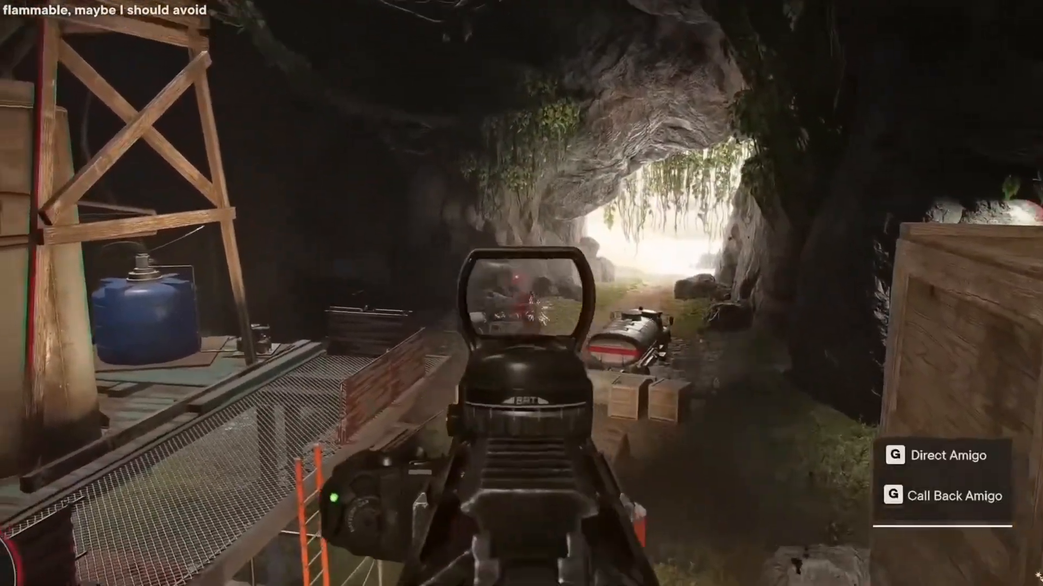
mouse_move(522, 294)
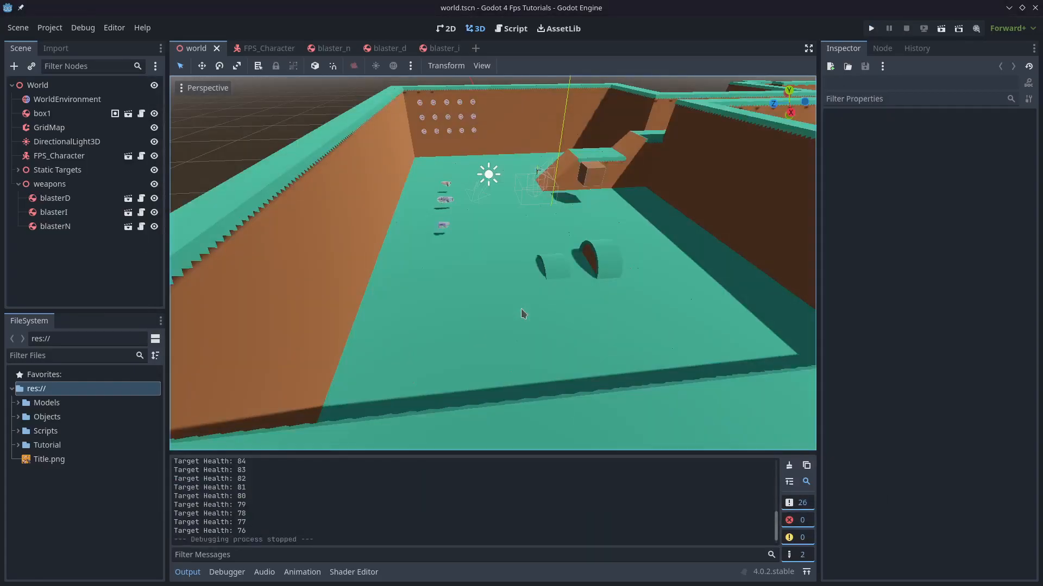
Step: Open the Weapons_Manager script from the FPS_Character scene
click(50, 184)
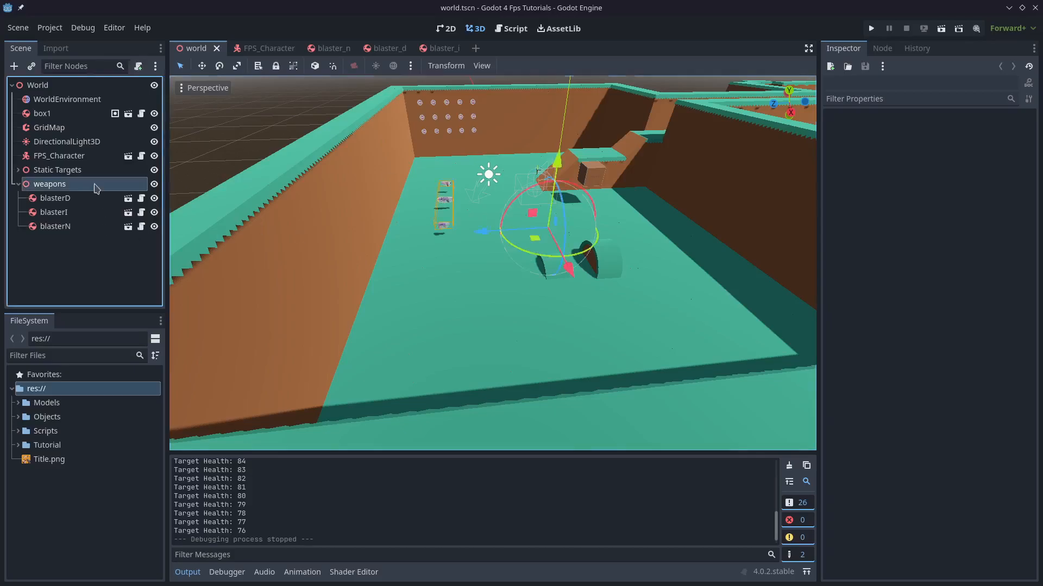
click(50, 184)
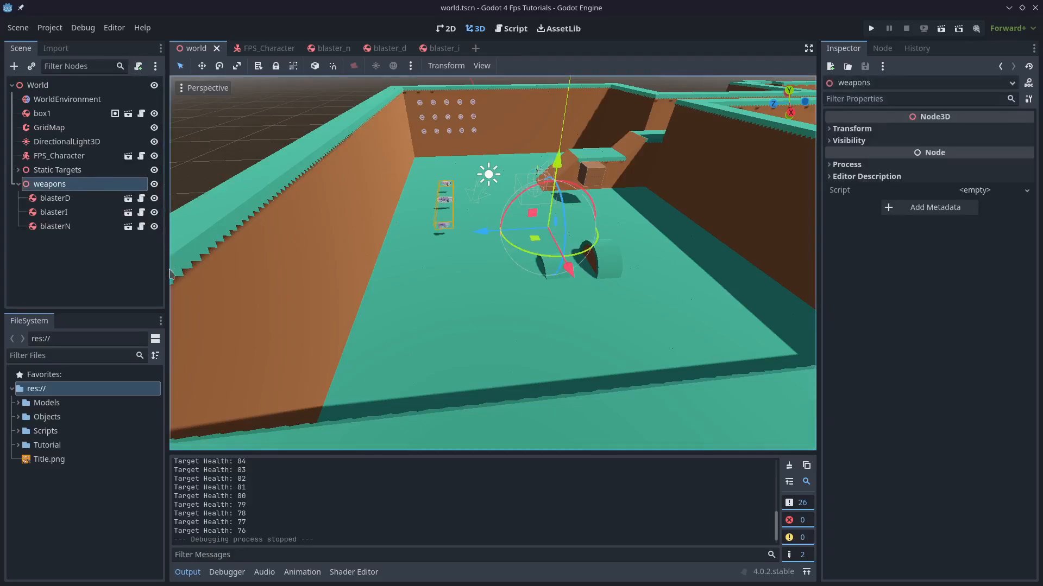
click(254, 48)
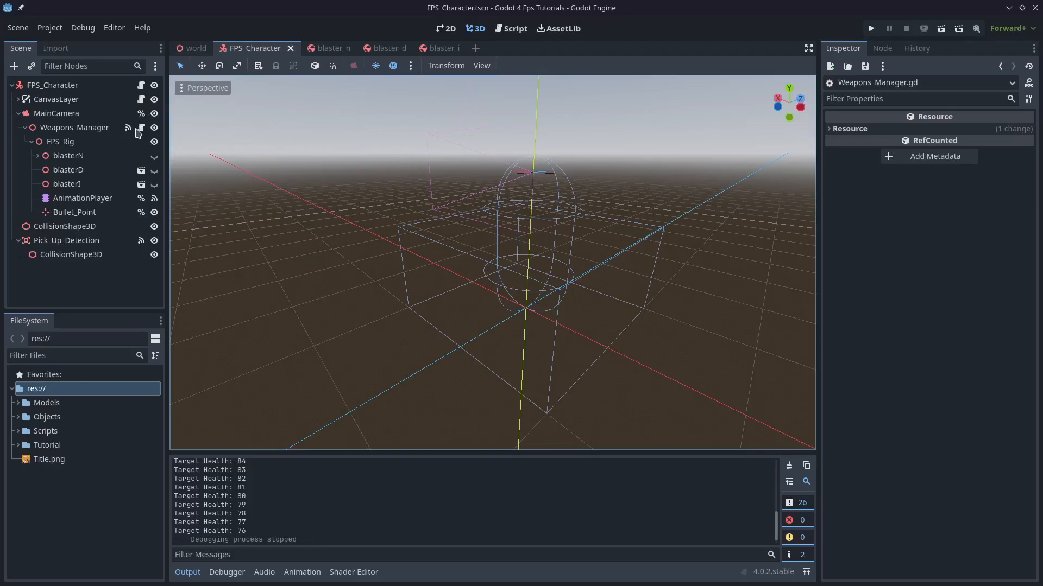
click(515, 28)
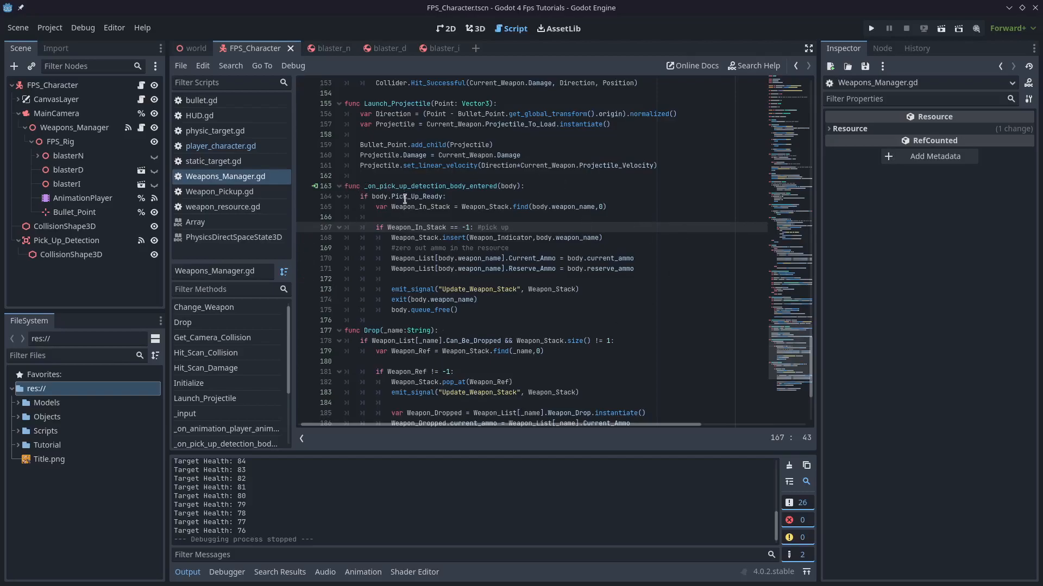
mouse_move(367, 223)
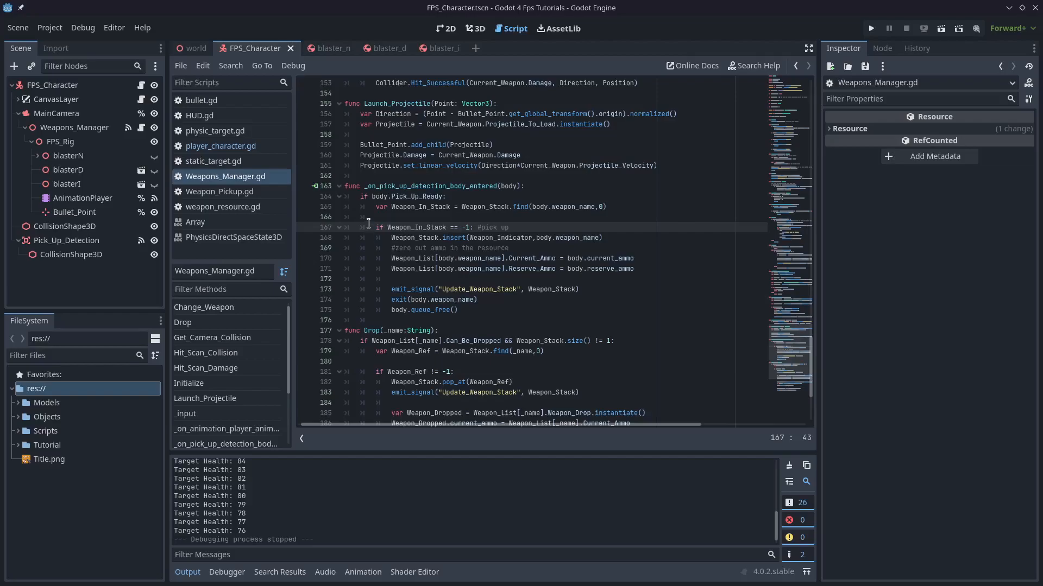
Step: After body.queue_free(), add an else branch containing pass with an 'add ammo' comment
triple_click(439, 227)
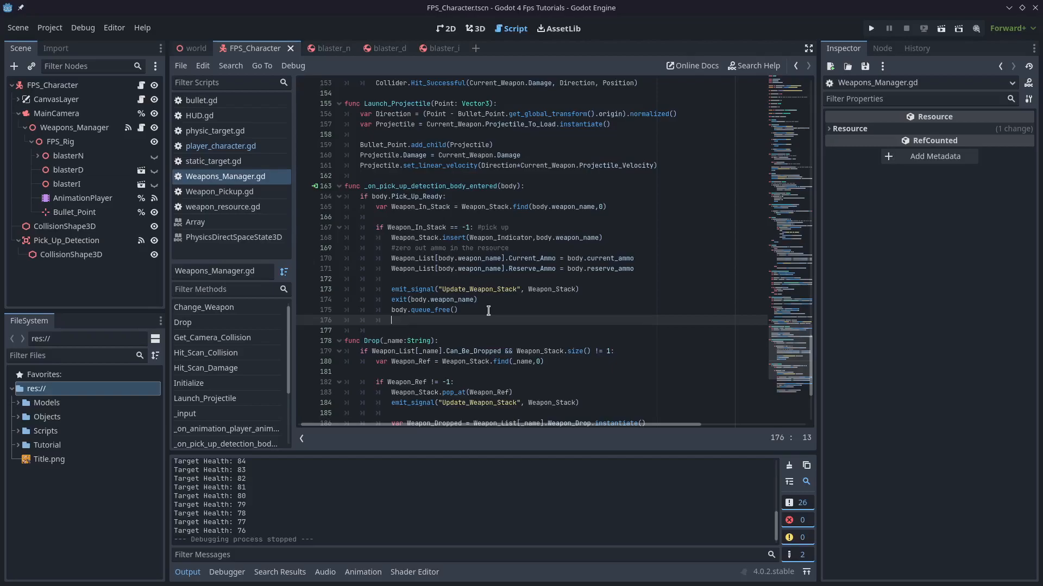
text(els)
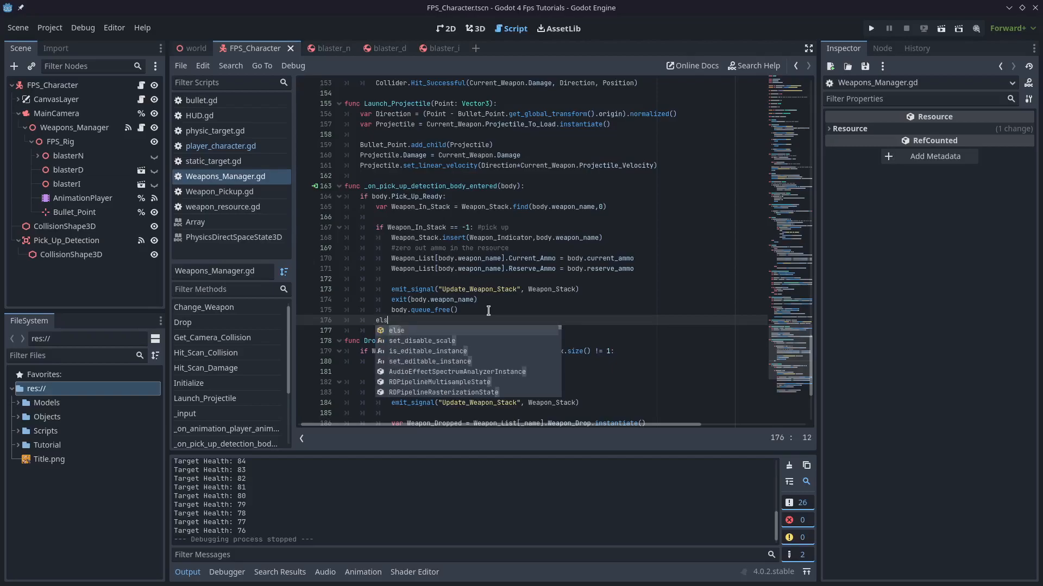
text(e")
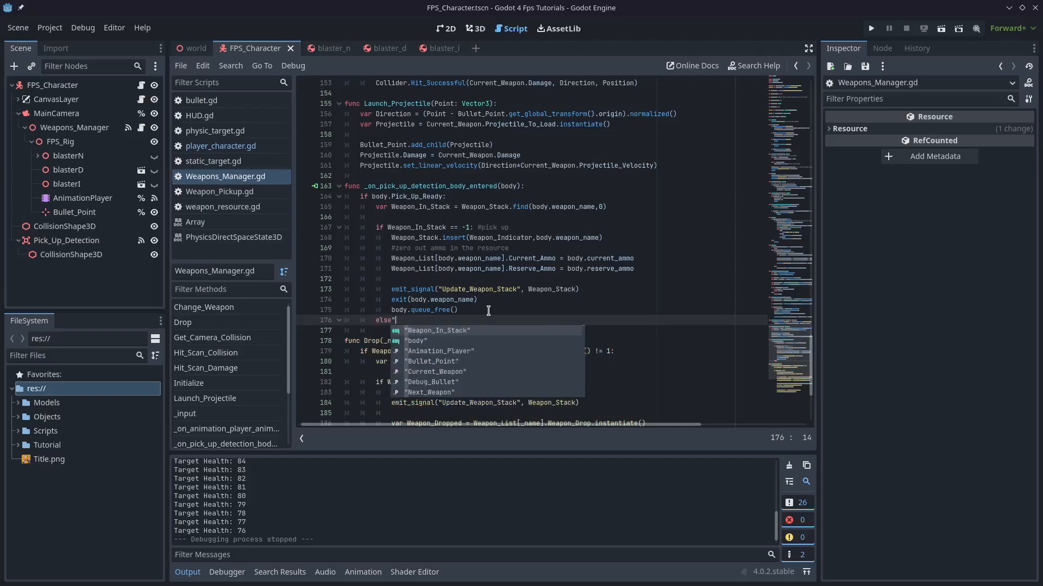
key(backspace)
text(:)
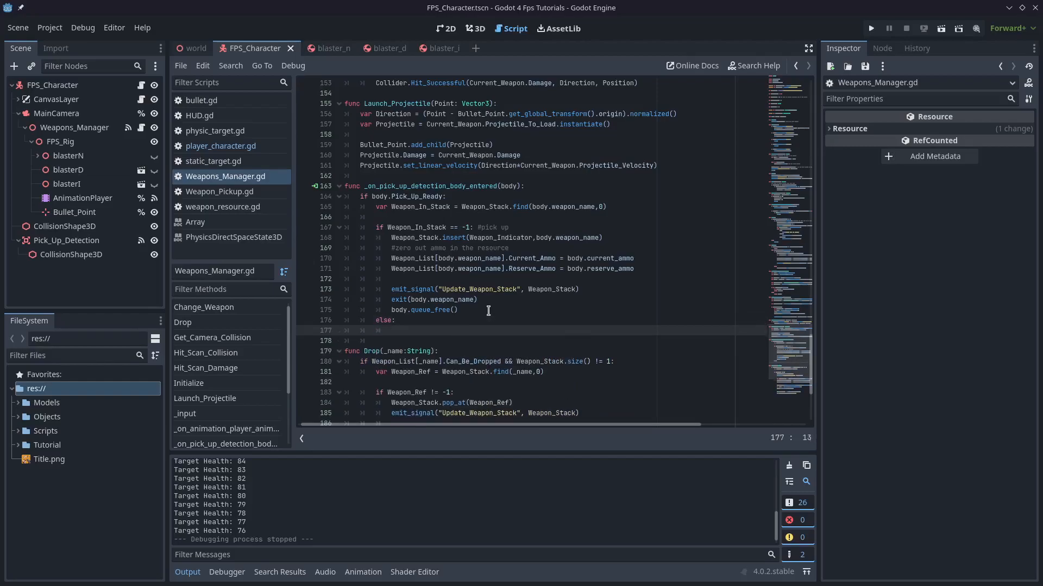
text(pa)
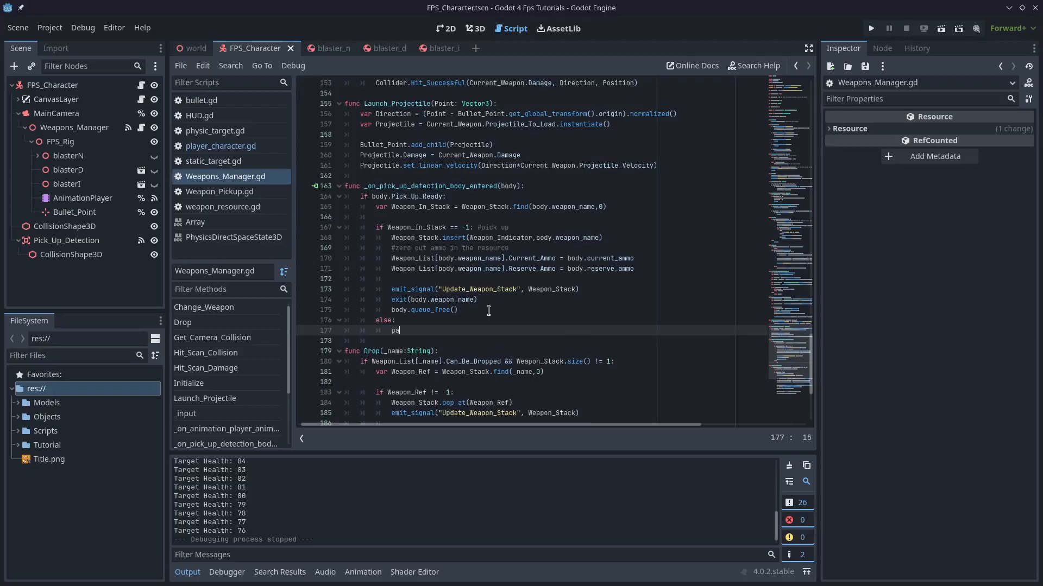
text(ss)
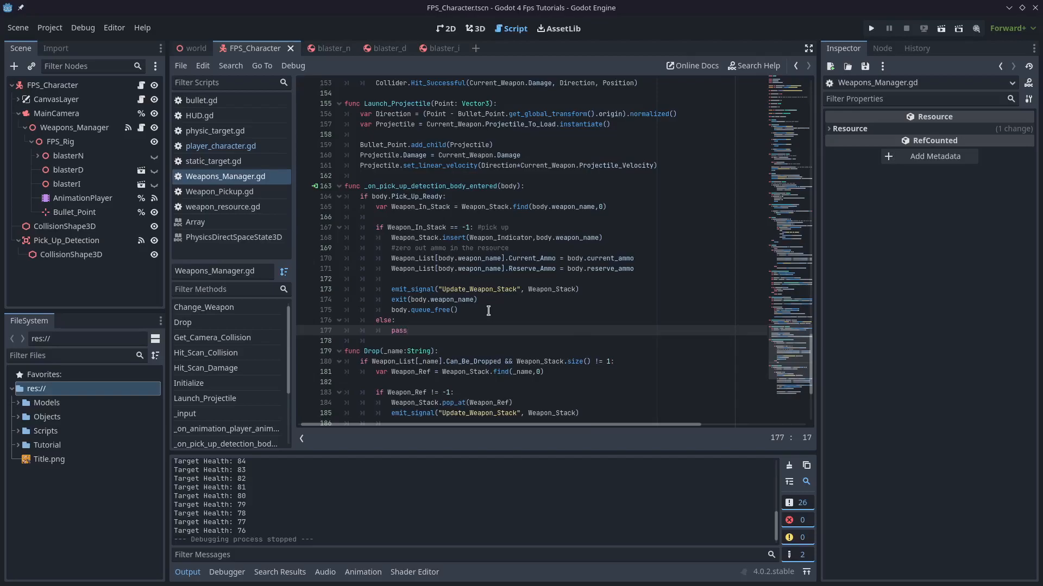
text(#)
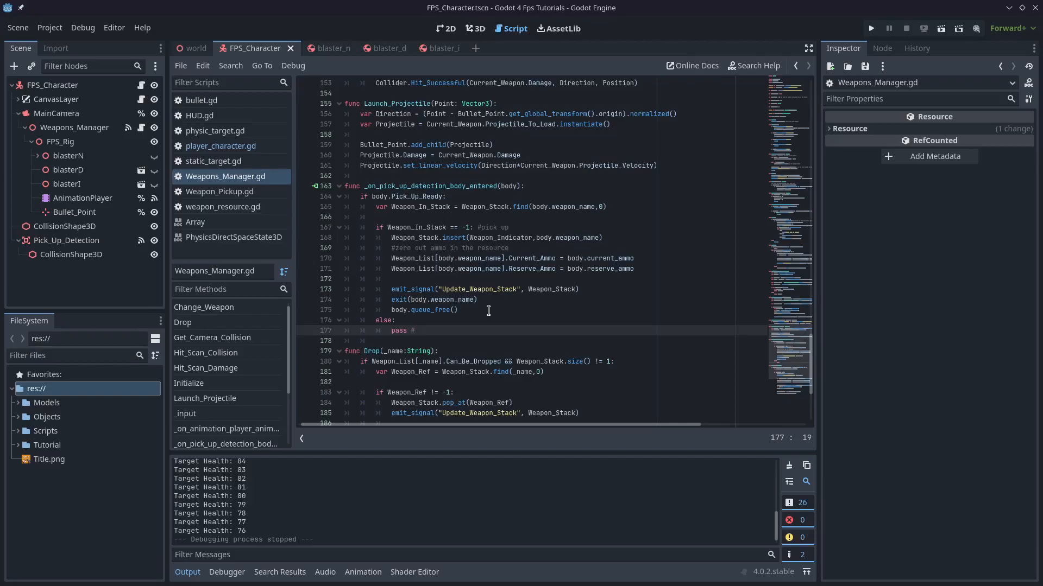
text(Add)
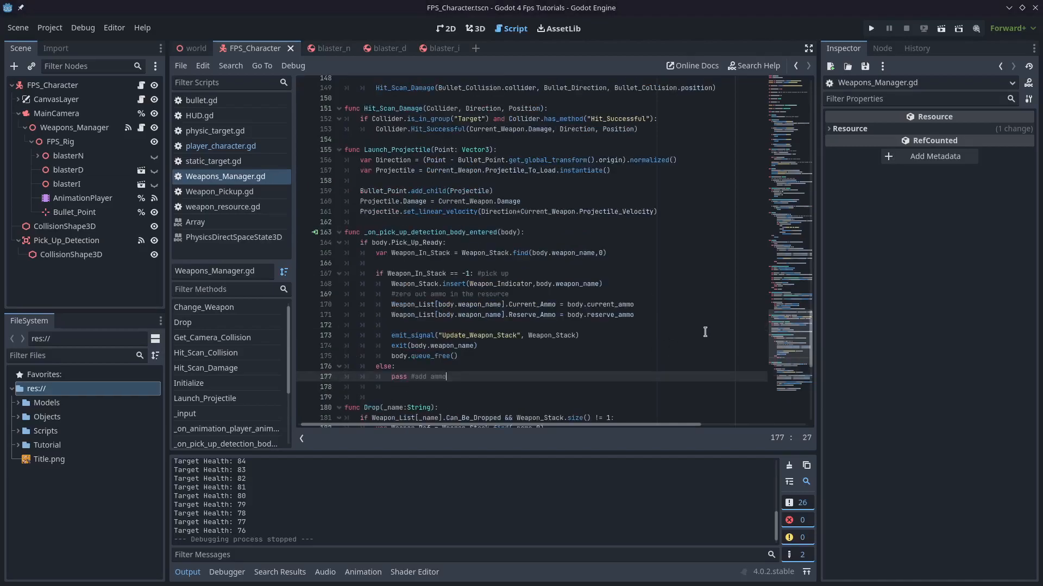
Step: Declare func Add_Ammo(_Weapon: String, Ammo: int) and set var _weapon = Weapon_List[_Weapon]
scroll(down, 3)
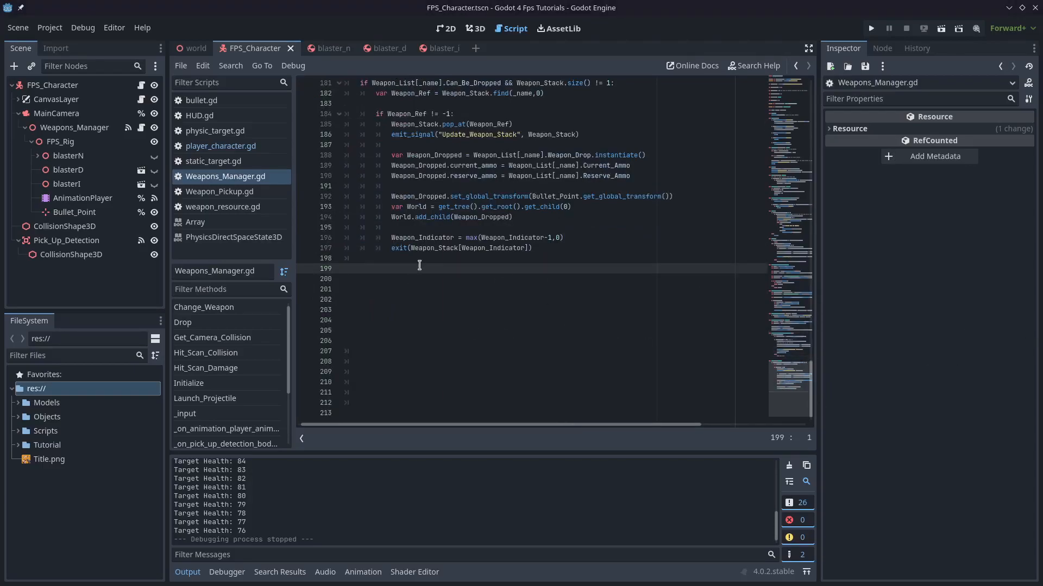
text(func Add_)
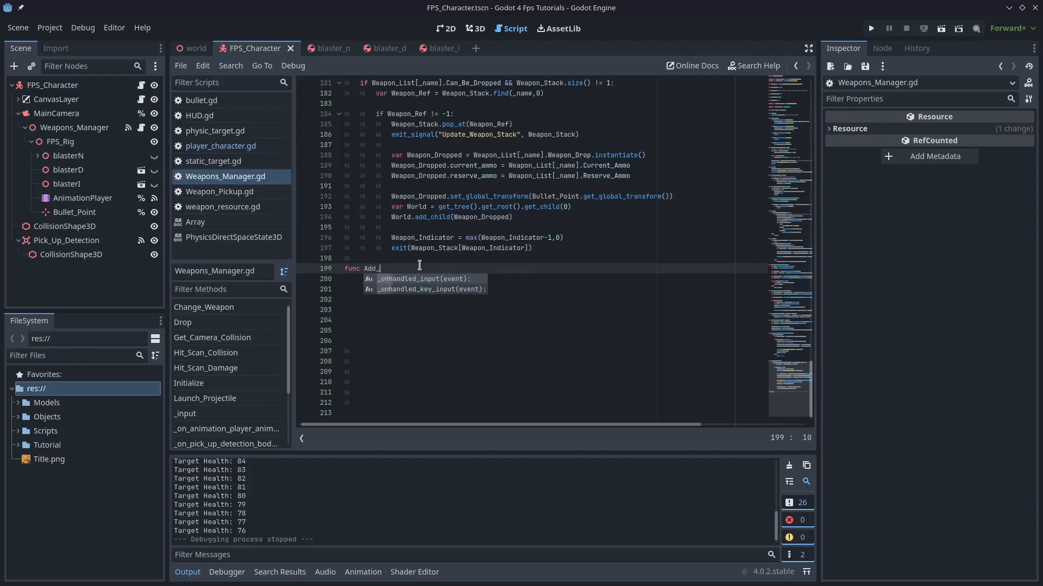
text(Ammo())
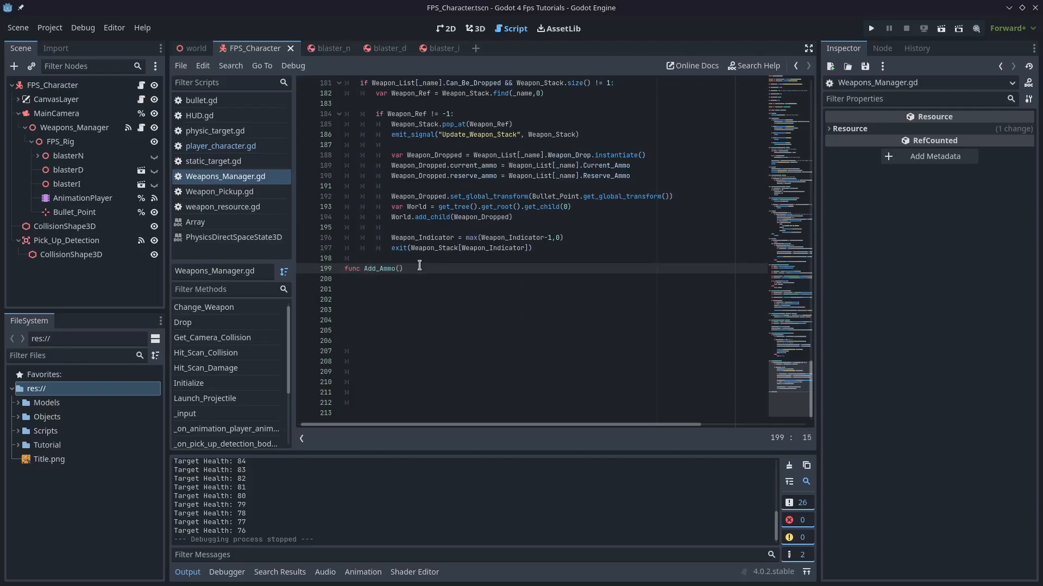
text(_Weapon: String, Ammo: int)
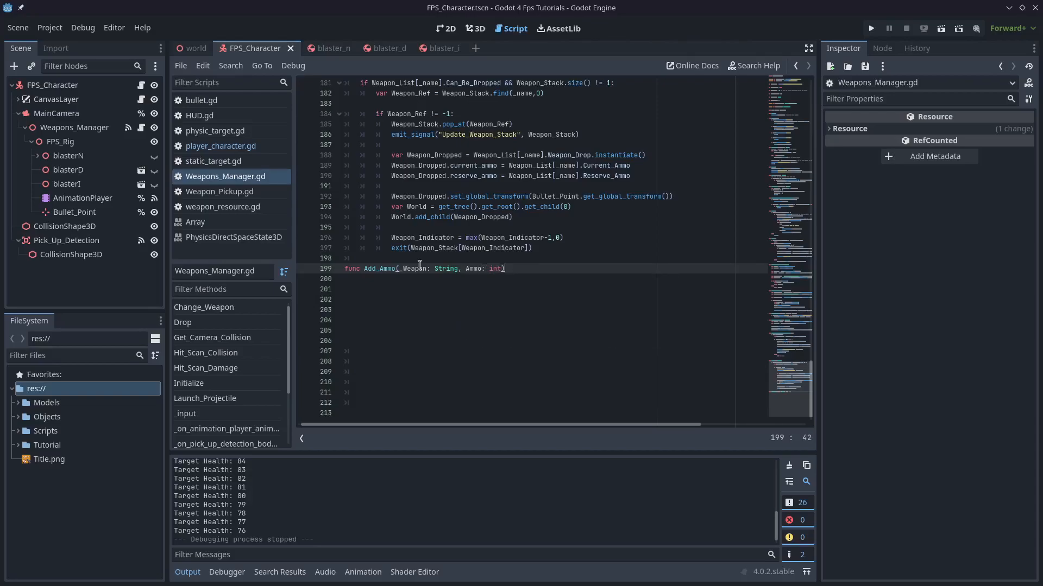
text(var)
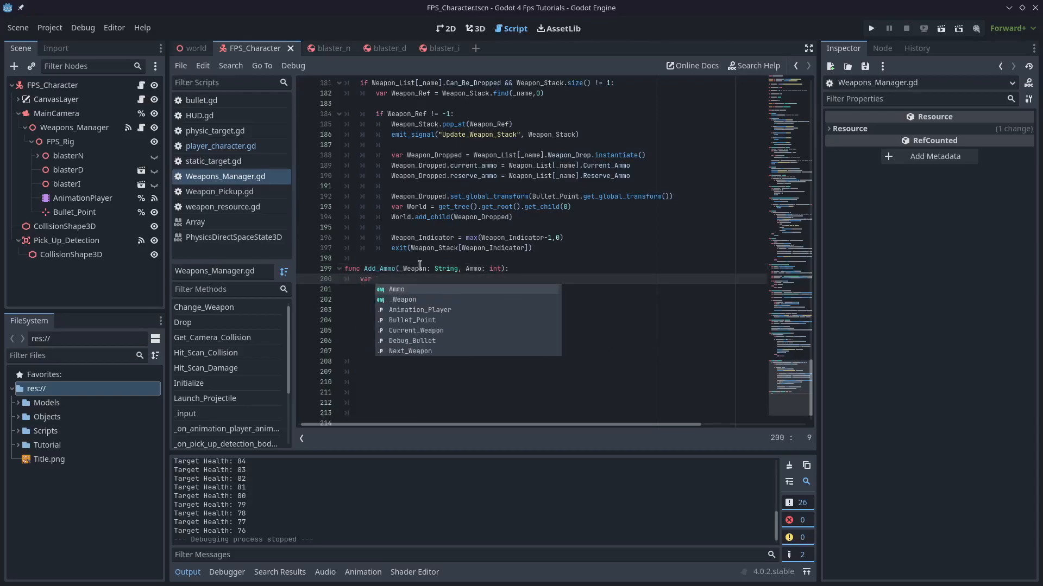
text(_weapon)
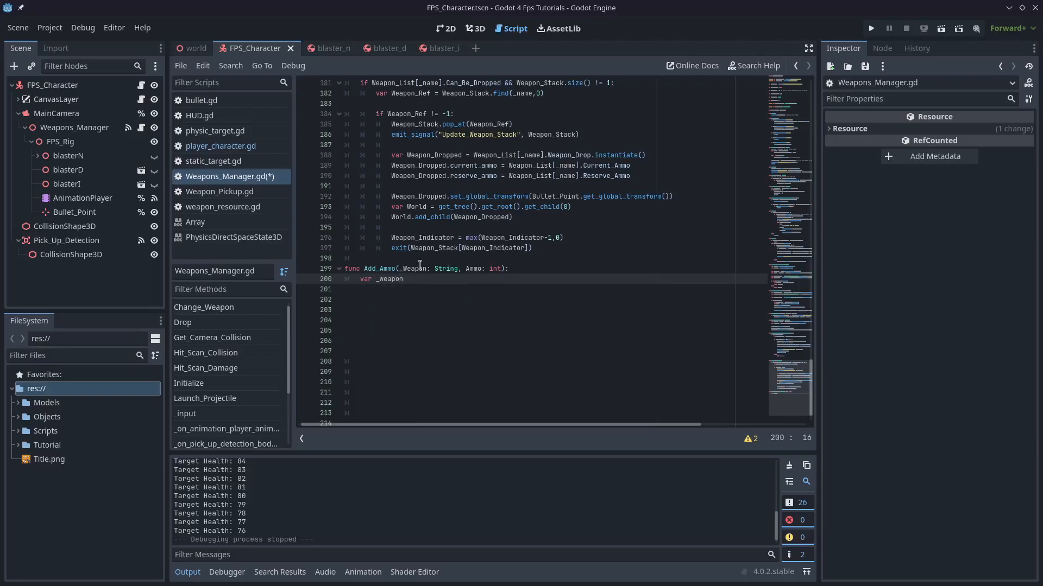
text(=)
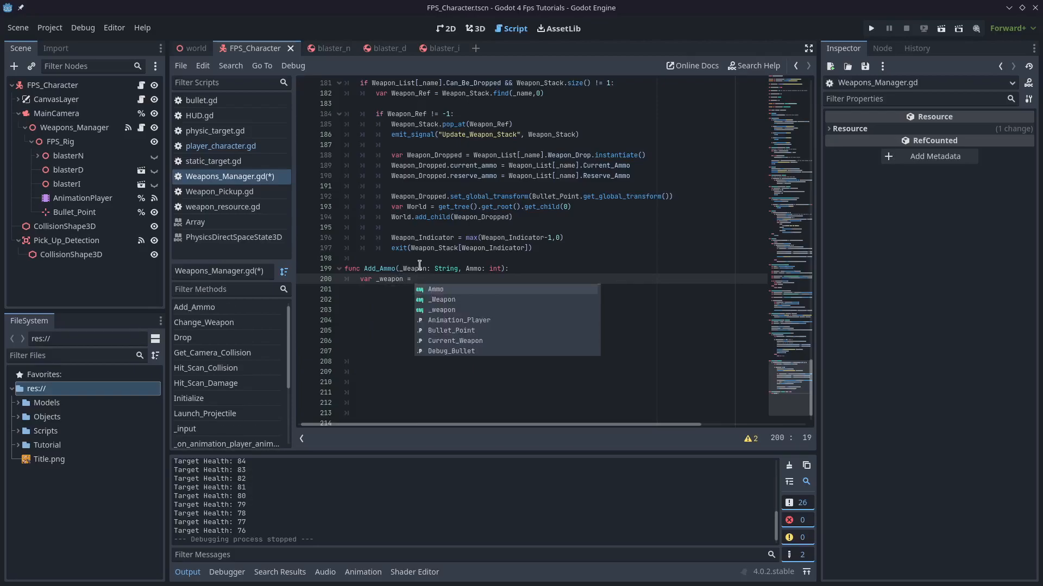
text(Weapon_List[_Wea)
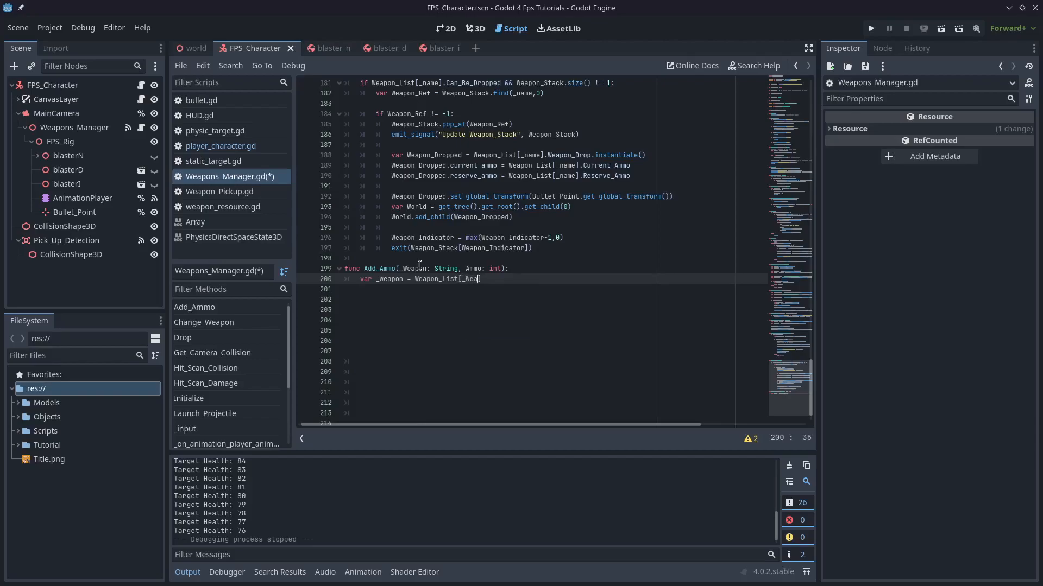
Step: Add var Required = _weapon.Max_Ammo - _weapon.Reserve_Ammo
text(var)
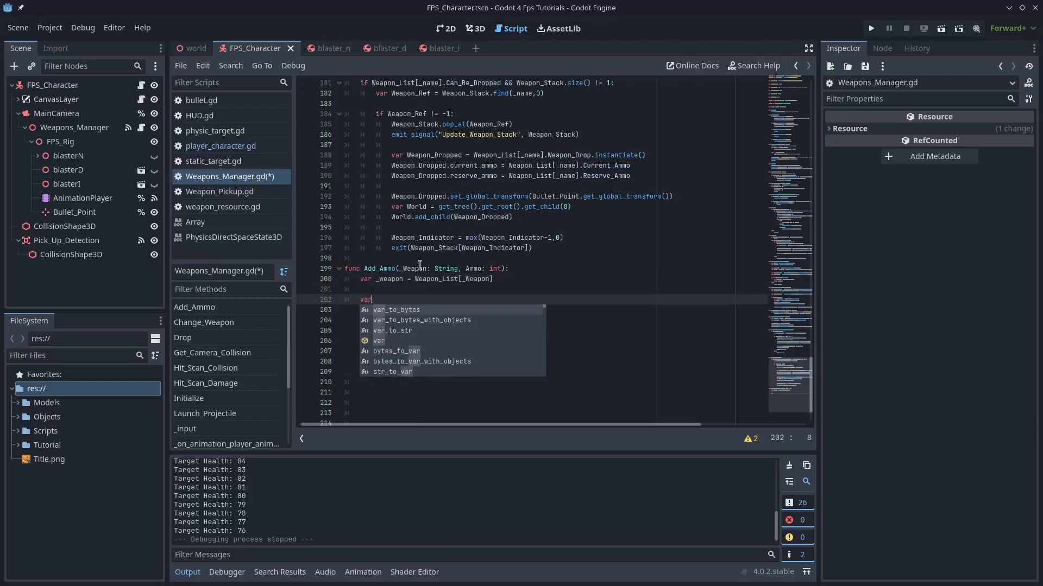
text(Required =)
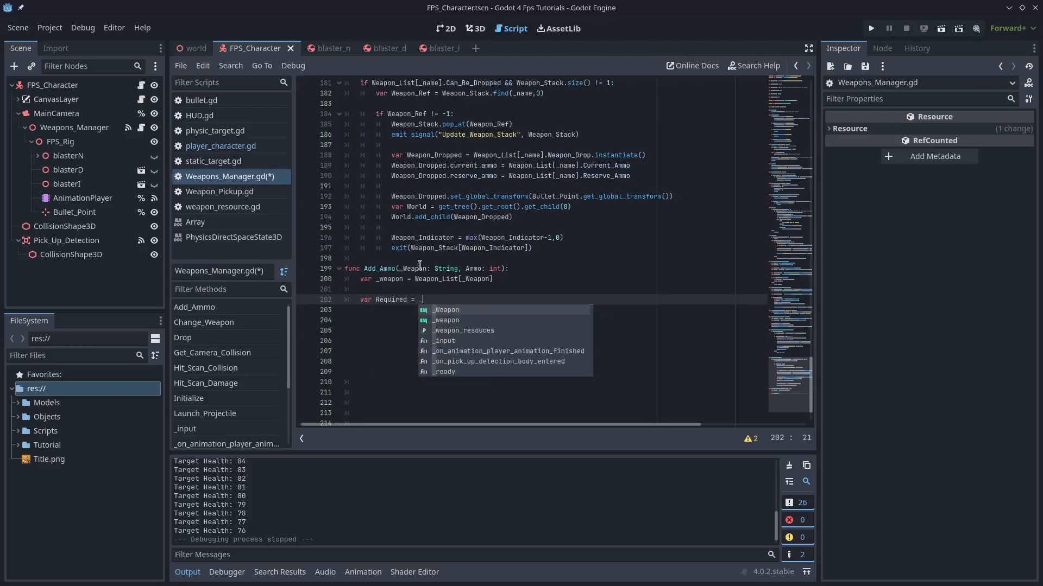
text(_weapon.)
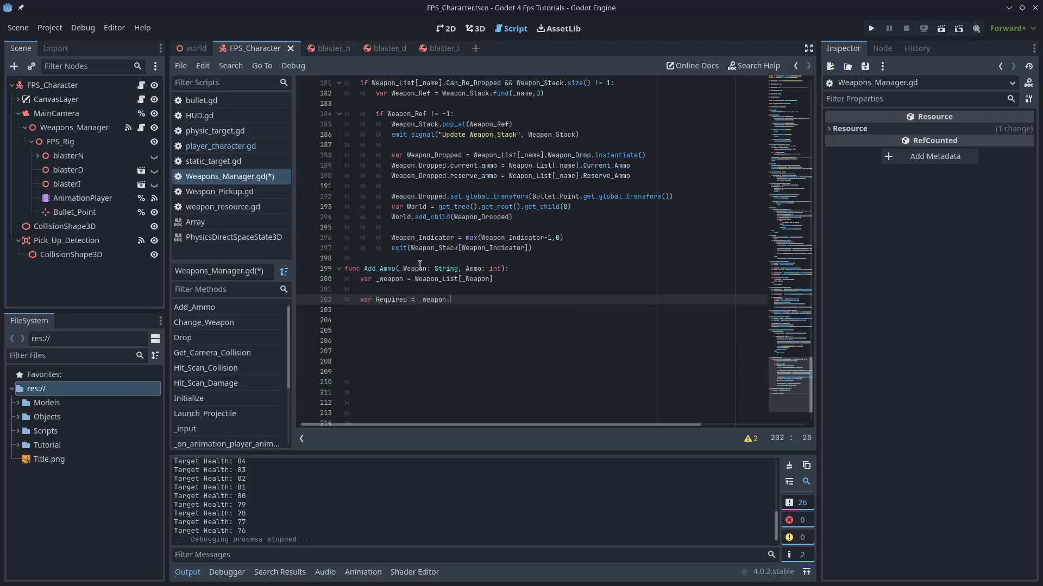
text(.Max_A)
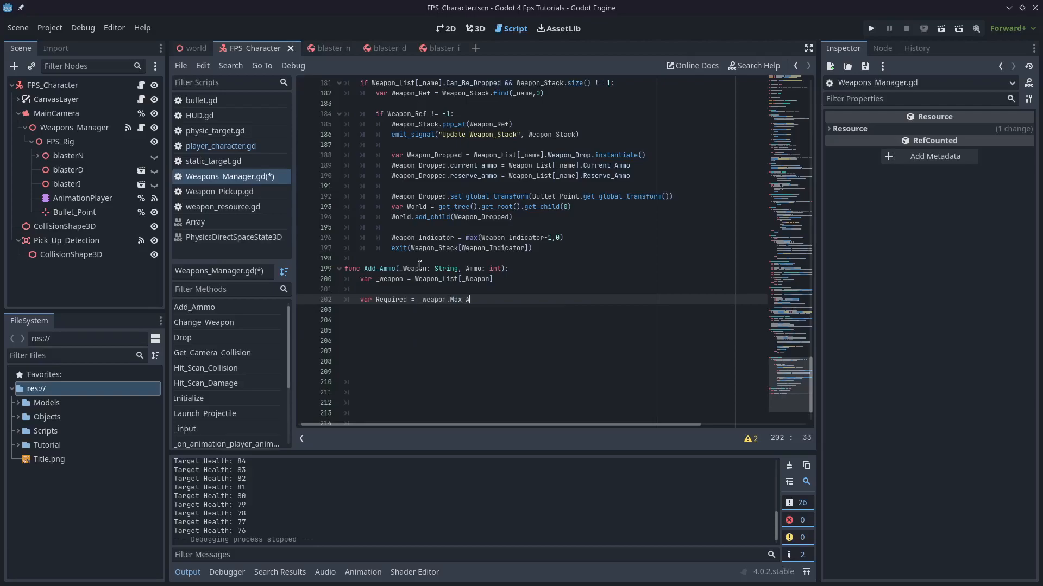
text(mmo -)
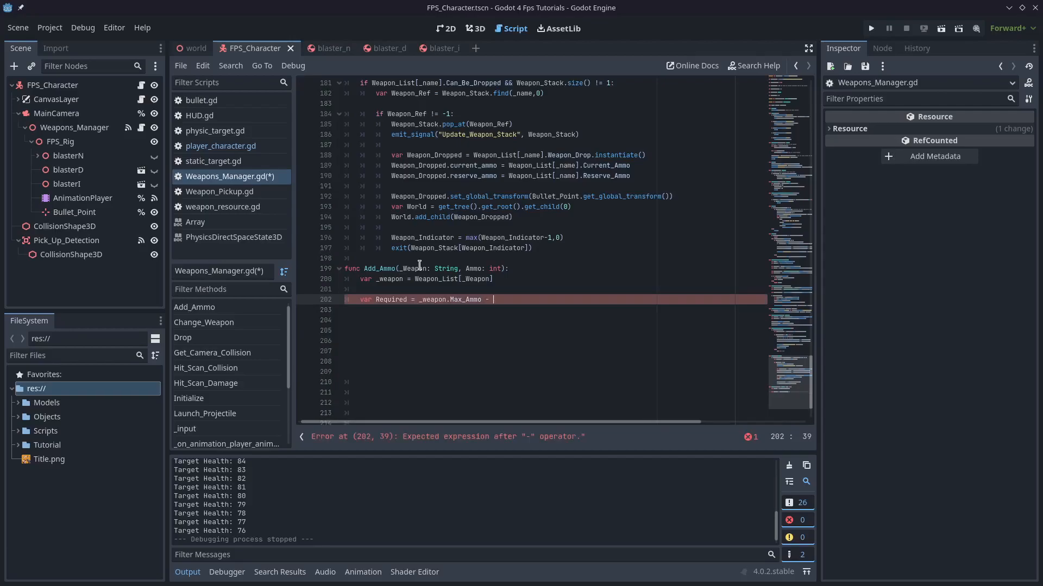
text(_weapon.Re)
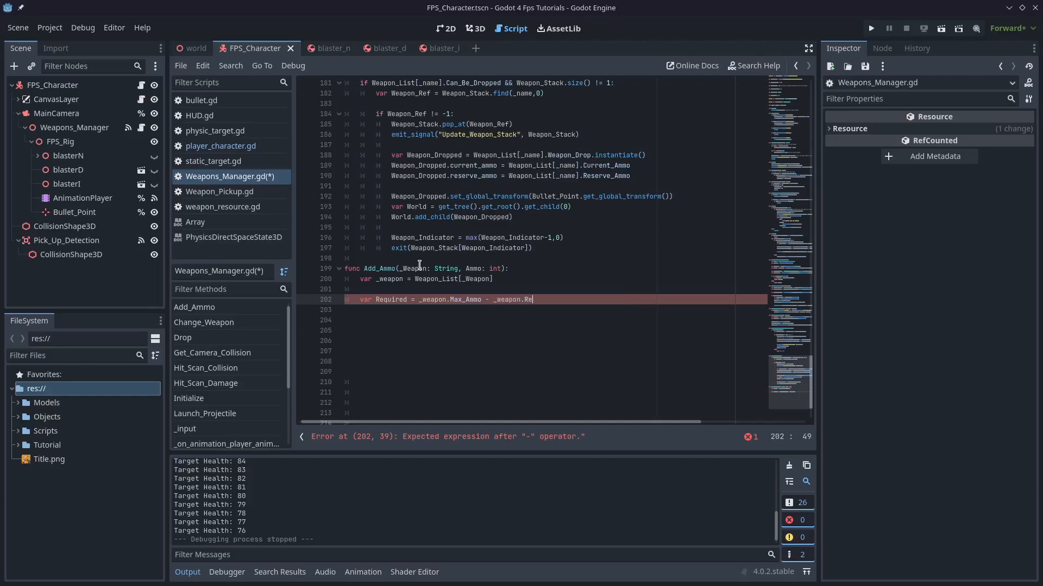
text(serve_Ammo)
click(555, 309)
text(var)
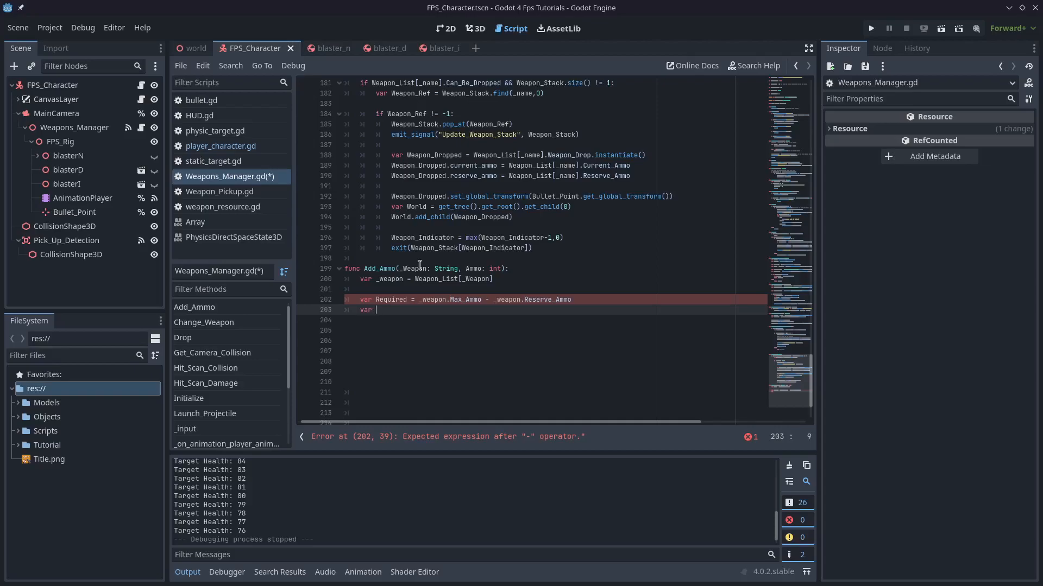
Step: Compute Remaining as max(Ammo - Required, 0) and add min(Ammo, Required) to Reserve_Ammo
text(Remaining = max()
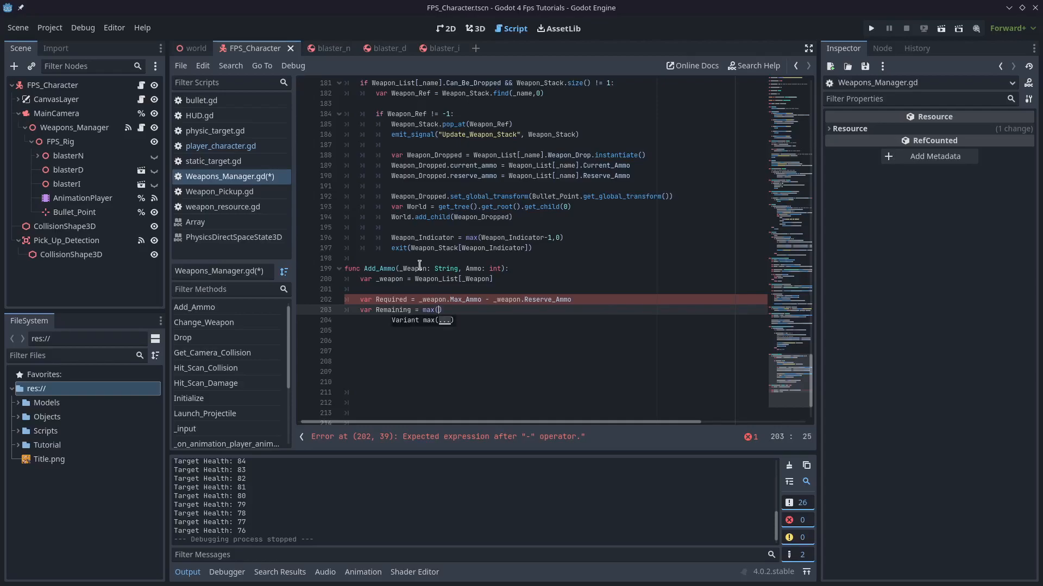
text(Ammo - Required)
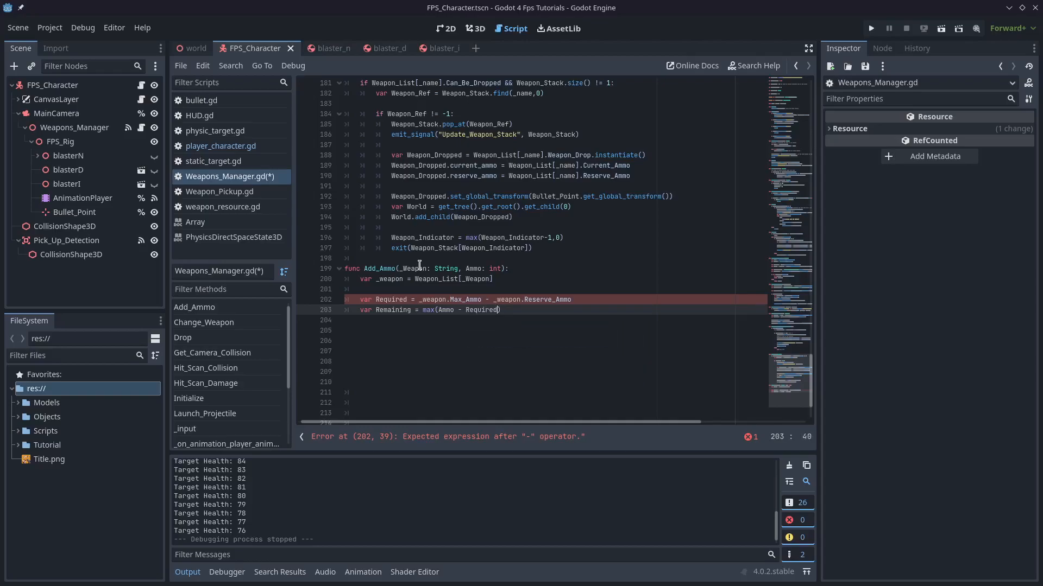
text(, 0)
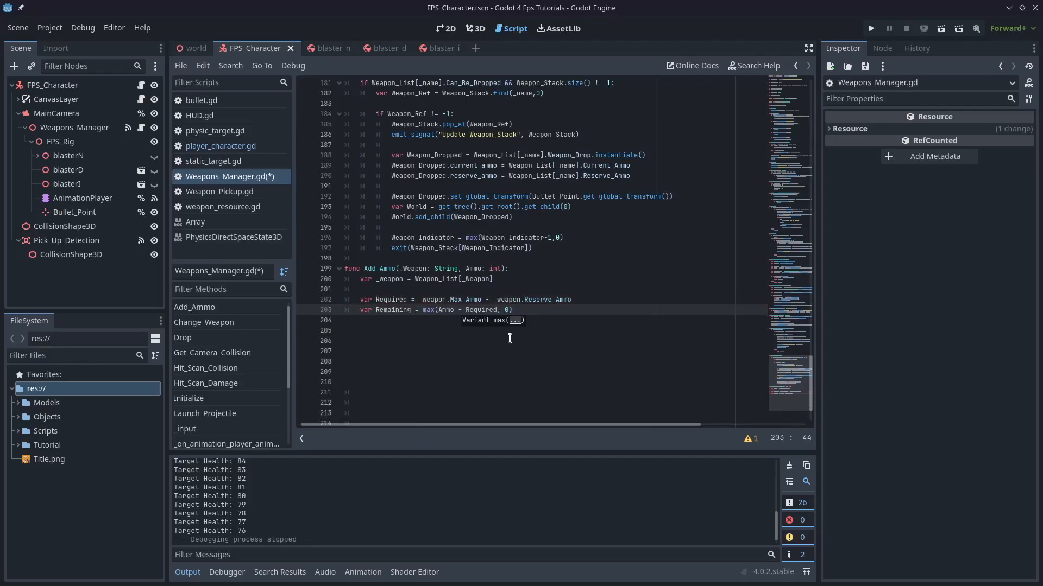
mouse_move(527, 299)
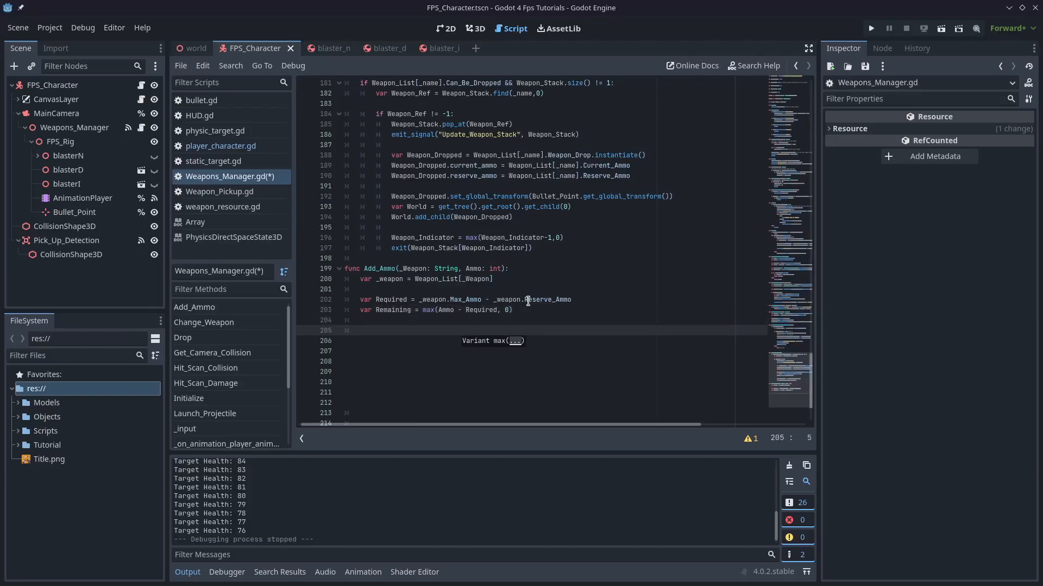
text(_weapon)
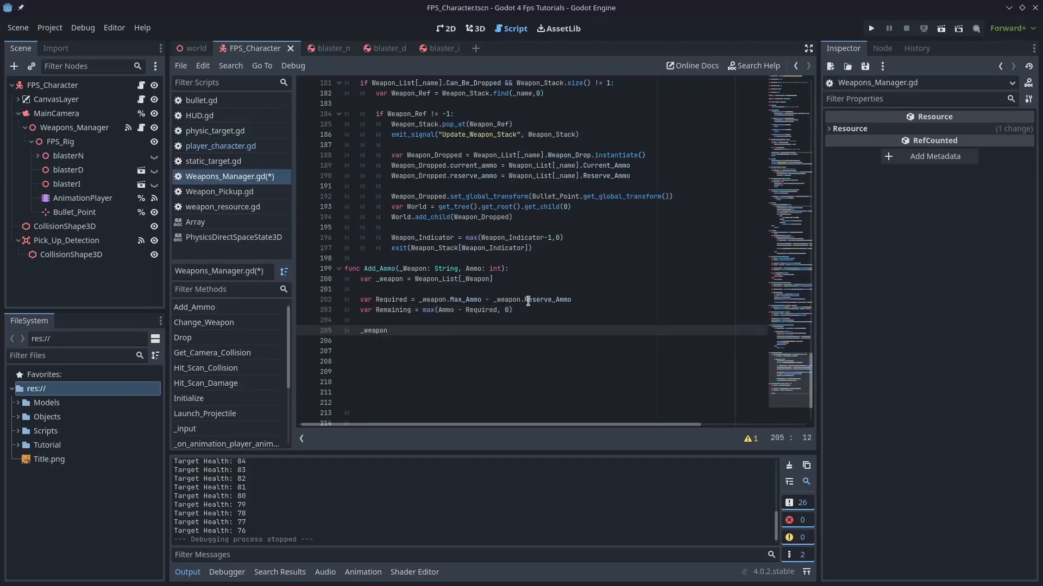
text(.Reserve_)
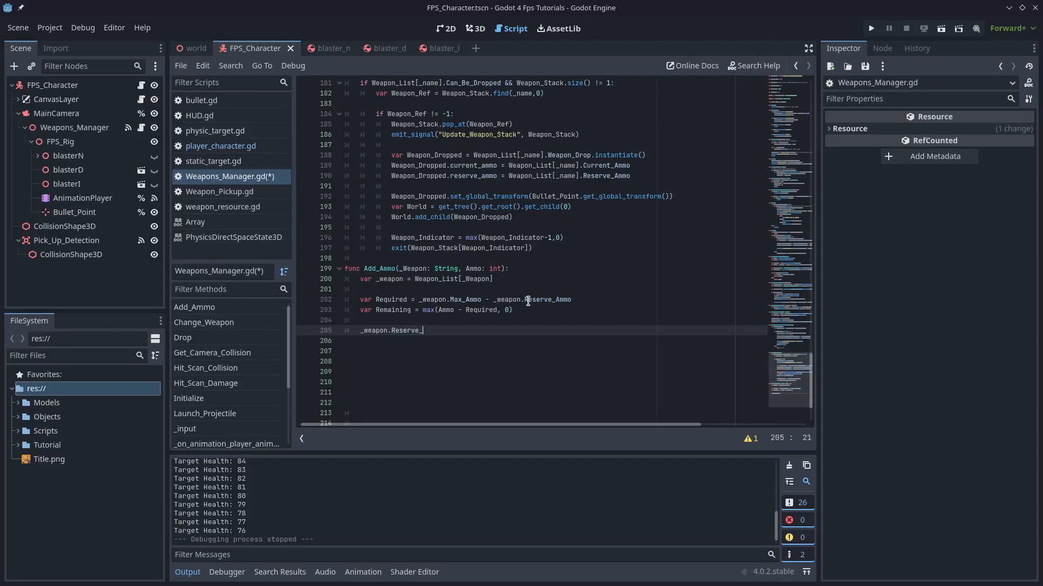
text(Ammo)
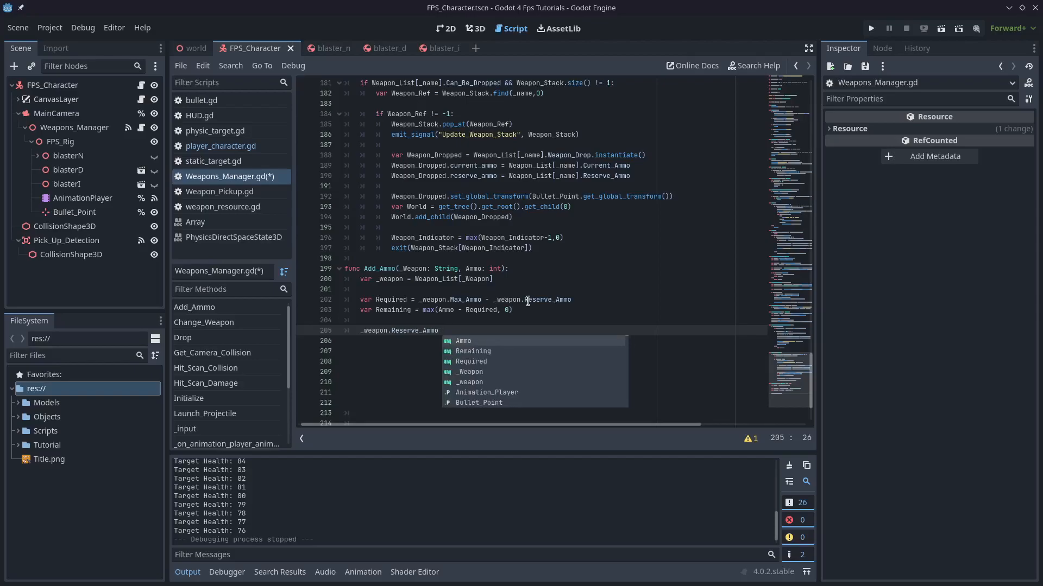
text(+=)
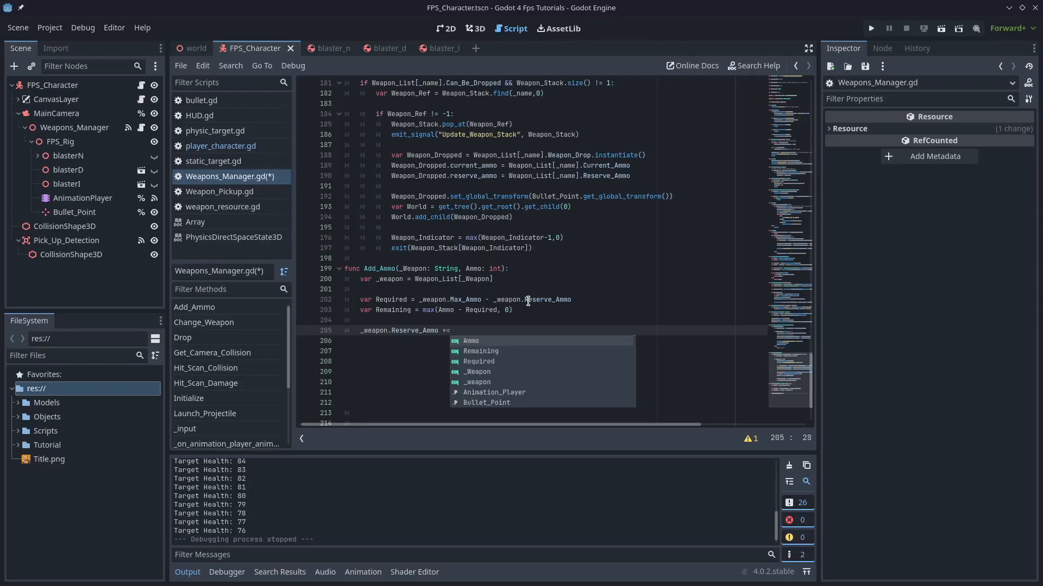
text(m)
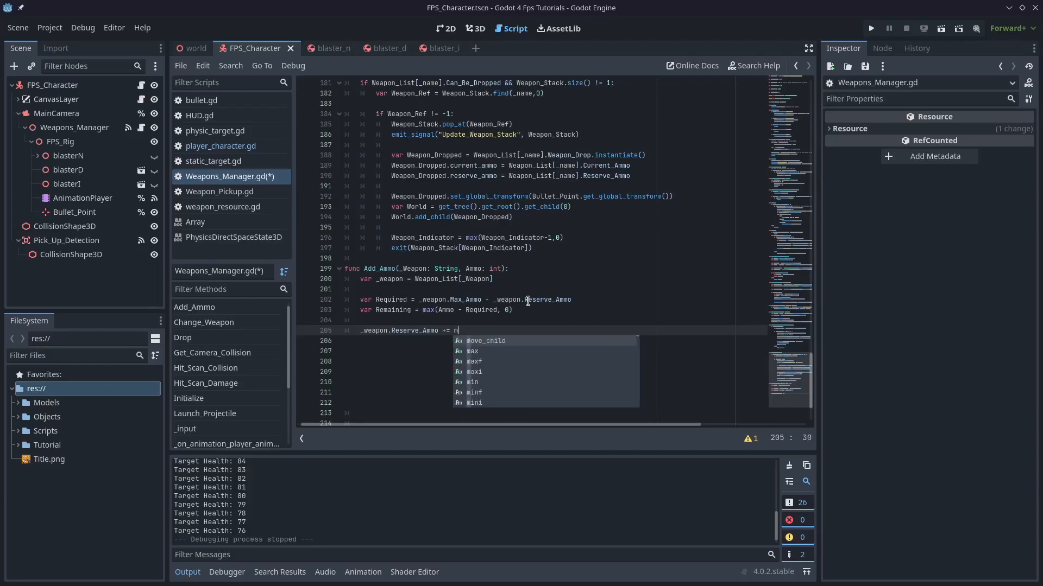
text(in)
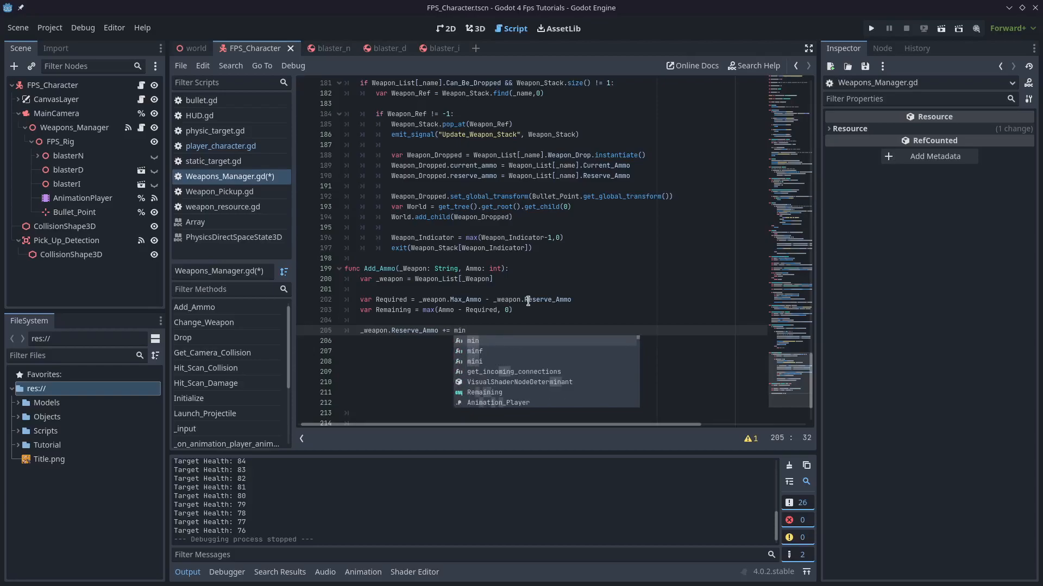
text(()
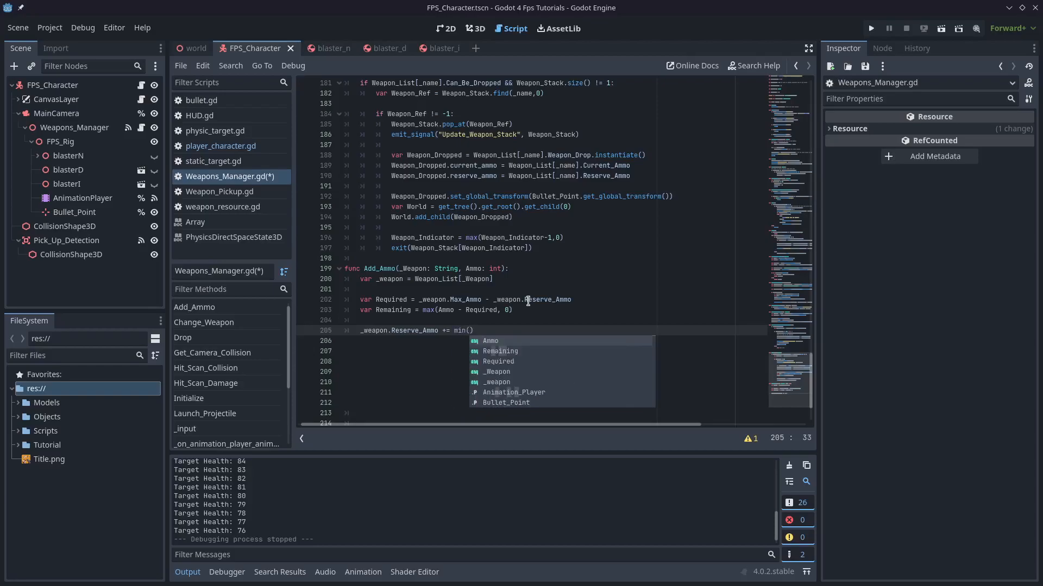
text(Ammo,)
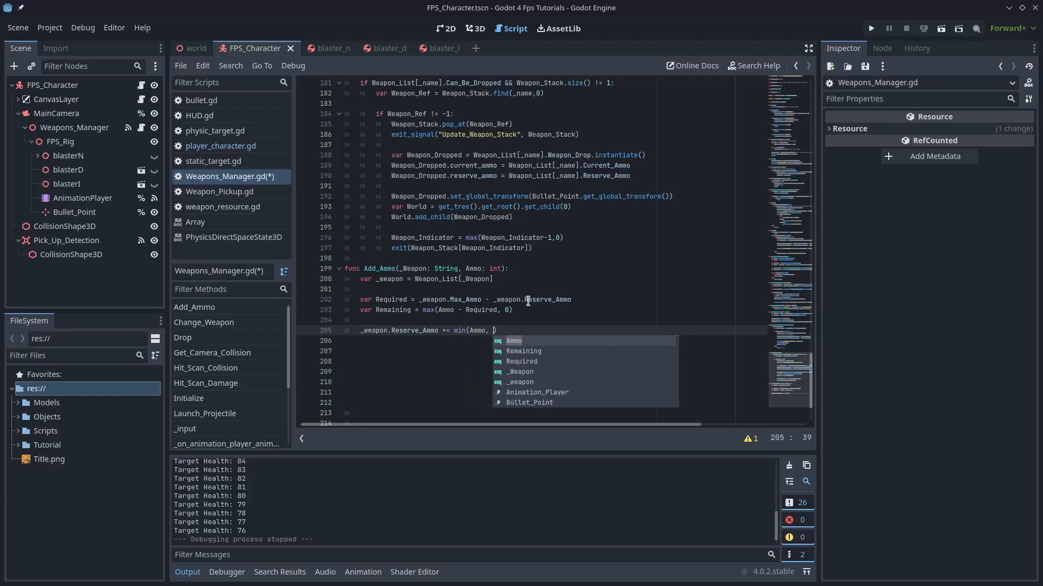
text(Req)
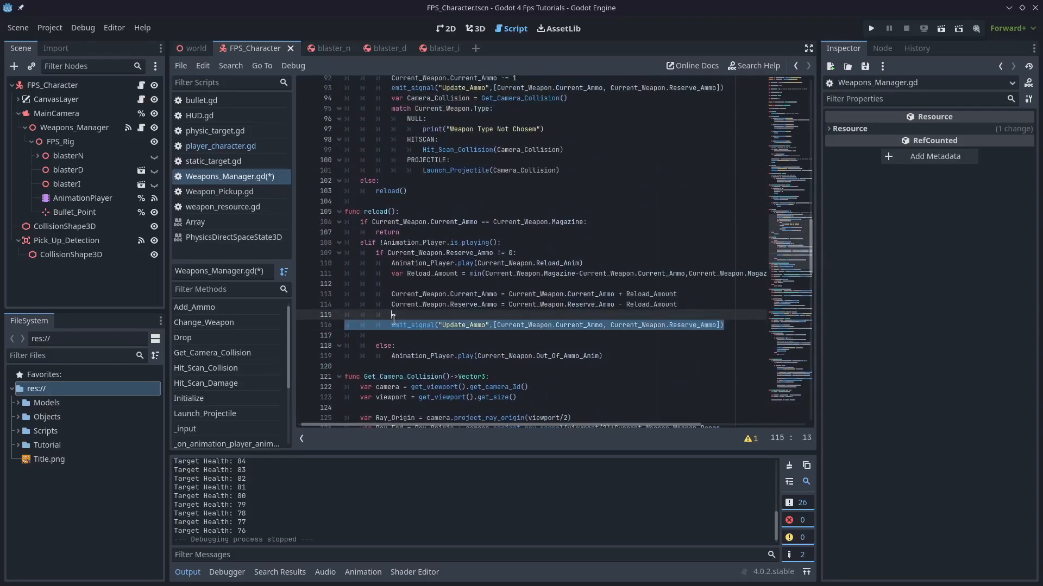
Step: Emit Update_Ammo with current and reserve ammo, return Remaining, and declare -> int
scroll(down, 3)
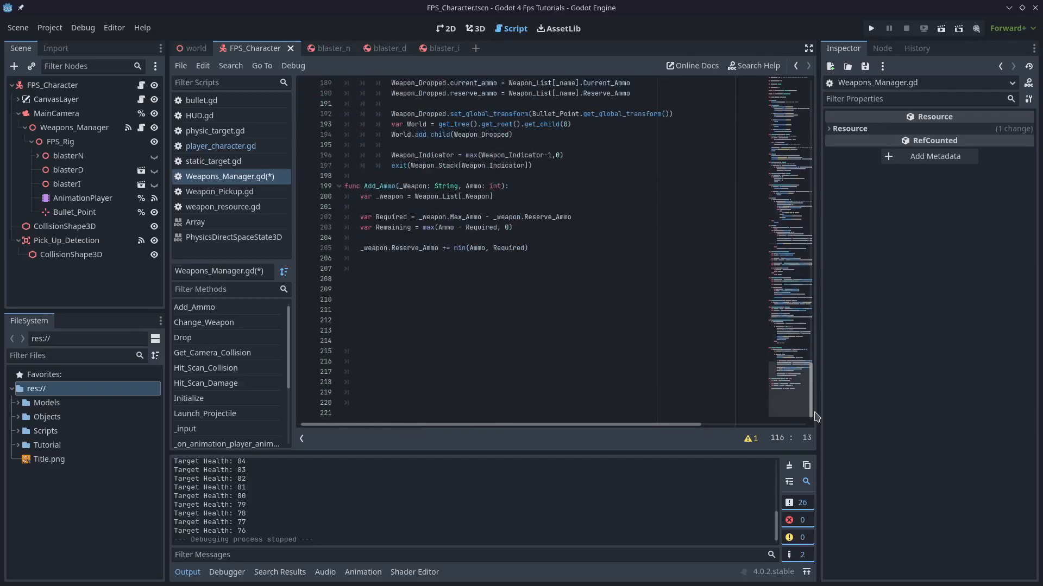
text(emit_signal("Update_Ammo",[Current_Weapon.Current_Ammo, Current_Weapon.Reserve_Ammo]))
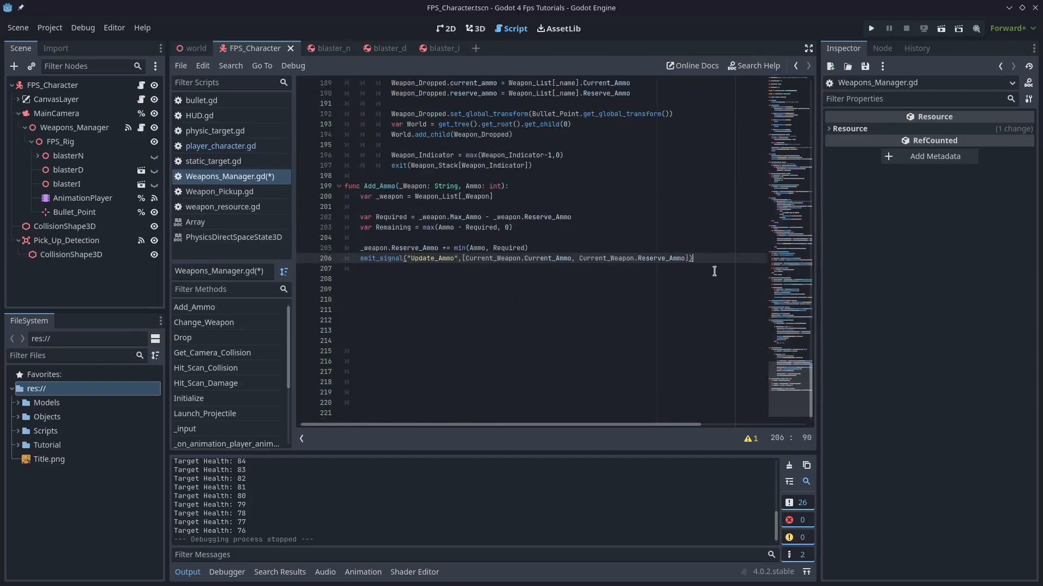
text(return Re)
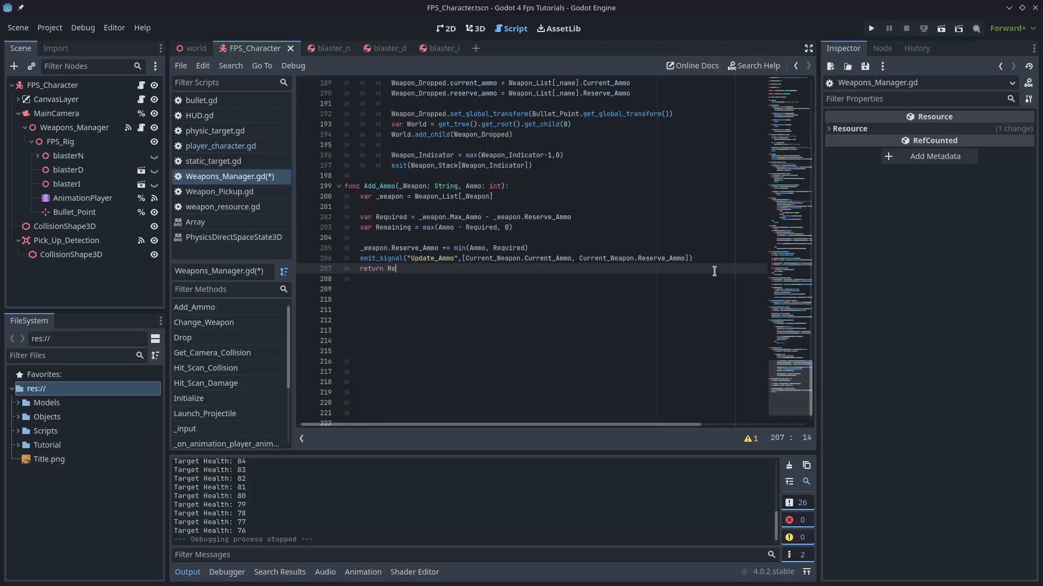
text(maining)
click(554, 185)
text(-)
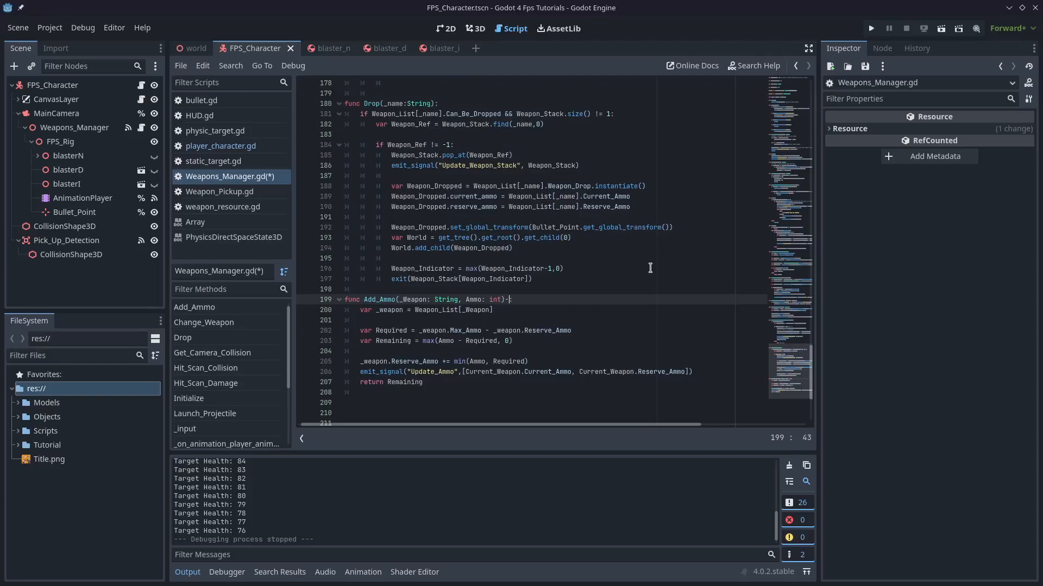
text(>)
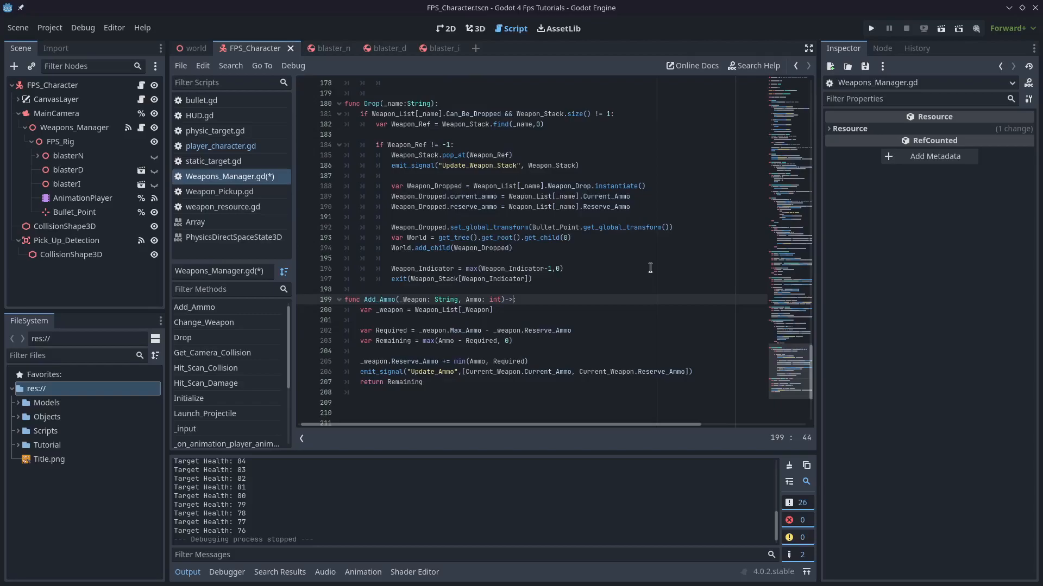
text(:)
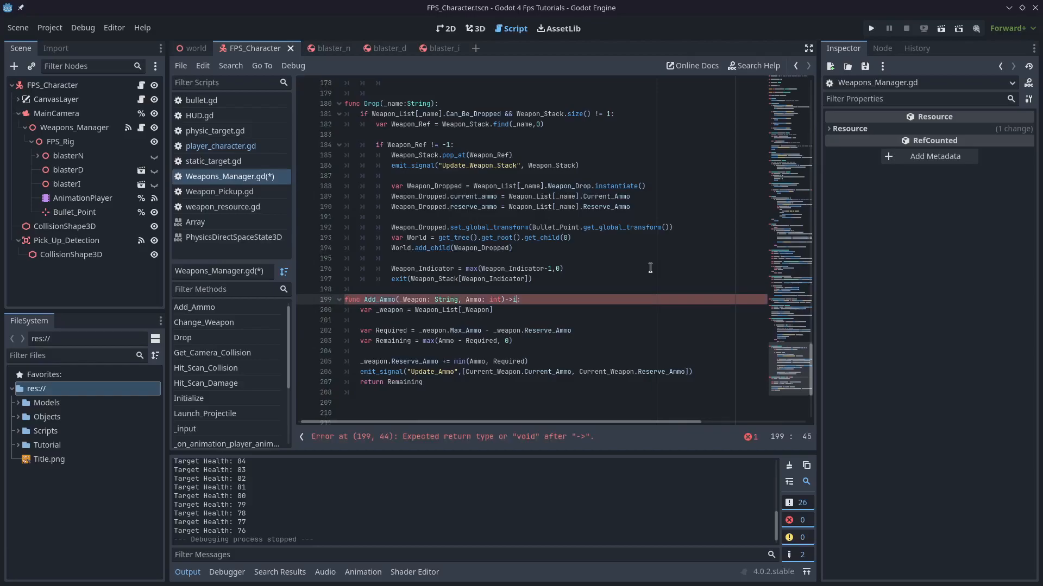
text(int)
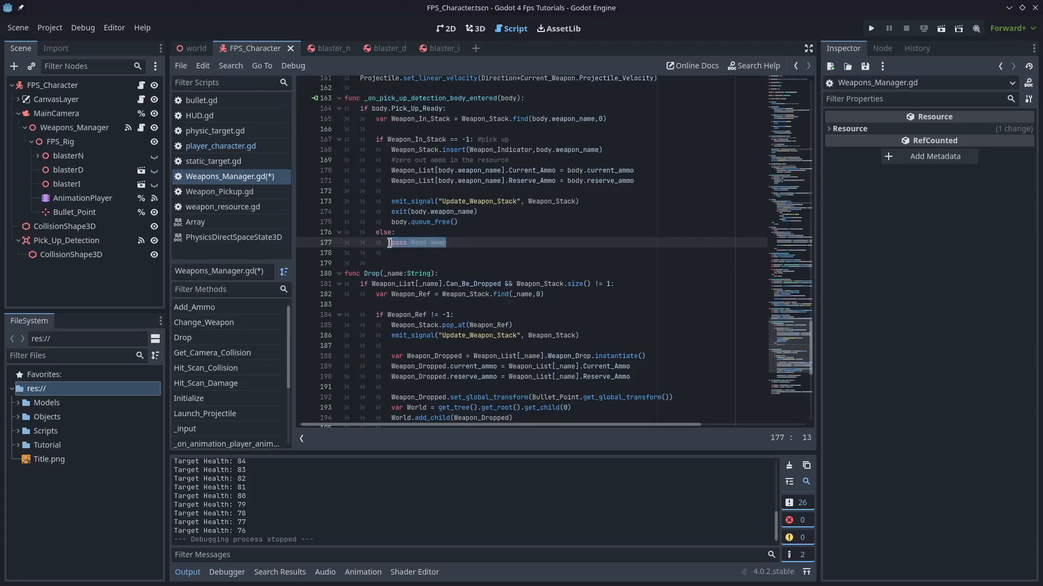
Step: Store remaining from Add_Ammo, passing the pickup's weapon name and its current and reserve ammo
text(var remaining =)
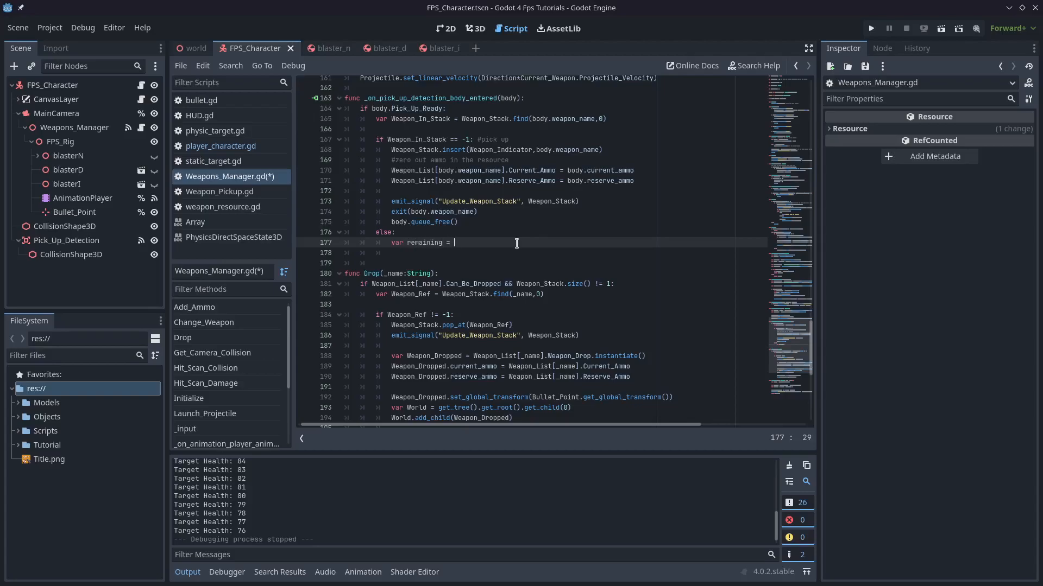
text(Add_Ammo(body)
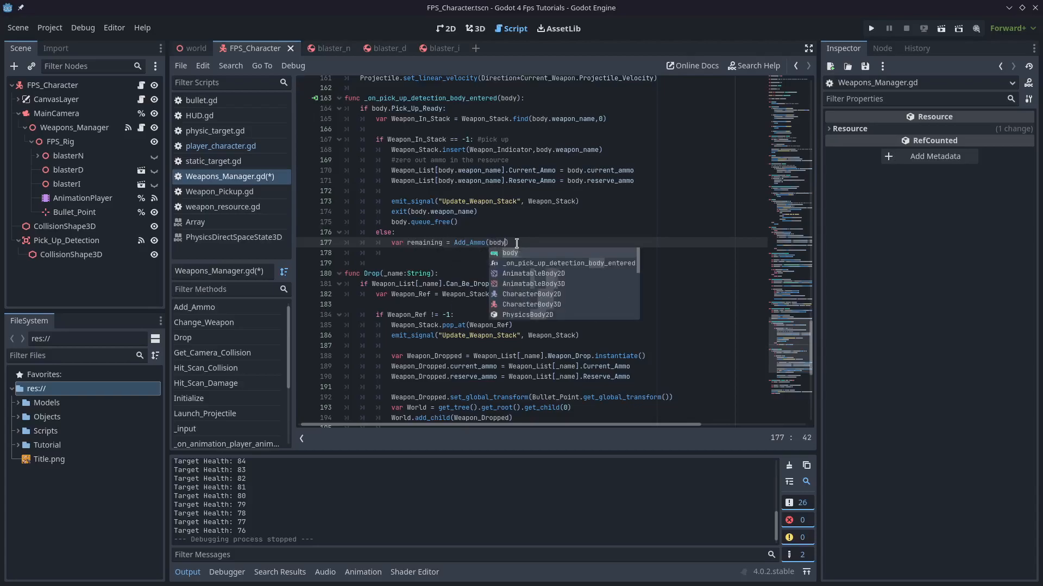
text(.weapon_name, b)
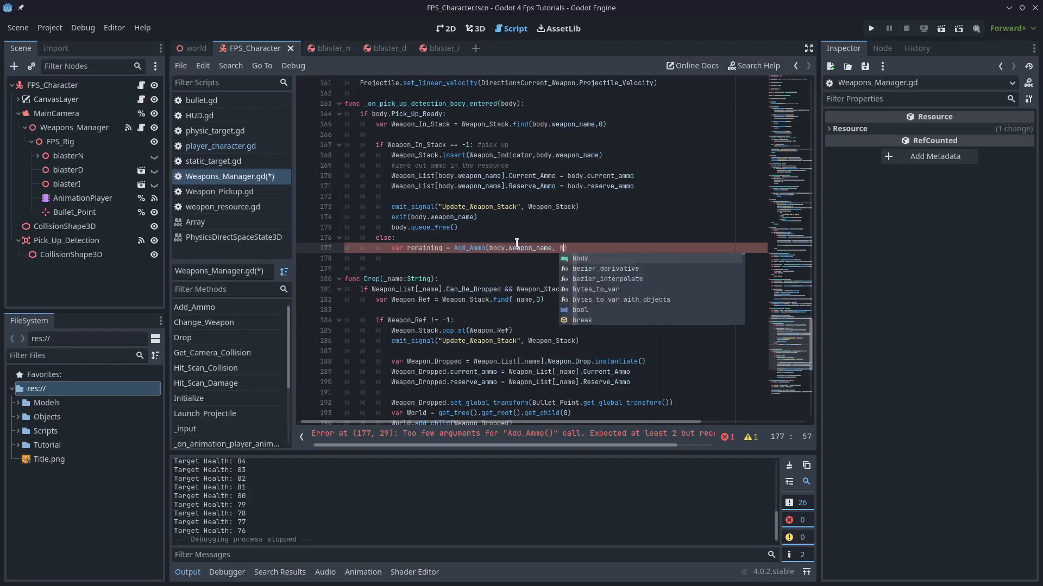
text(ody.current_ammo+bod)
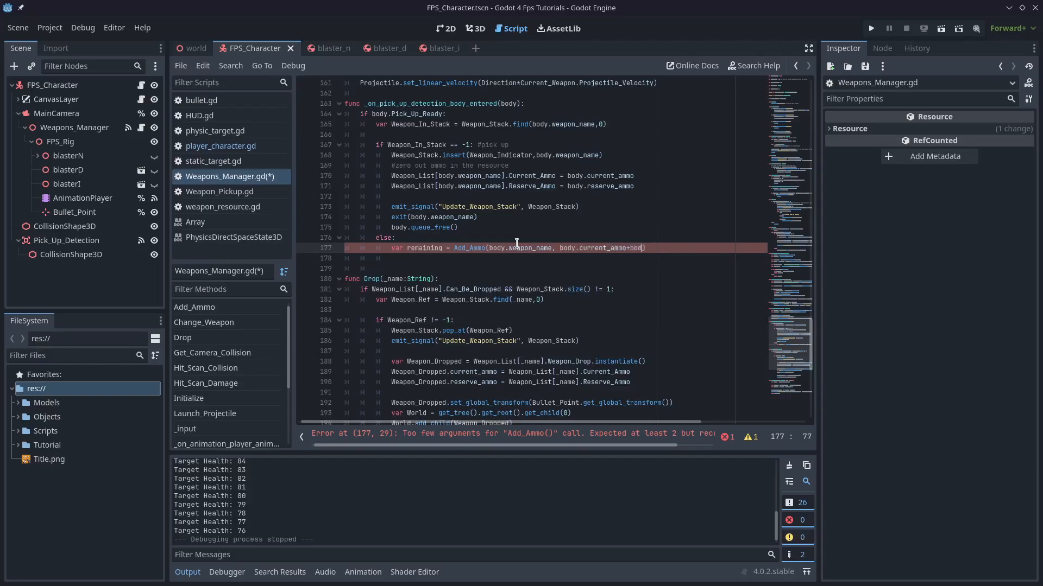
text(.reserve_ammo)
click(532, 258)
text(if r)
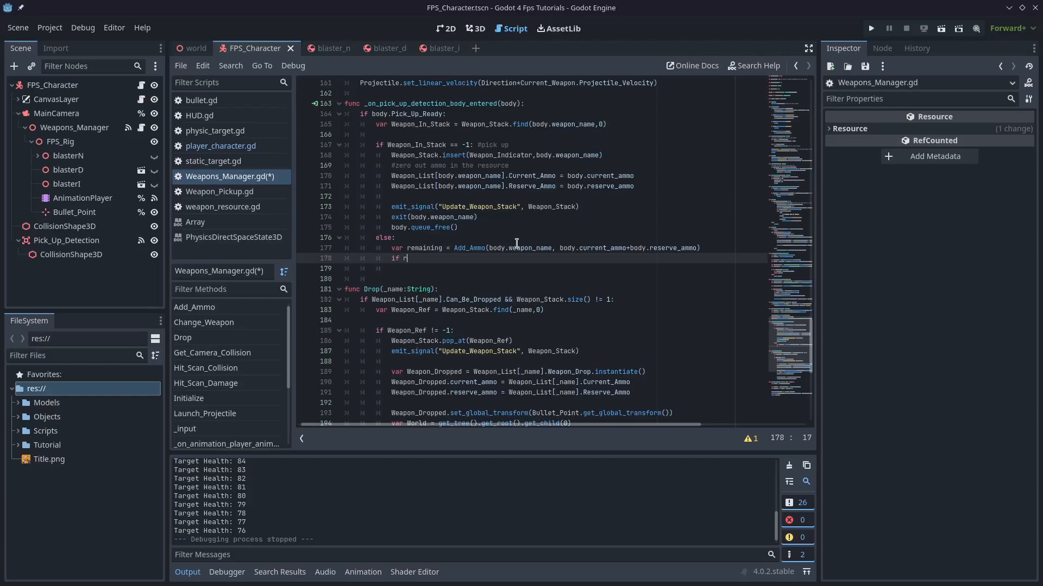
Step: Free the pickup if remaining == 0, otherwise set current_ammo to 0 and reserve_ammo to remaining
text(emaining ==)
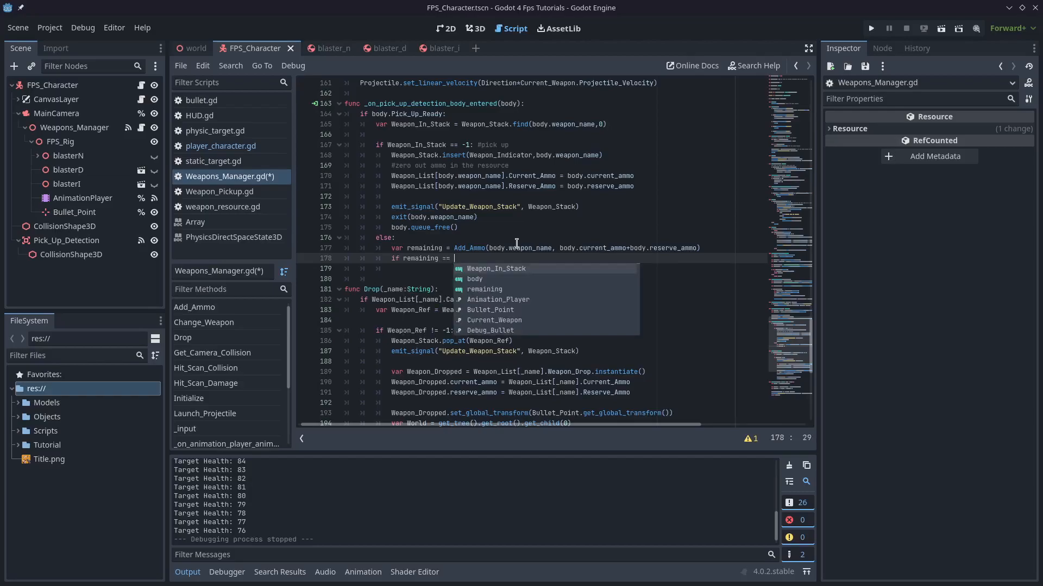
text(0:)
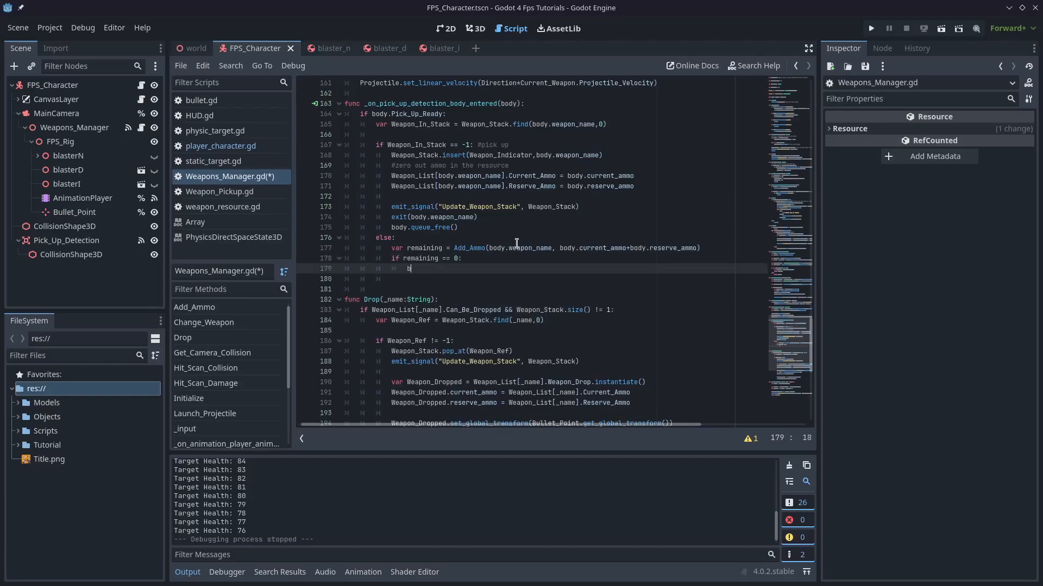
text(ody.queue_free())
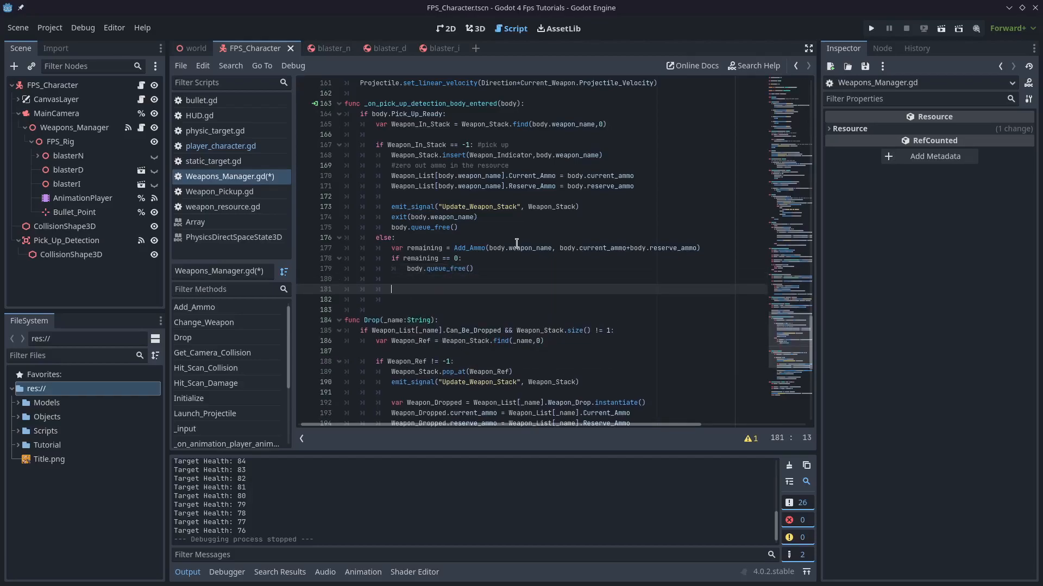
text(body)
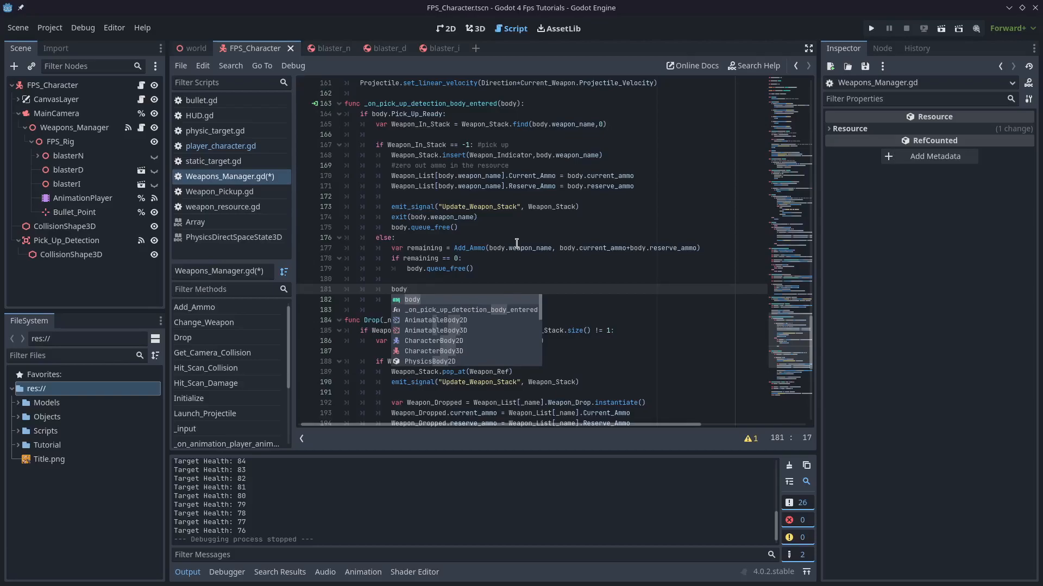
text(.current_ammo = 0)
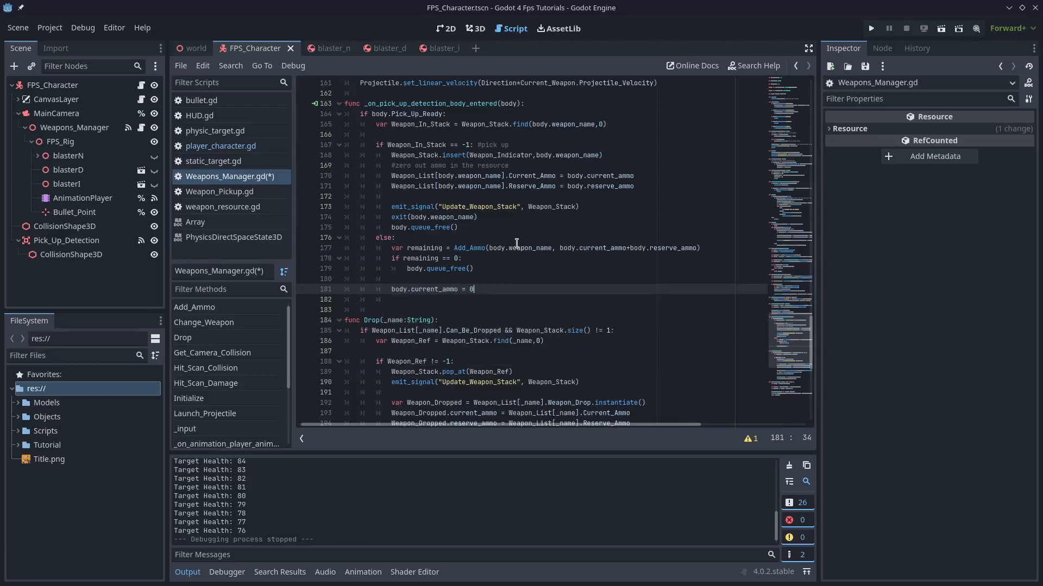
text(body.reserve_ammo = rem)
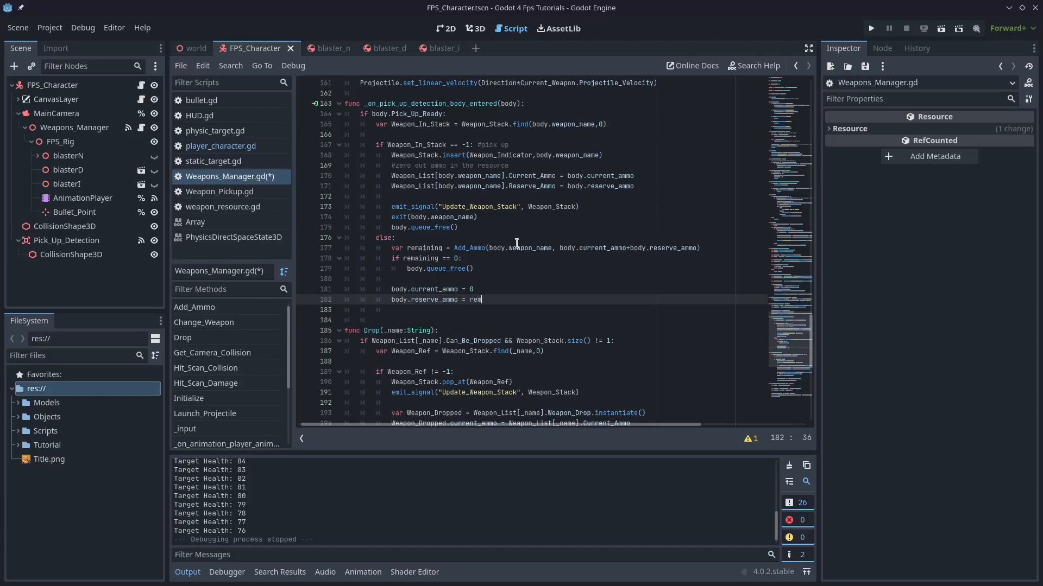
text(aining)
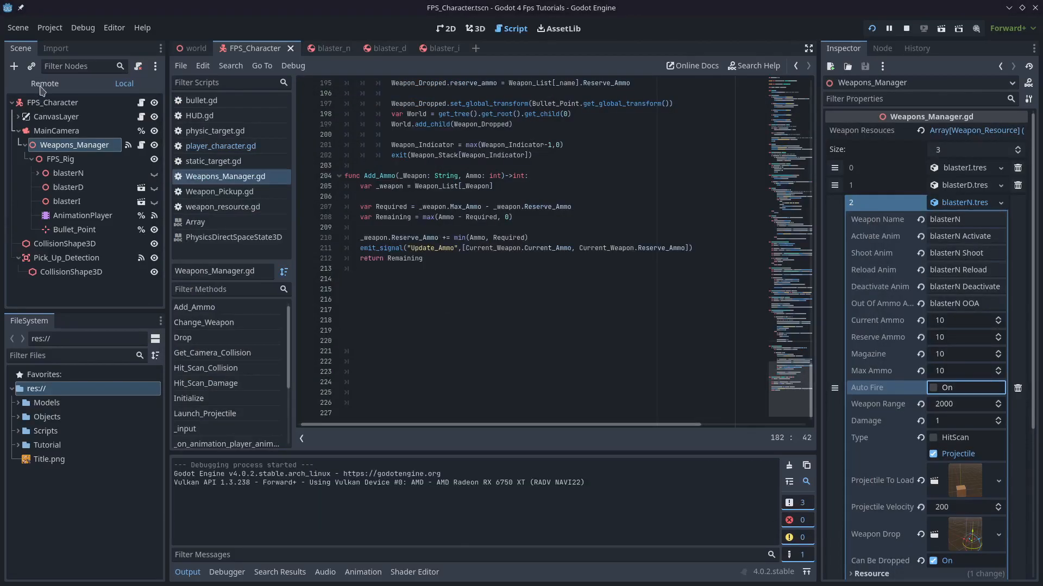
Step: Run the game, watch the Remote scene tree while collecting weapons, then close the game
click(44, 84)
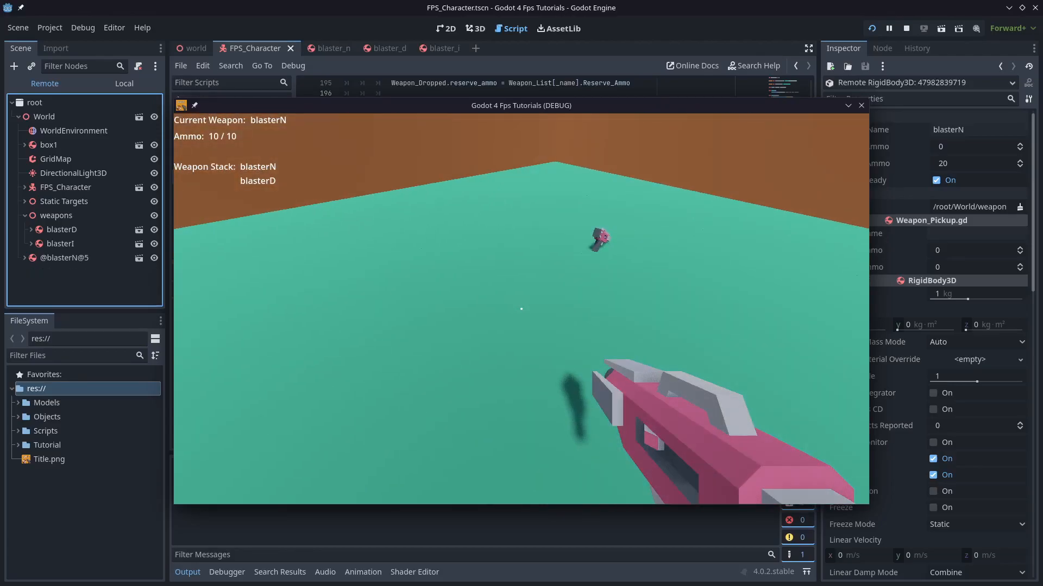
click(905, 28)
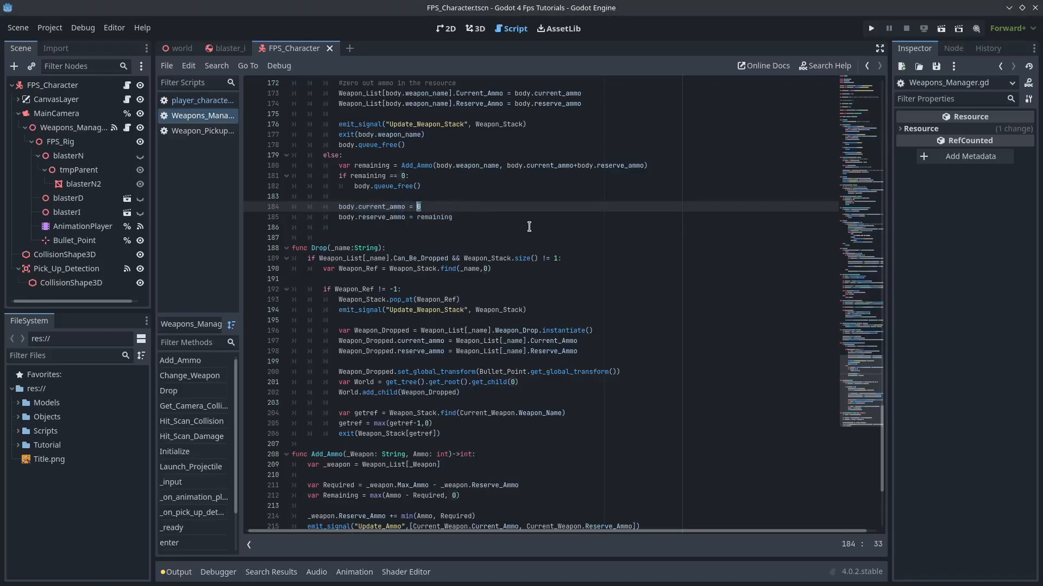
Step: Set body.current_ammo to min(remaining, Weapon_List[body.weapon_name].Magazine)
text(min(remaining, Weapon_List[d)
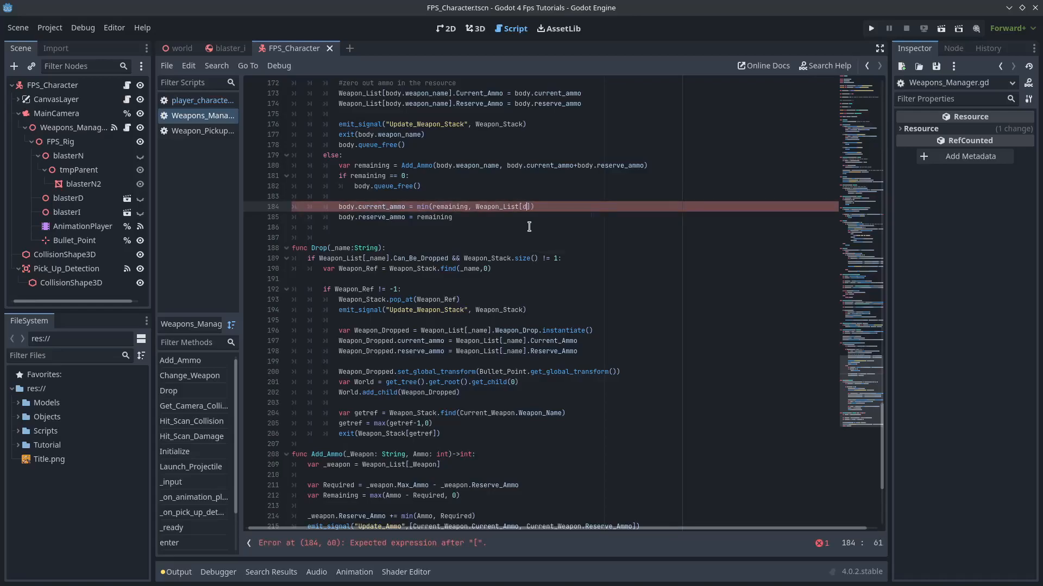
text(body.weapon_nam)
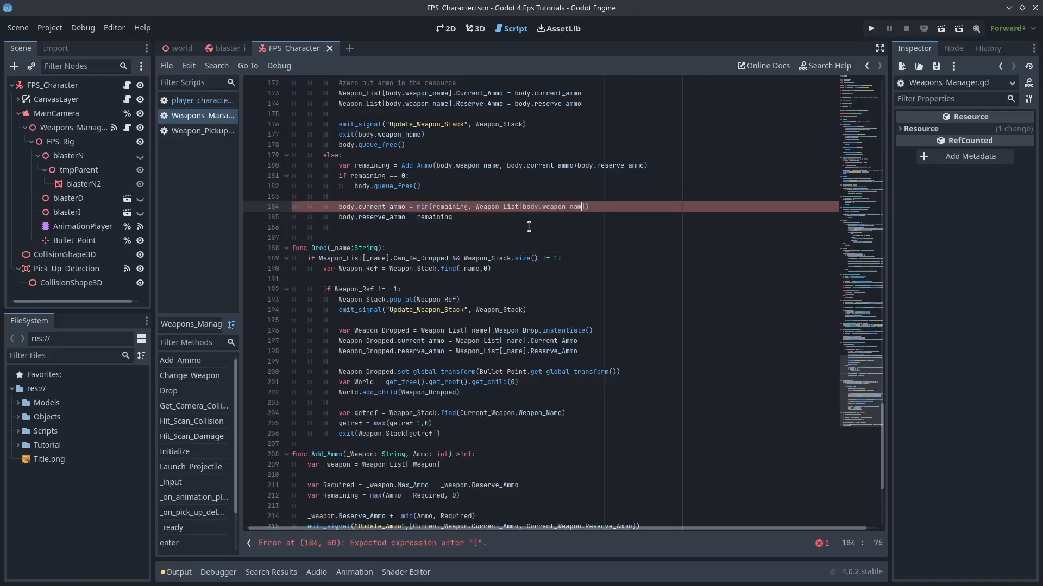
text(.M)
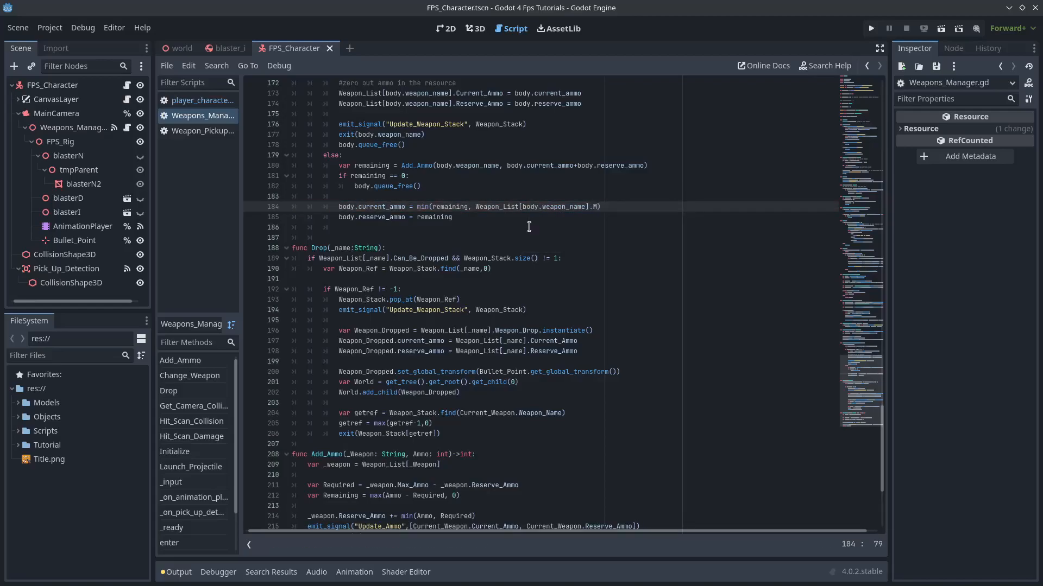
text(agazine)
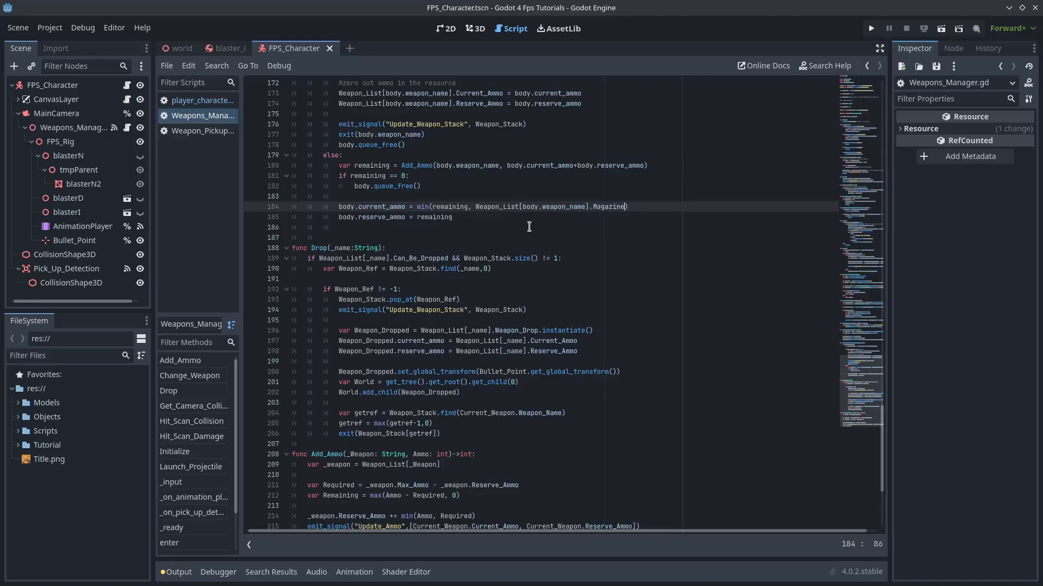
Step: Set body.reserve_ammo to max(remaining - body.current_ammo, 0) and run the game
click(502, 216)
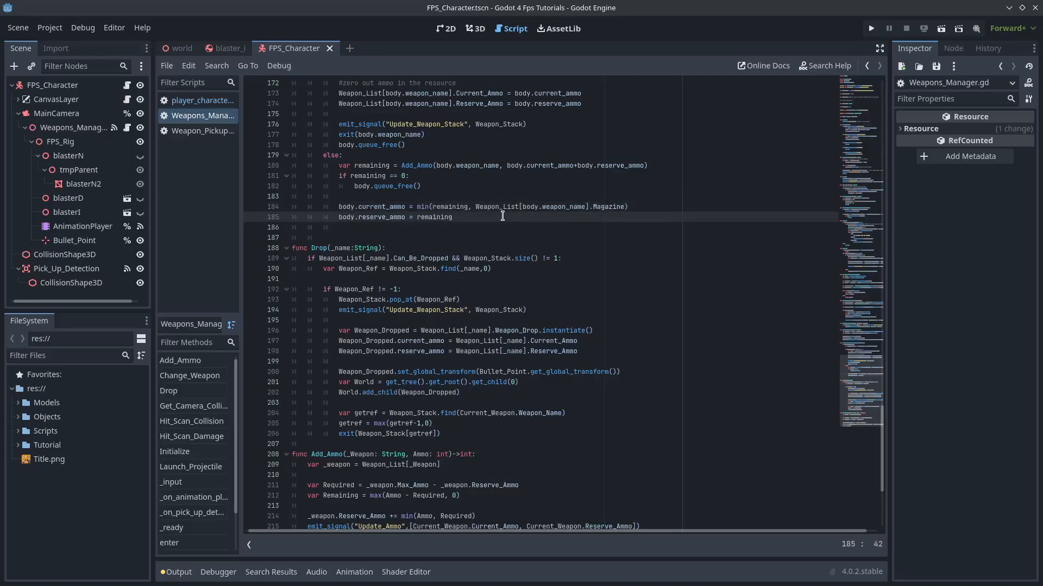
text(m)
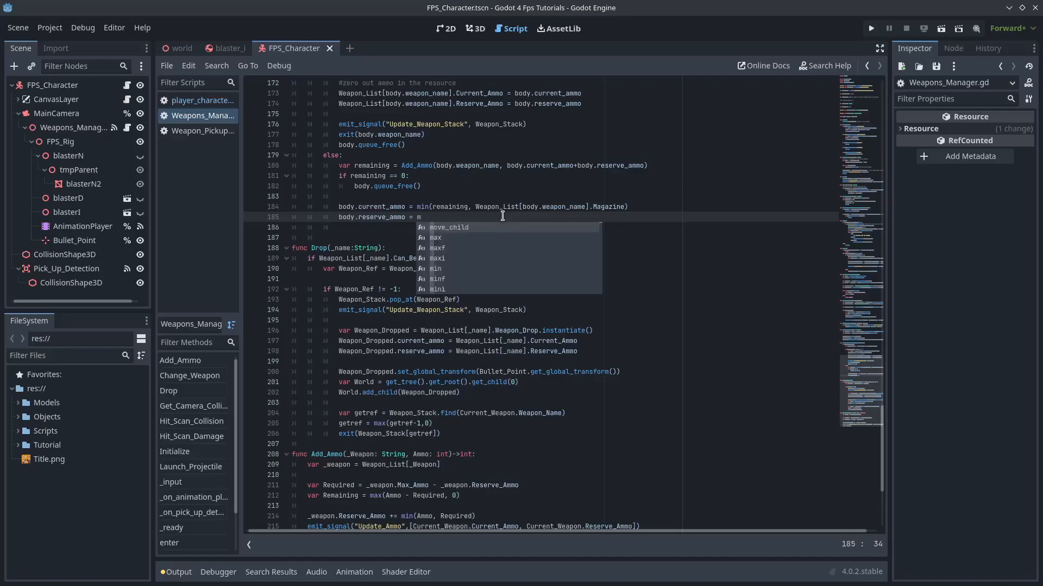
text(ax(re)
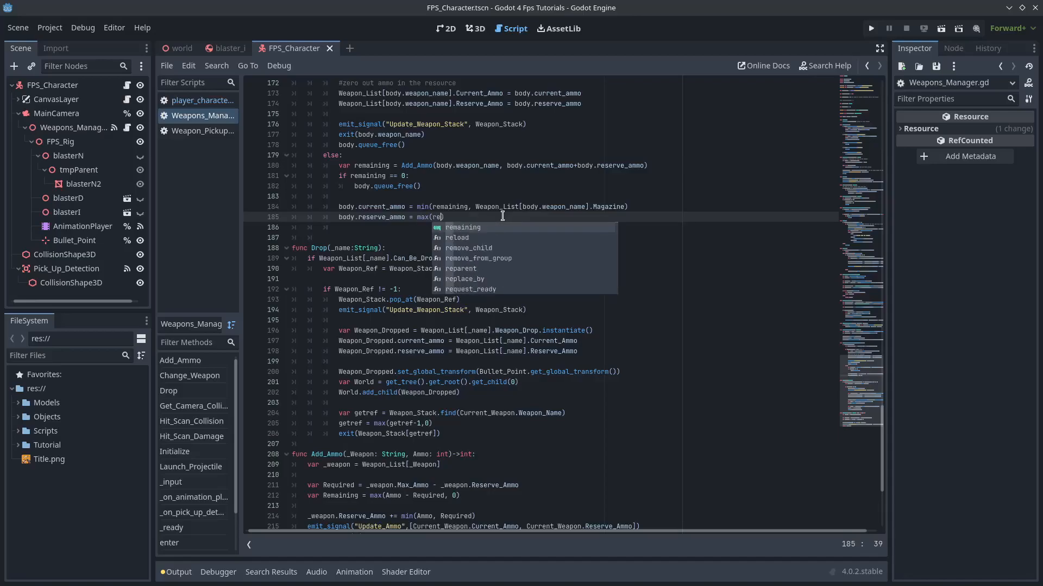
text(remaining-))
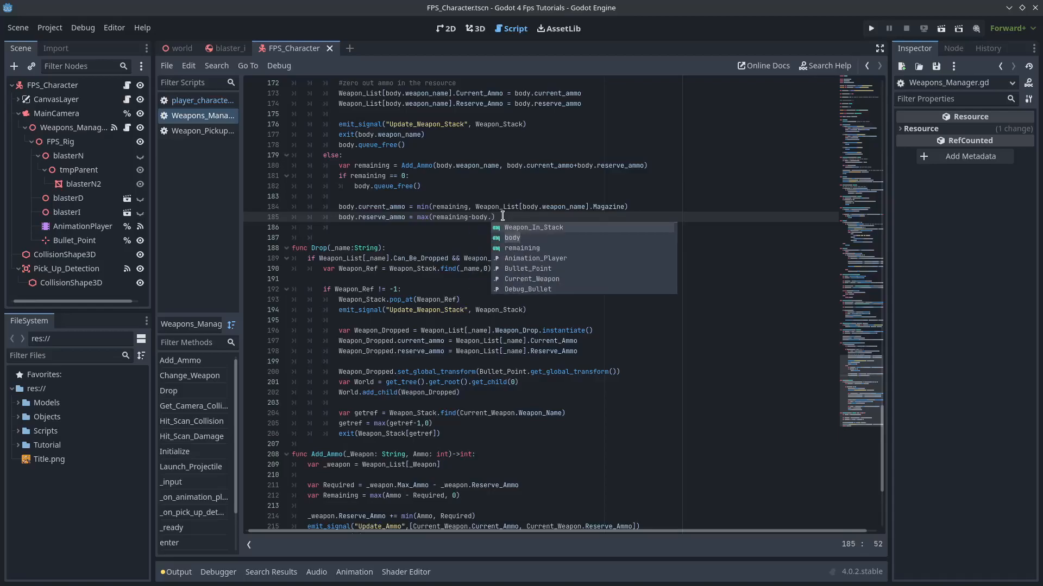
text(current)
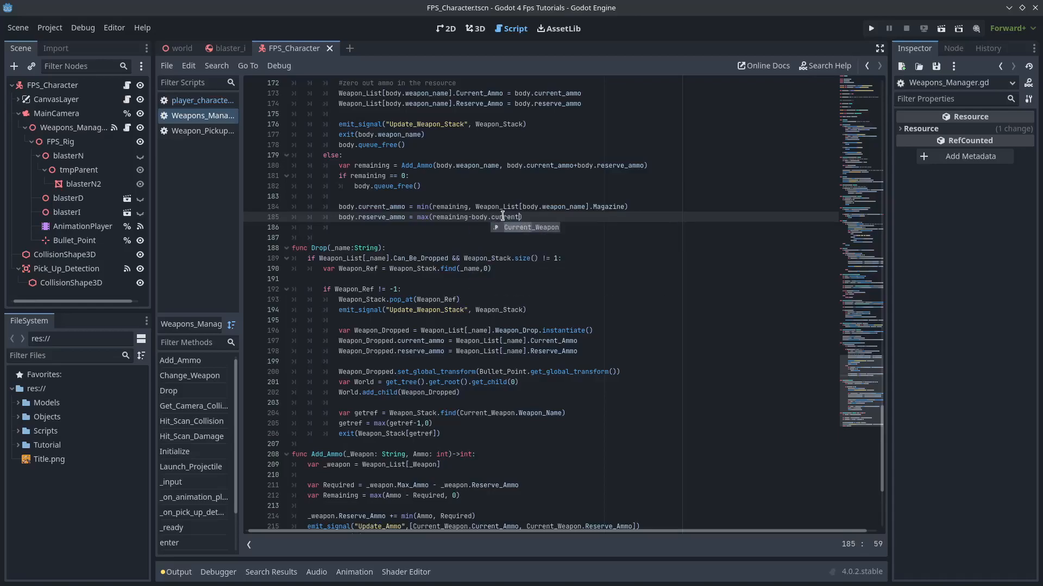
text(t_ammo,)
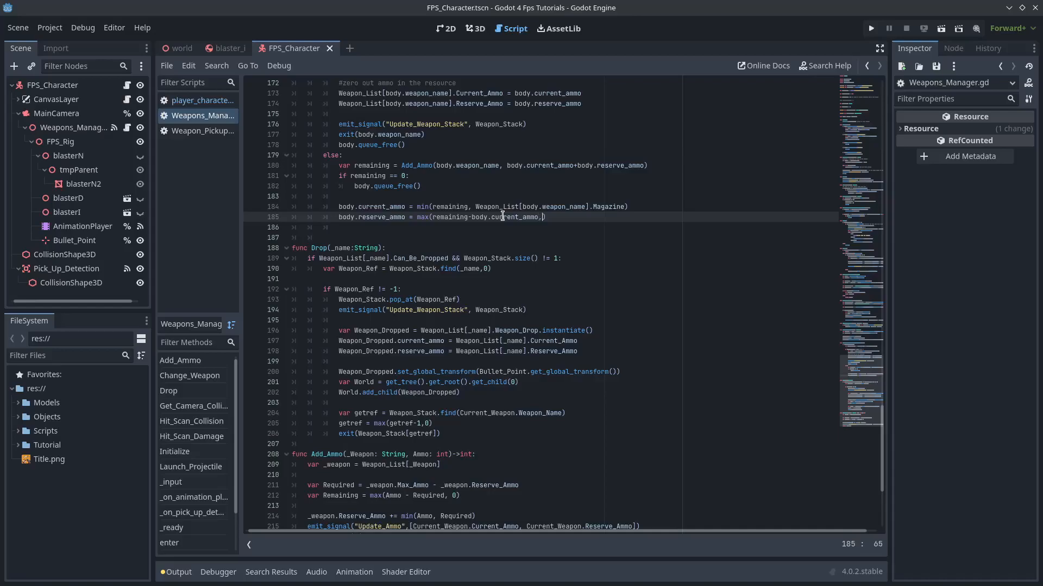
text(0)
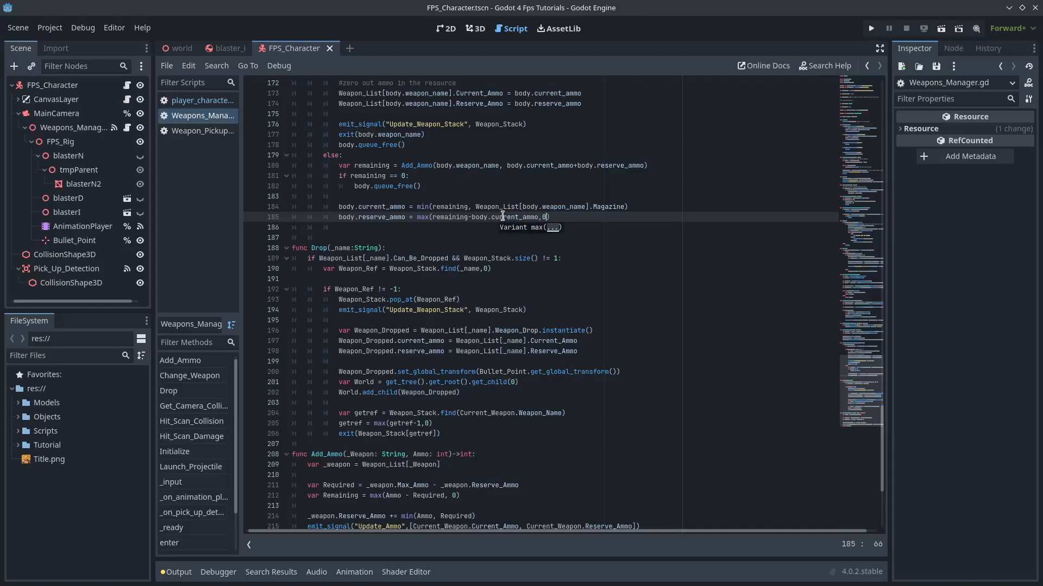
click(870, 28)
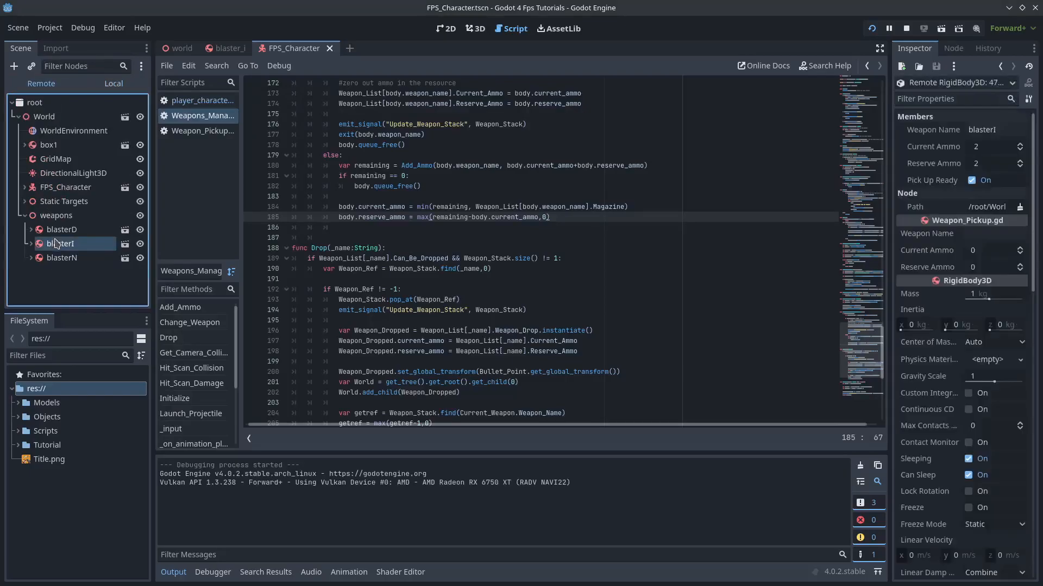
Step: Select the blasterD pickup in the Remote tree, then collect it while watching Reserve Ammo drop from 30 to 10
click(62, 230)
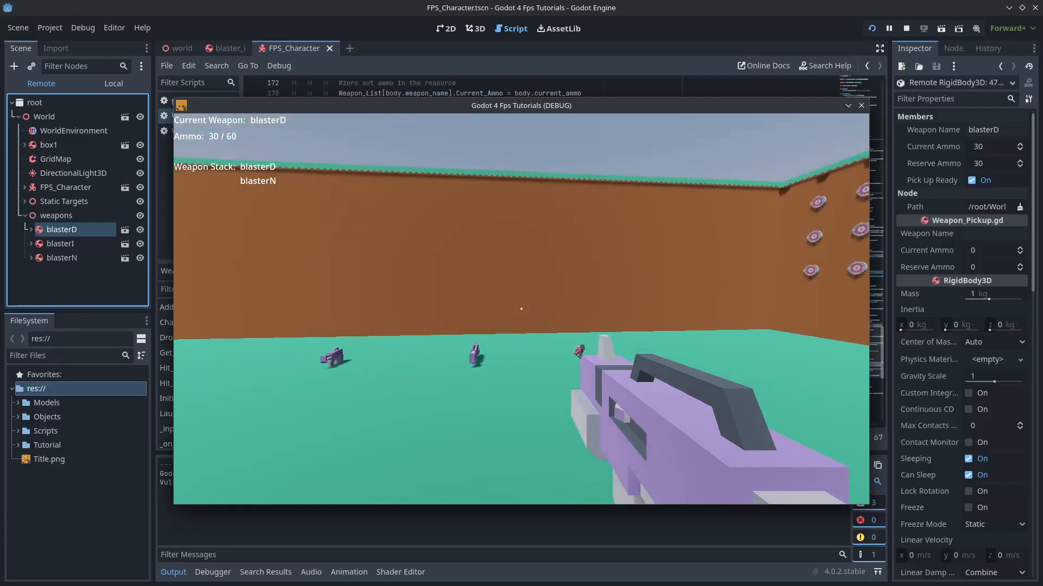
click(521, 308)
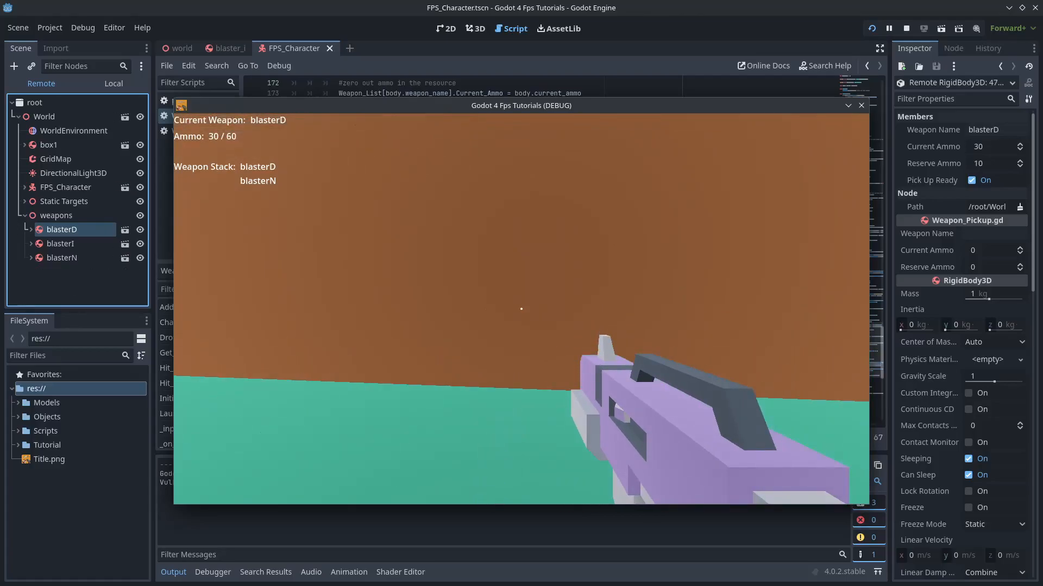
click(521, 308)
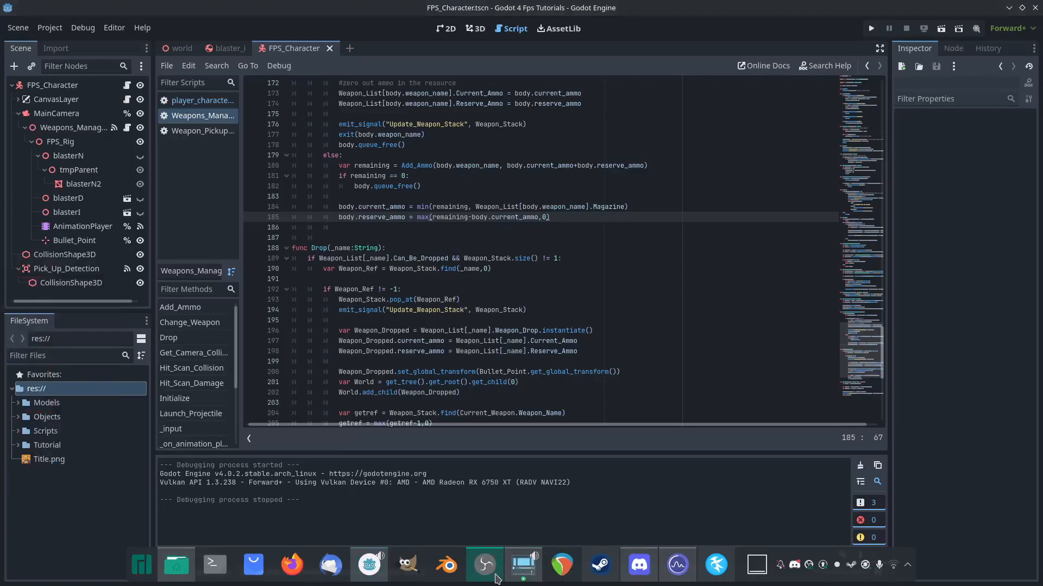
Step: Preview clipA.glb from Models/Kenney Weapons, close its import dialog, and return to the world scene
click(475, 27)
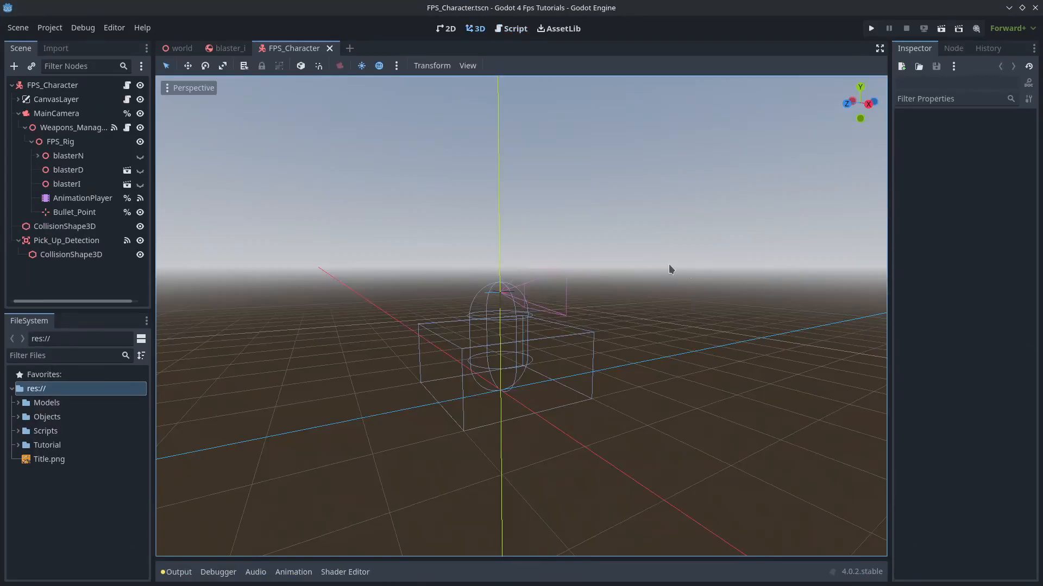
click(515, 28)
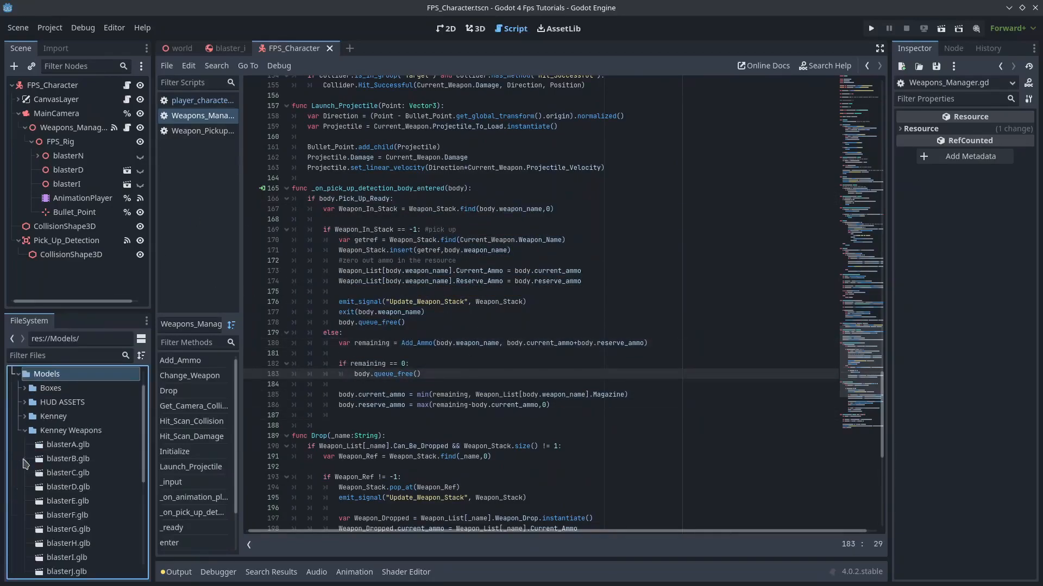
double_click(61, 484)
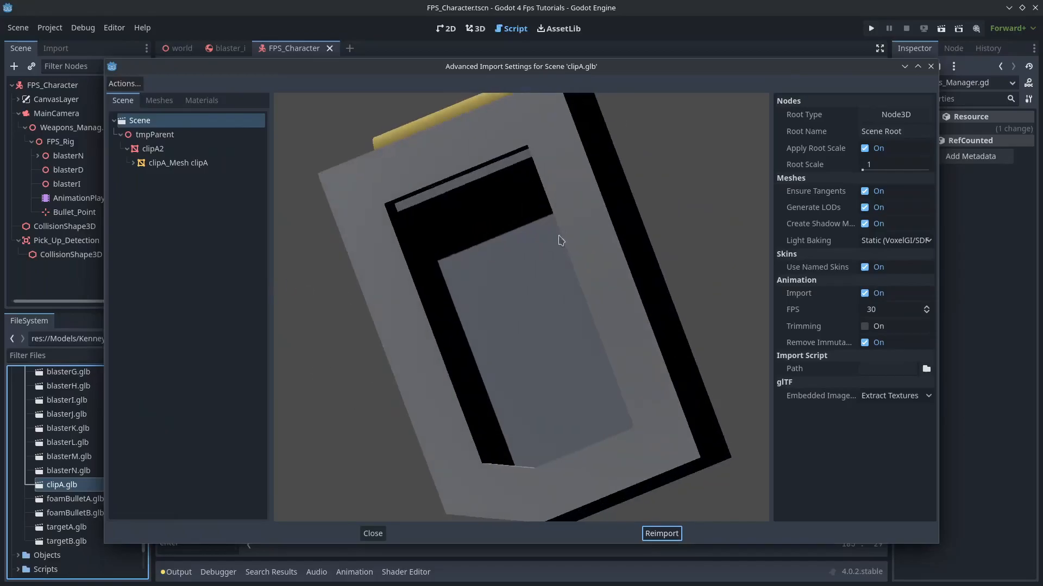
click(373, 534)
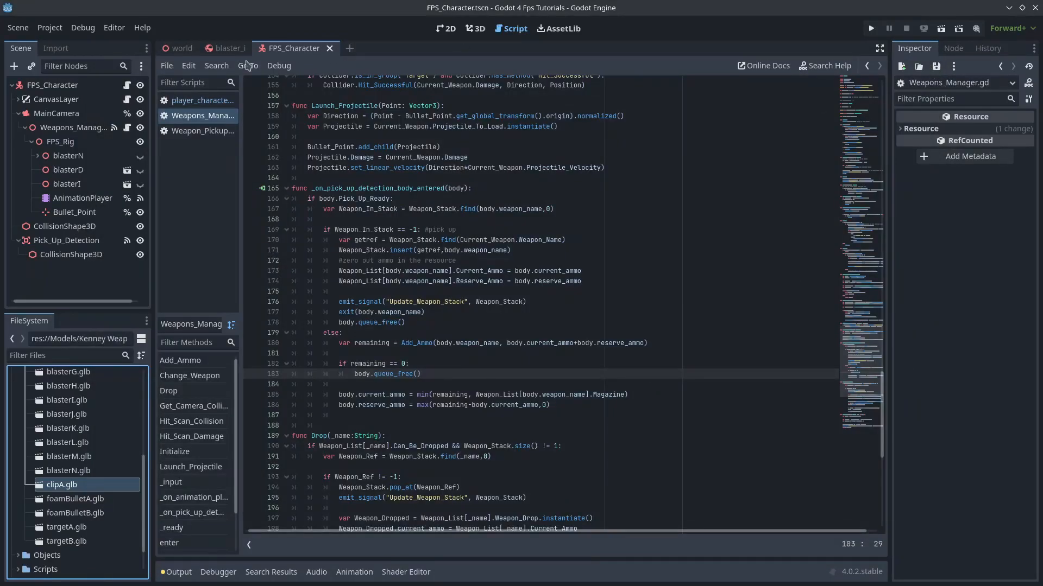
click(225, 48)
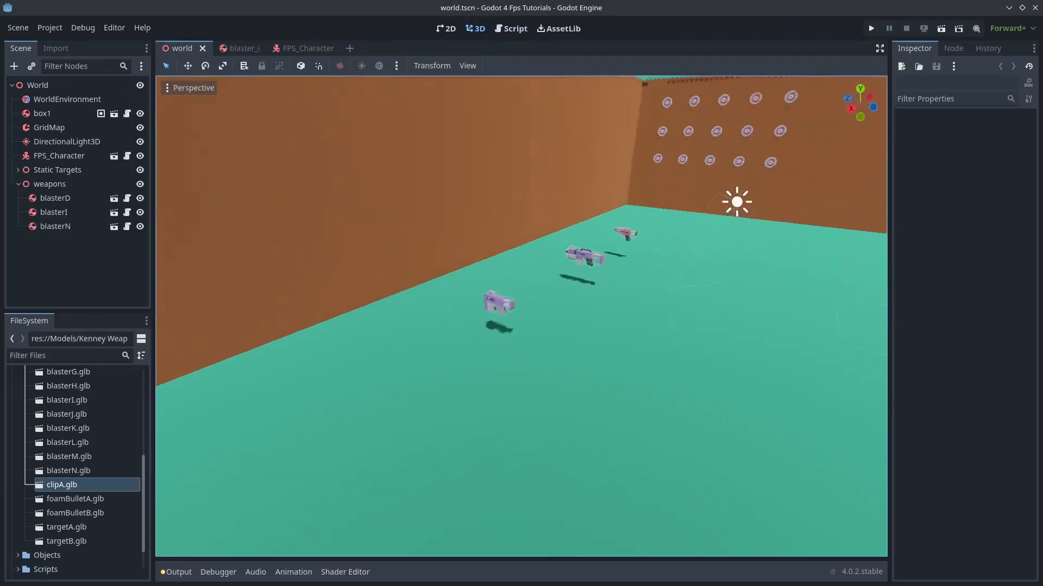
Step: Save the blaster_n pickup scene as a new copy, blaster_n_clip
click(18, 27)
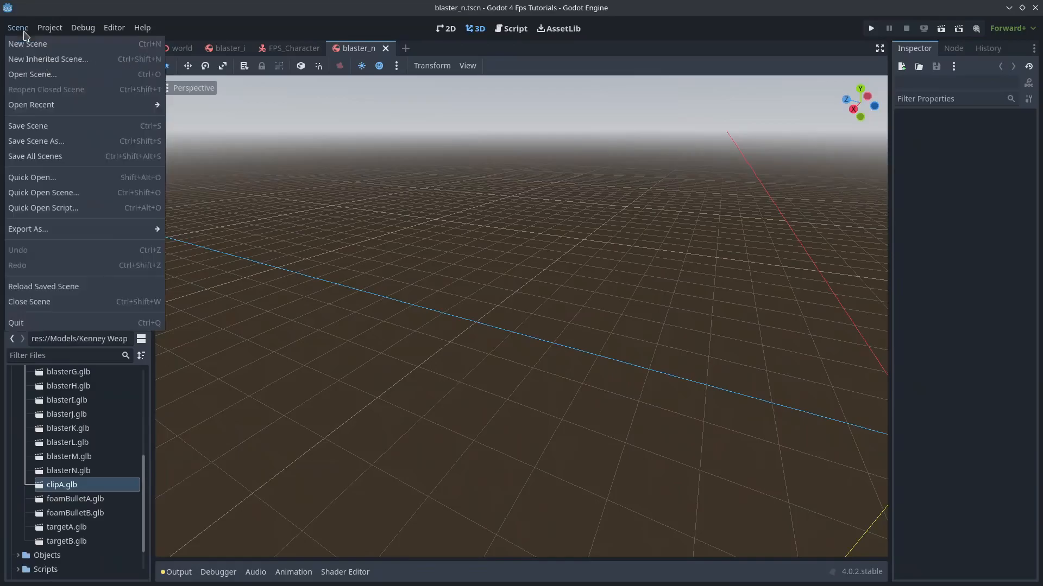
click(36, 140)
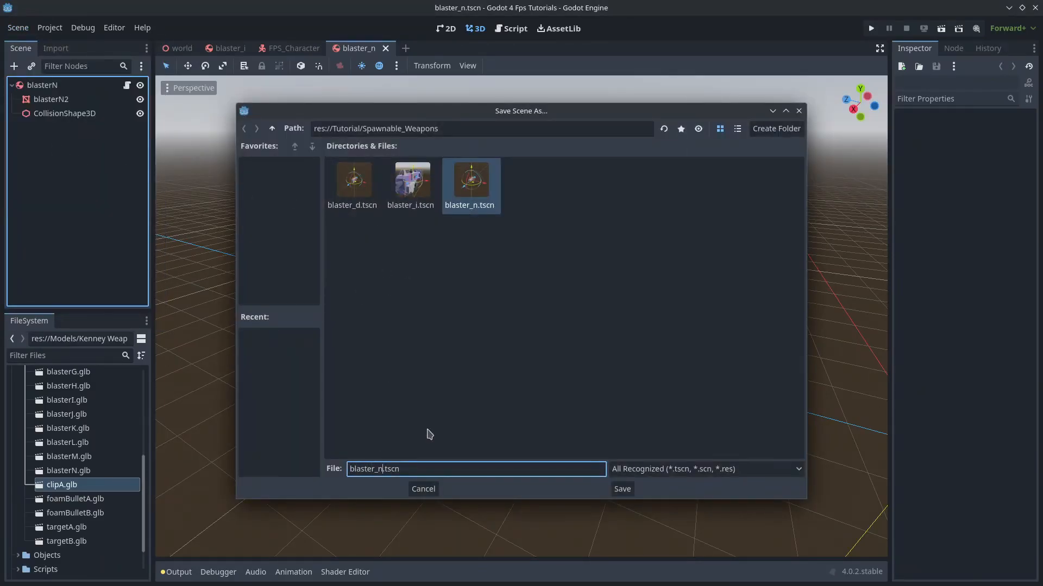
click(622, 488)
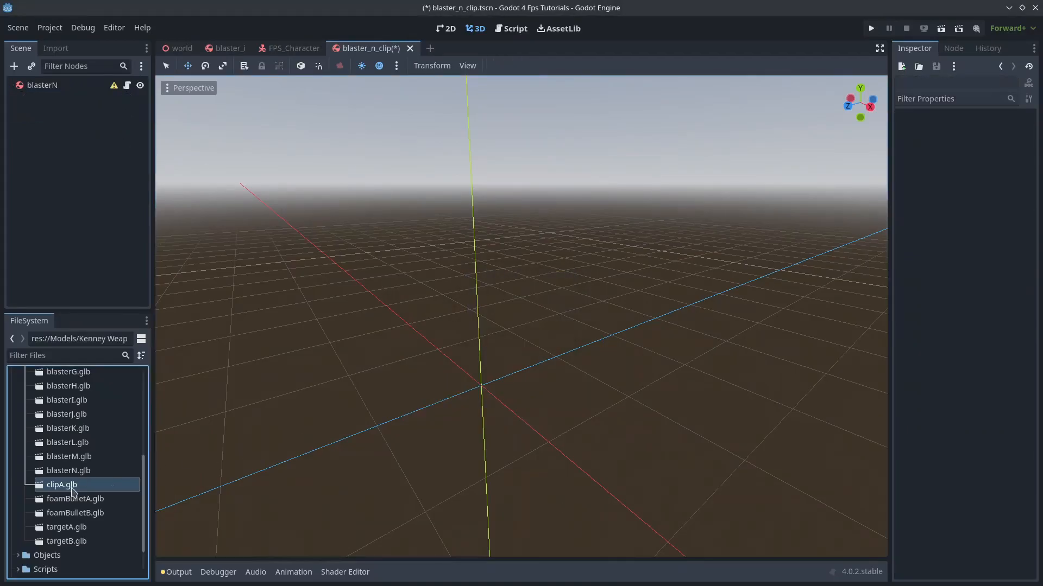
Step: Make the clipA instance local, adjust the clip mesh transform, and select the blasterN root
right_click(41, 99)
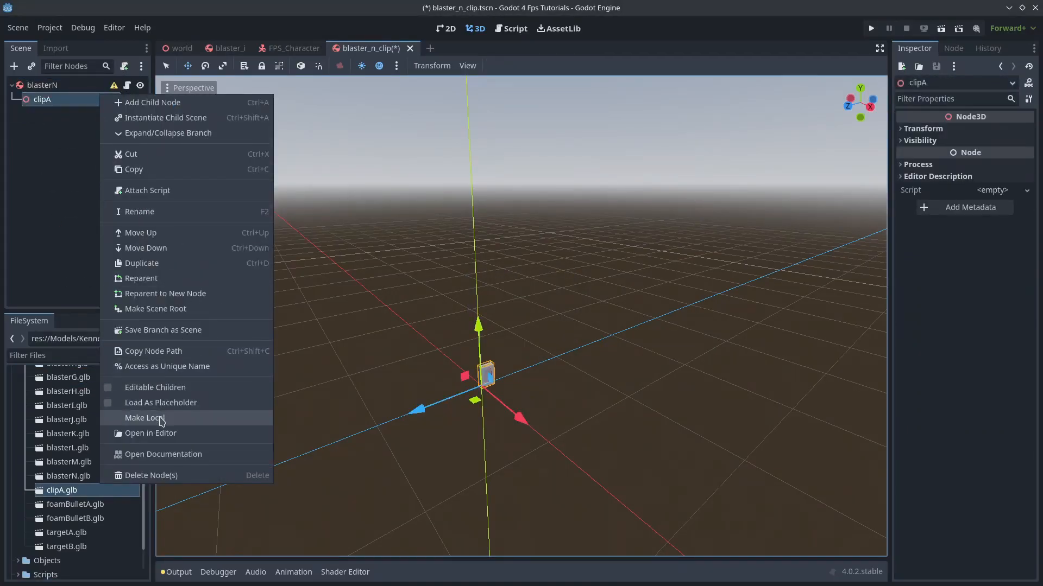
click(144, 418)
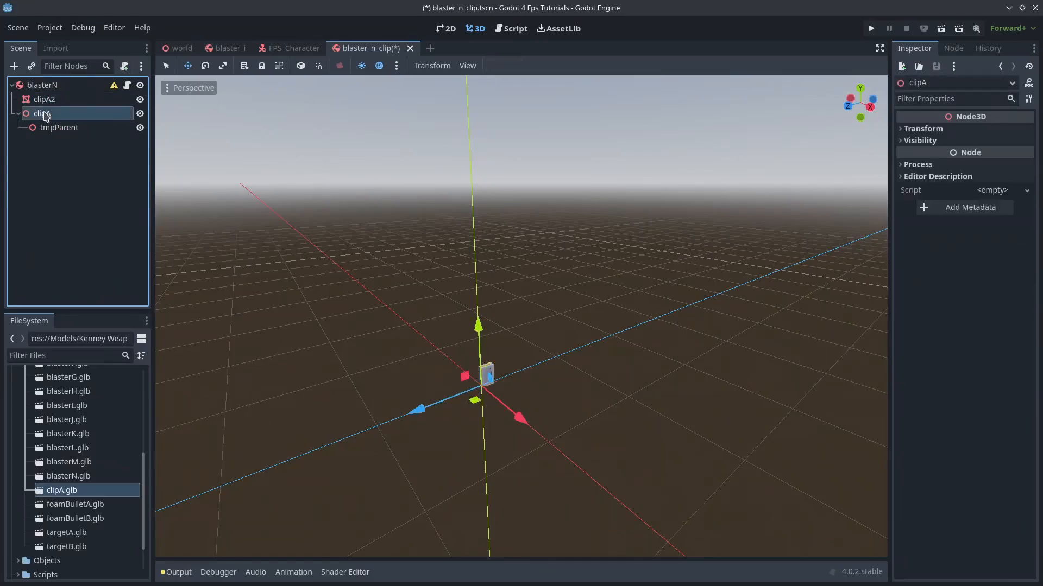
click(44, 98)
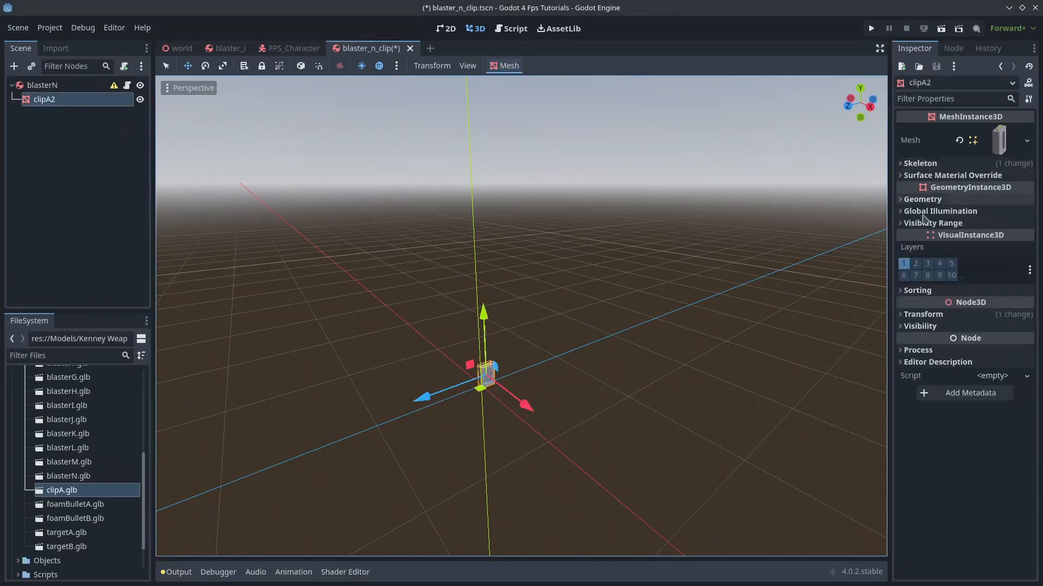
click(924, 313)
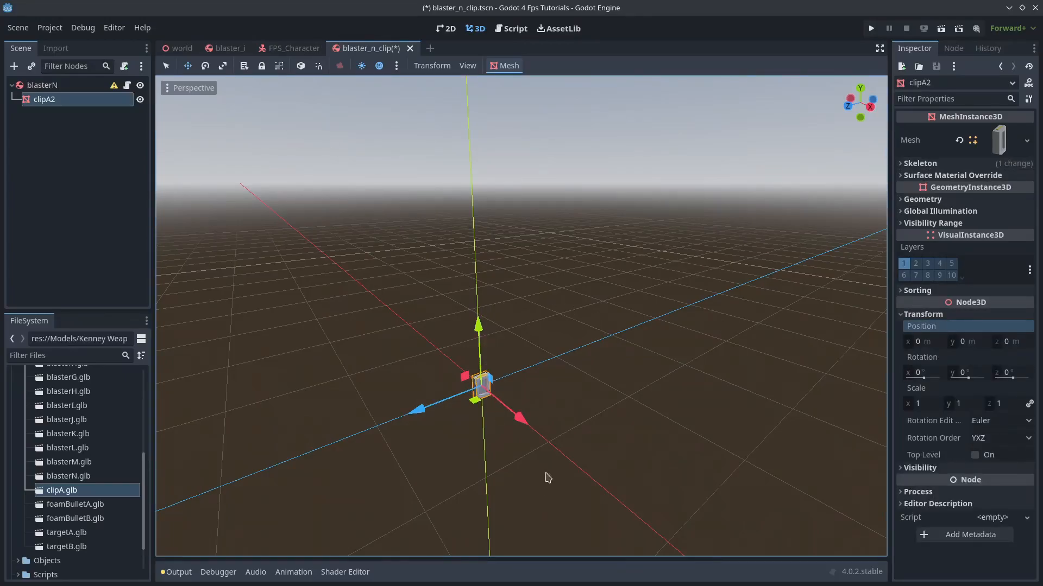
click(508, 66)
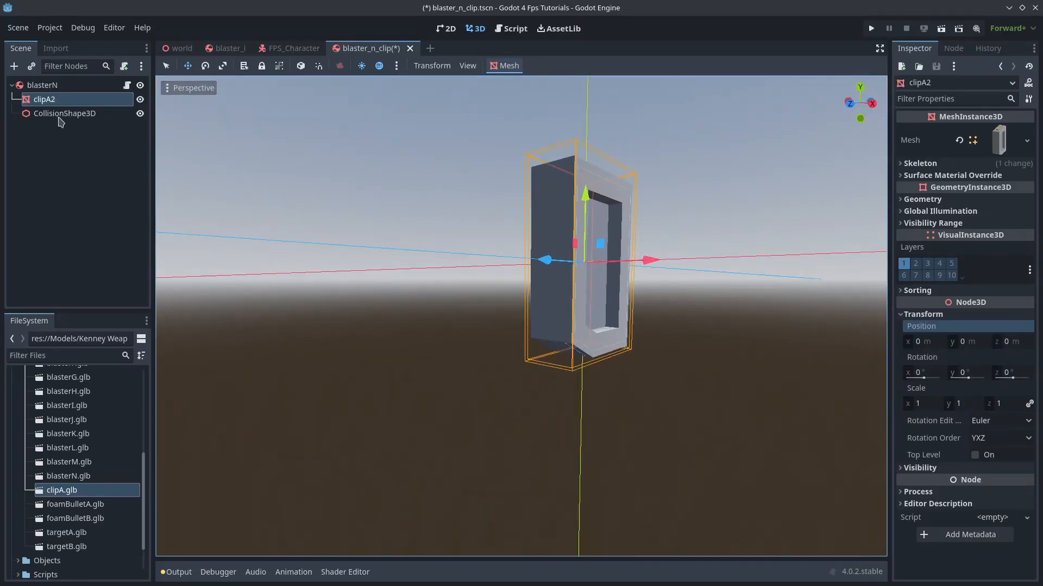
click(42, 84)
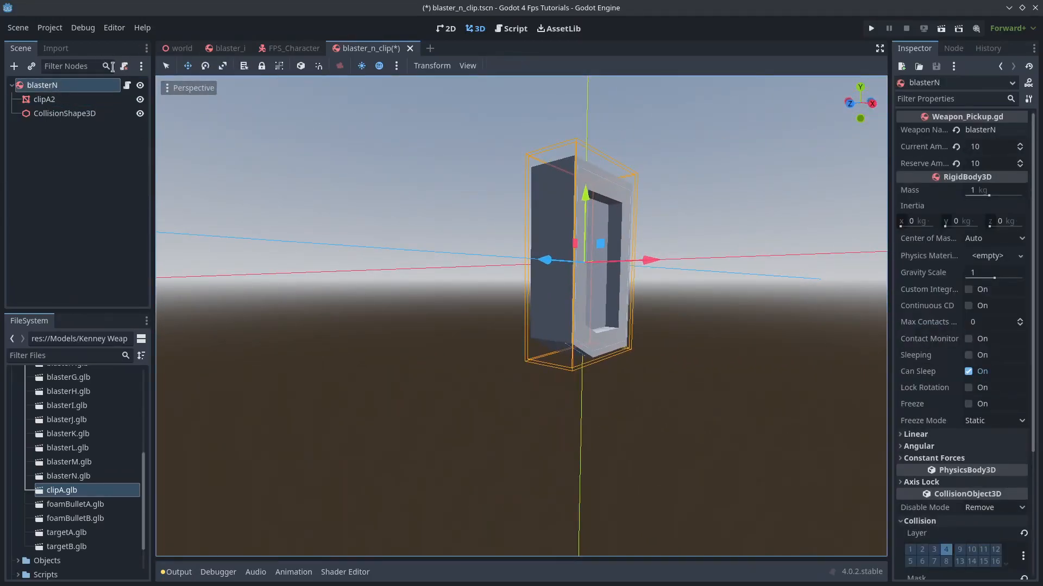
click(511, 28)
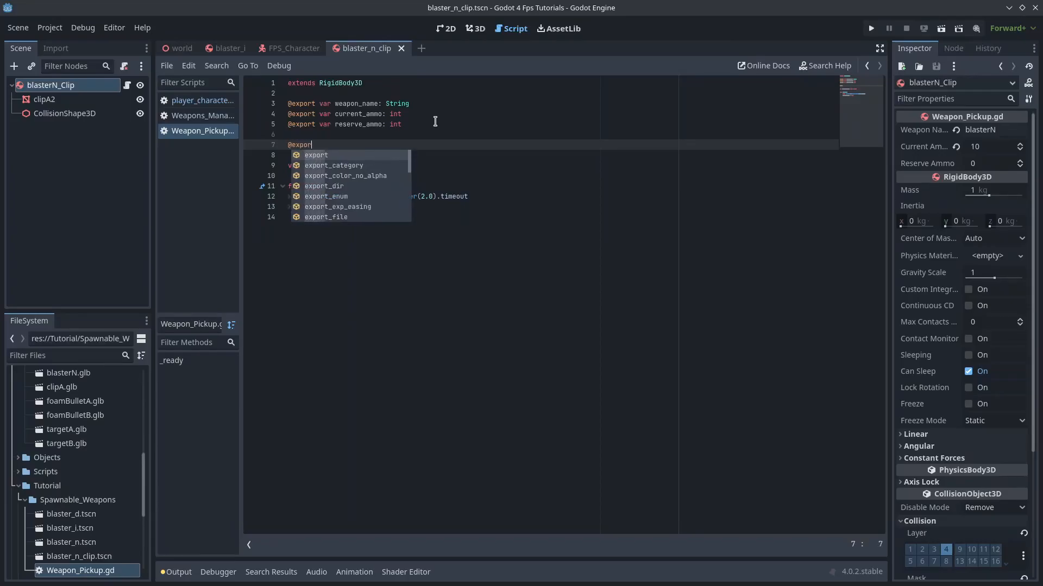
text(_en)
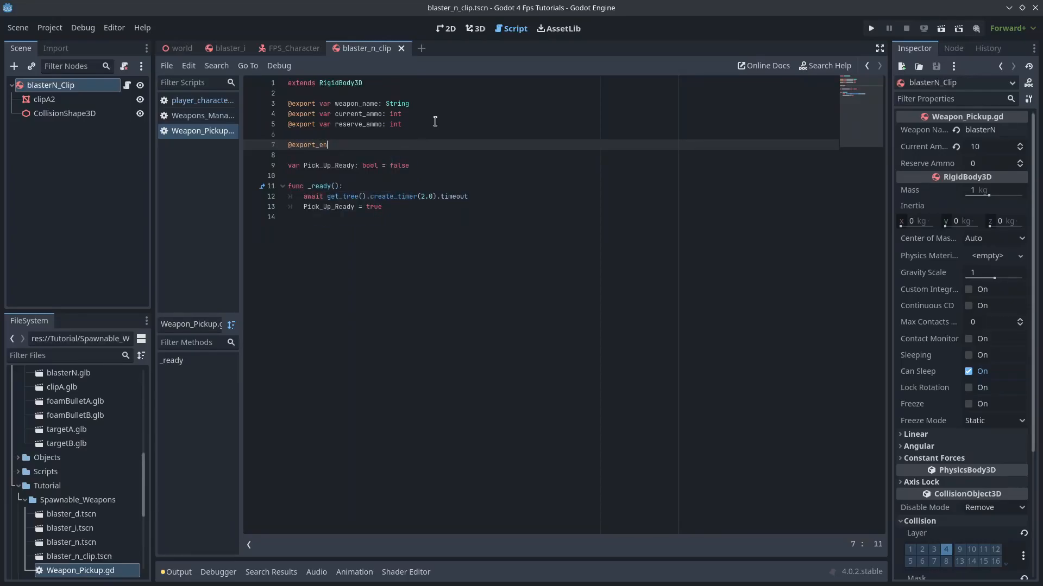
text(um)
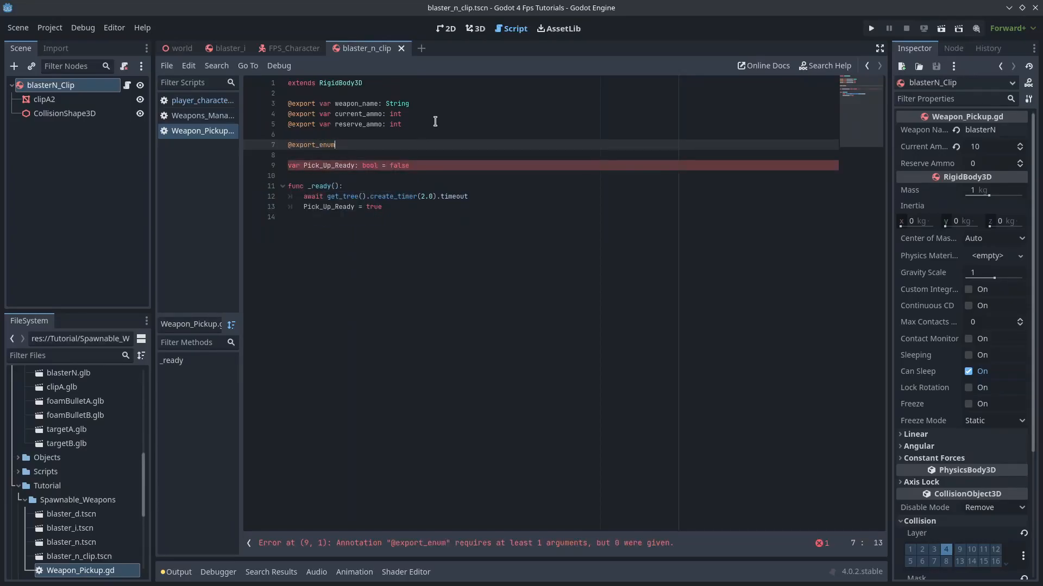
text(("Weapon"))
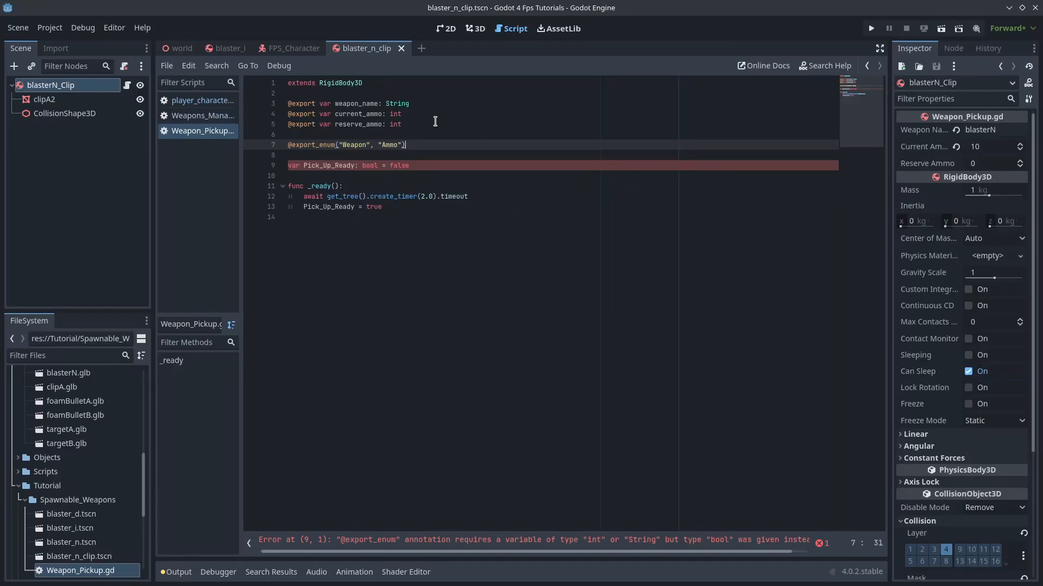
text(var Pick_Up_Type: String = "Weapon)
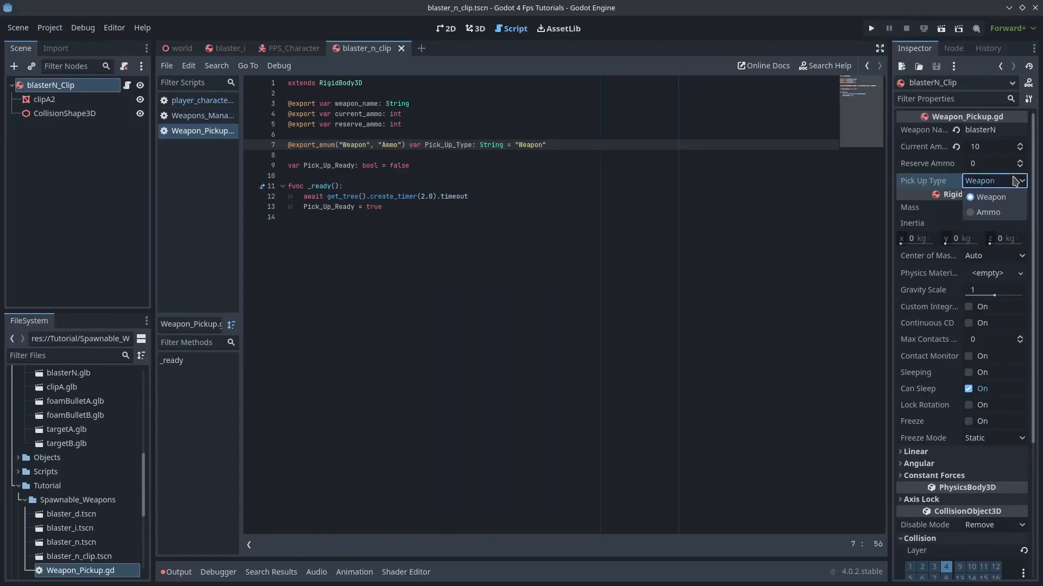
Step: Set the clip pickup's Pick Up Type to Ammo, then return to the world scene
click(989, 197)
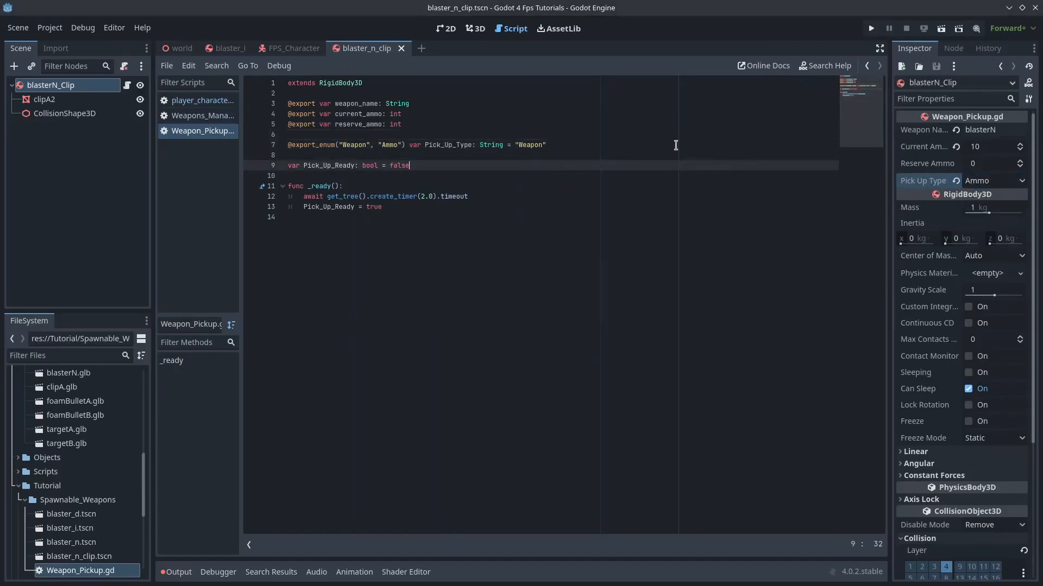
click(229, 48)
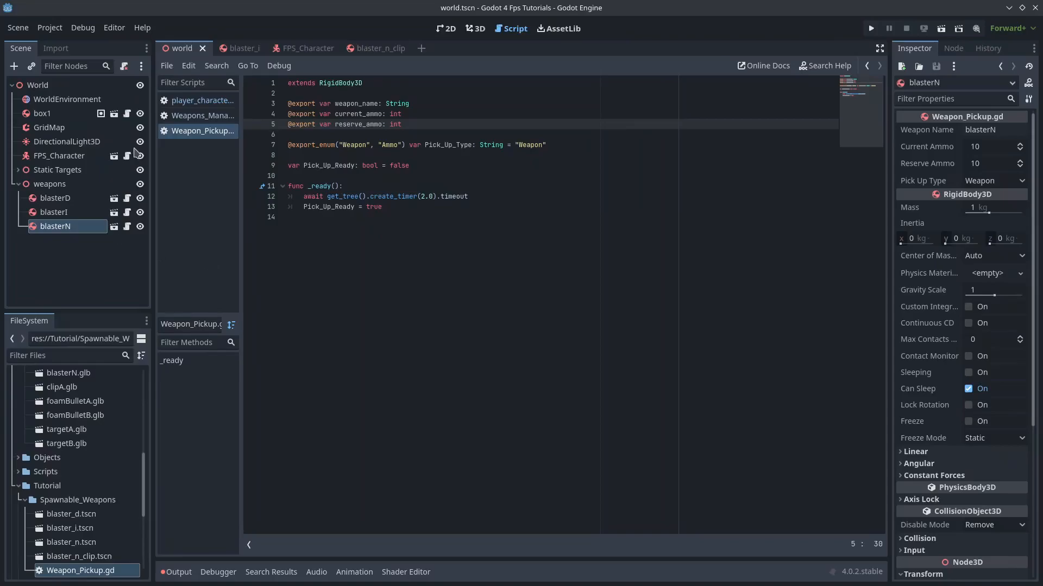
click(370, 48)
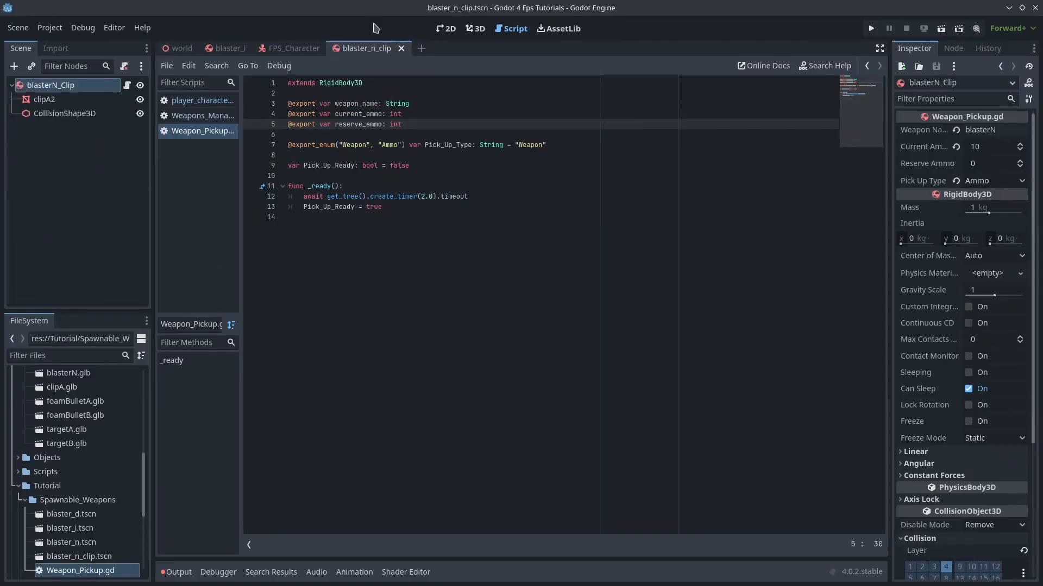
click(180, 48)
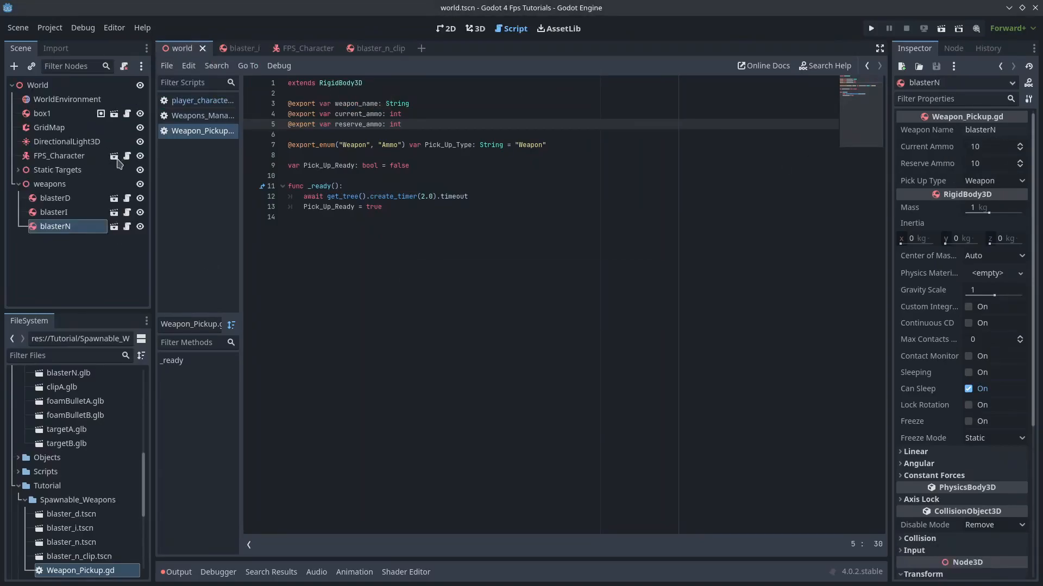
mouse_move(126, 156)
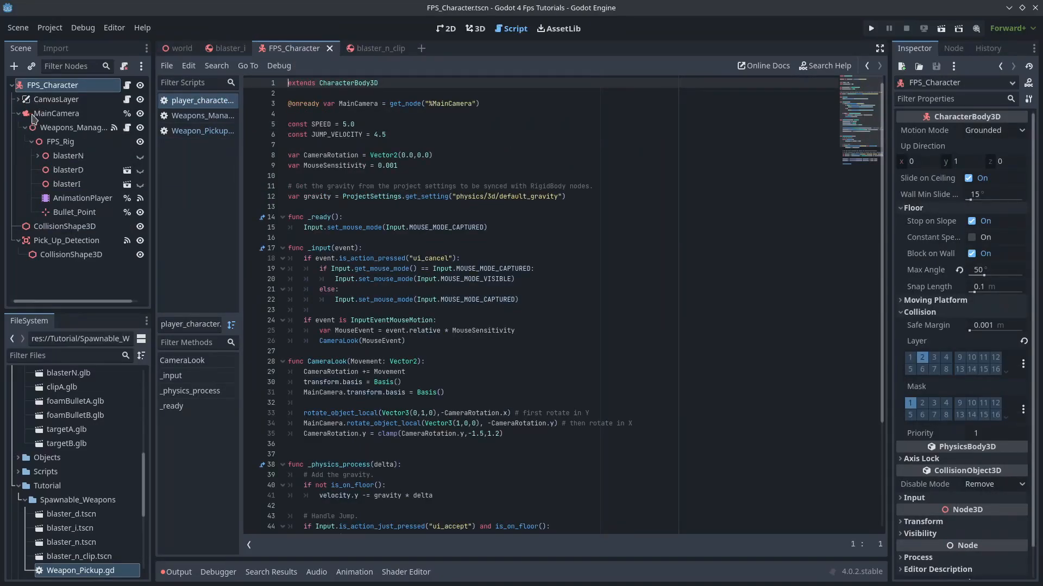
Step: In world.tscn, add an 'ammo' group holding the blasterN clip on the floor, then save
click(180, 47)
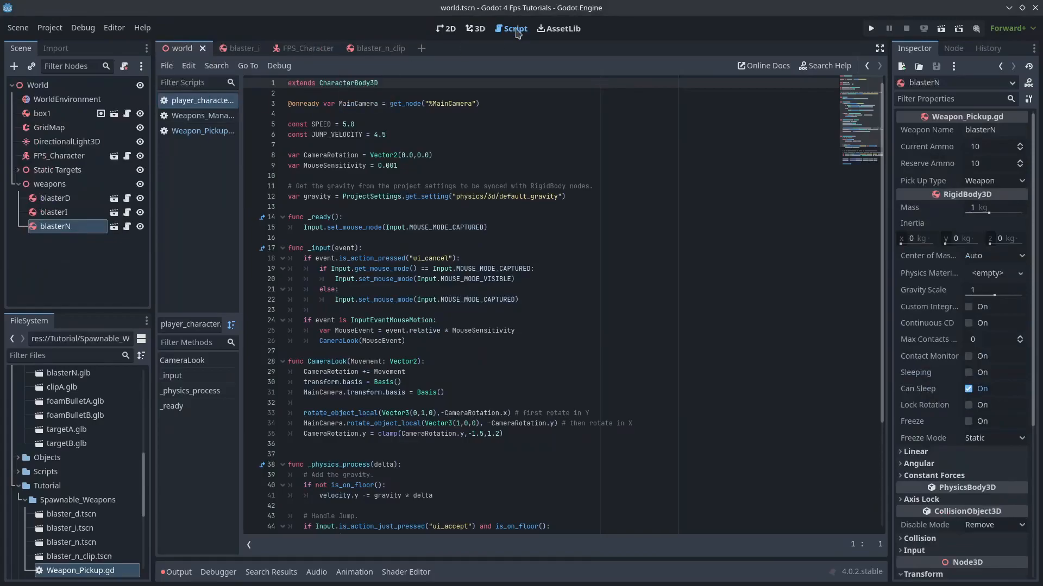
click(475, 29)
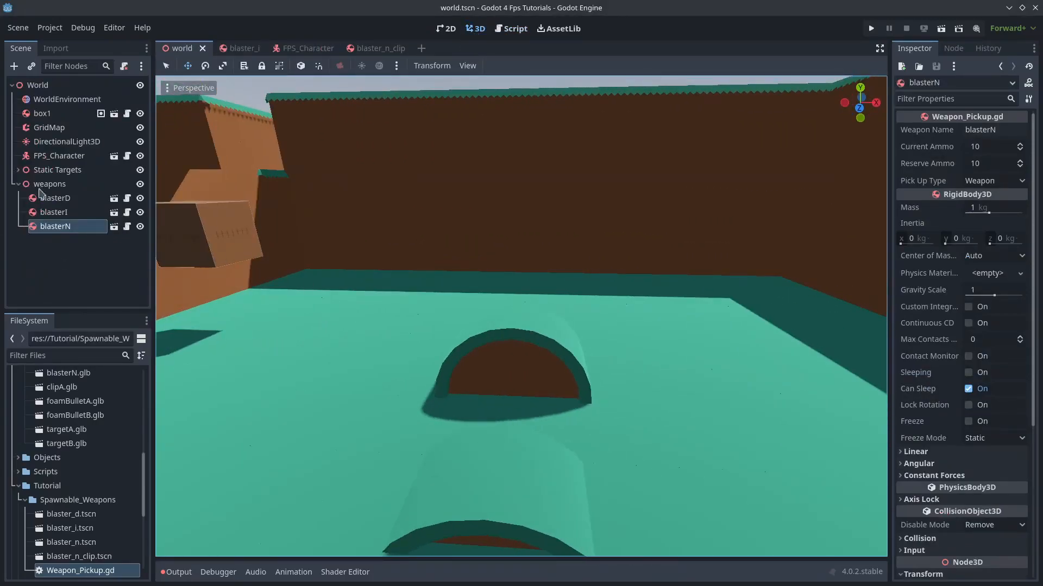
click(13, 66)
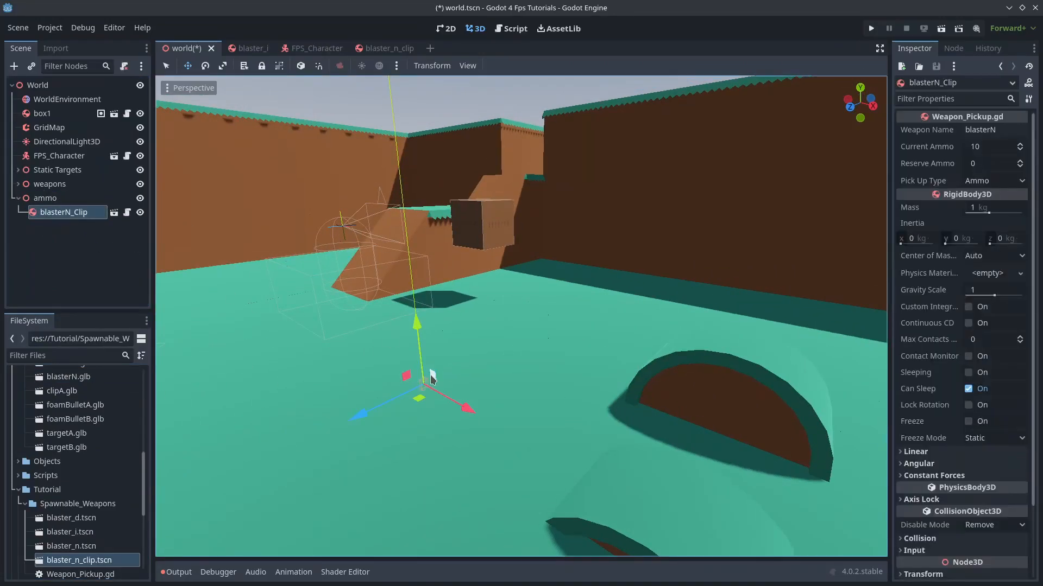
drag(416, 379, 575, 379)
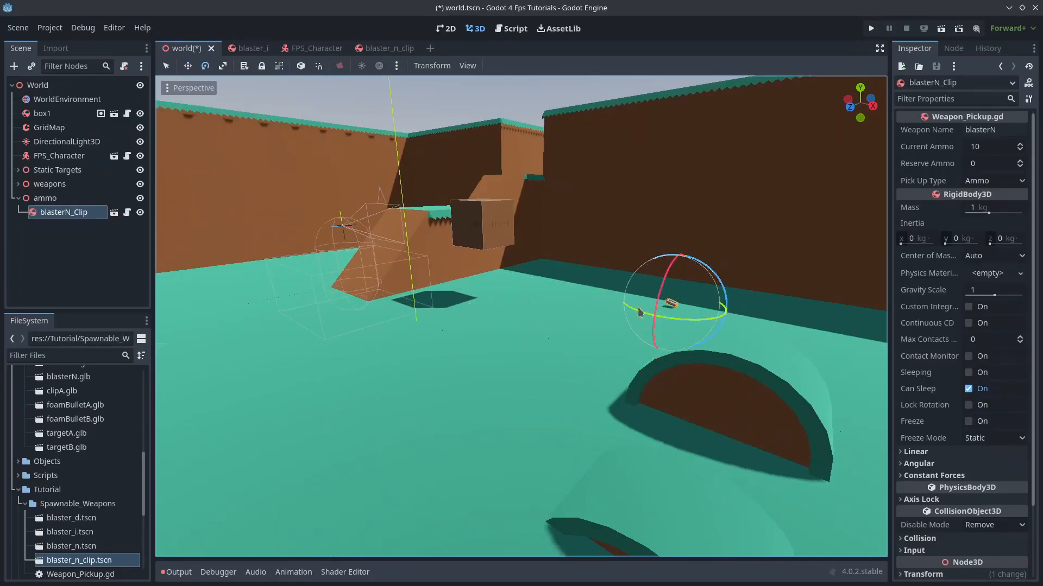
click(294, 48)
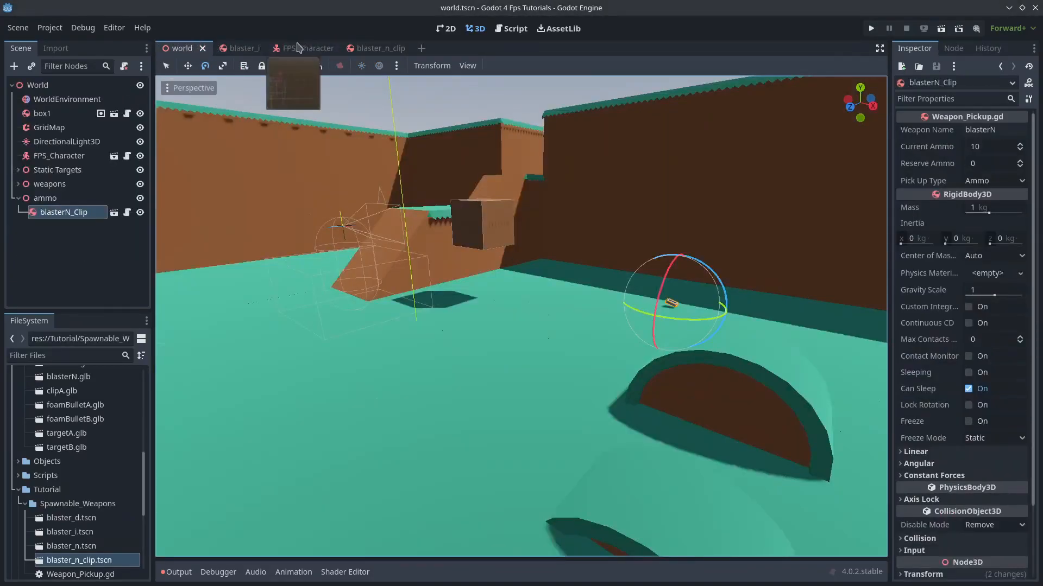
Step: Add '&& body.Pick_Up_Type == "Weapon"' and print(body.Pick_Up_Type) to the pickup handler, then run the game
click(294, 48)
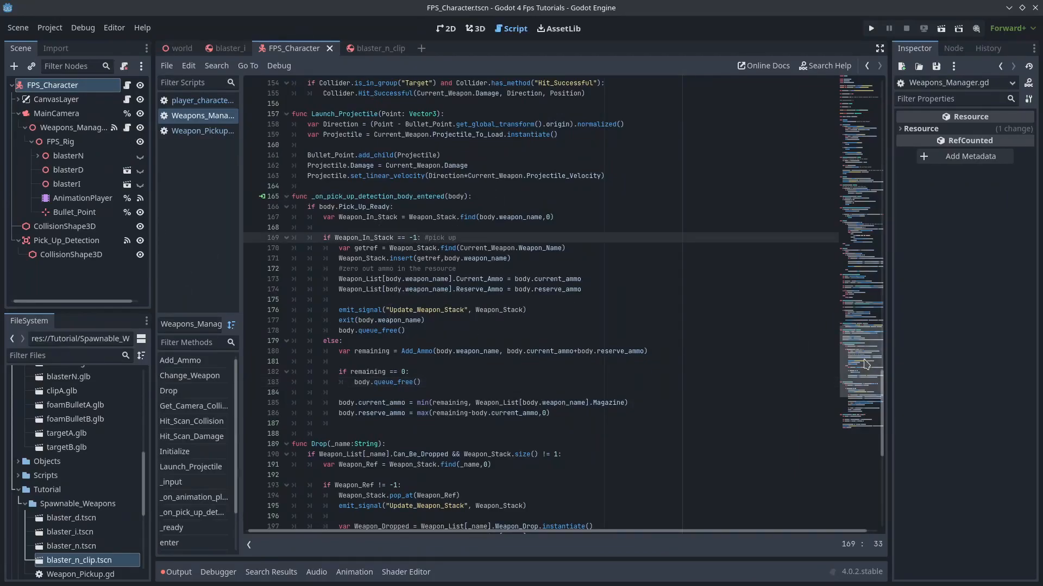
text(&&)
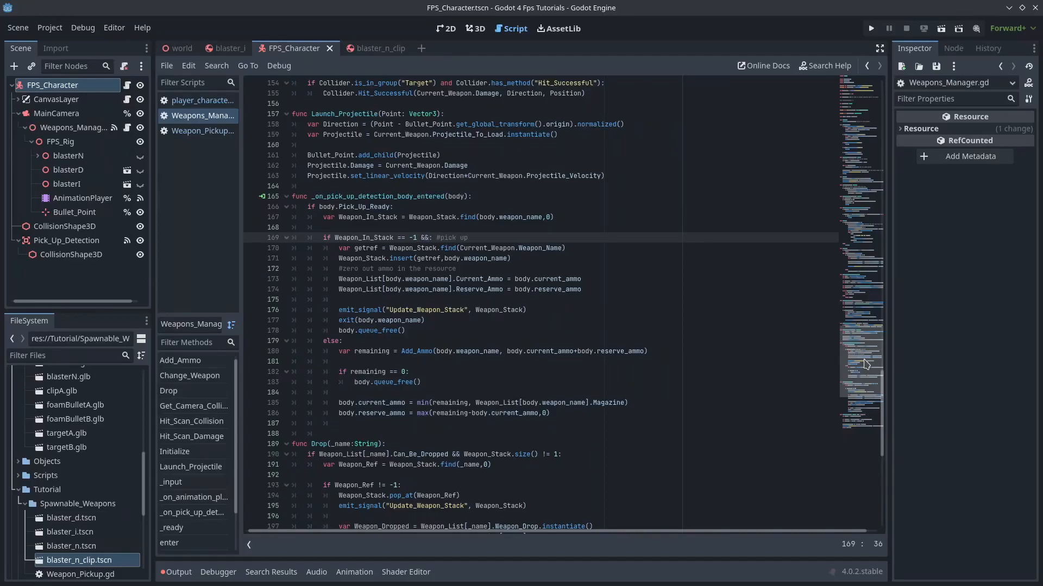
text(b)
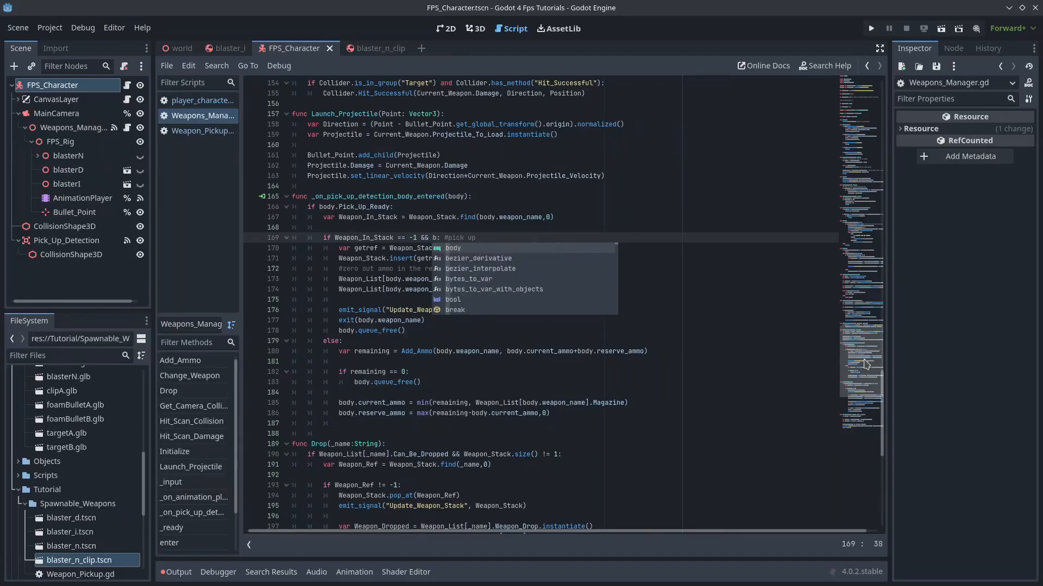
text(ody.Pick_Up_Type == "Weapon)
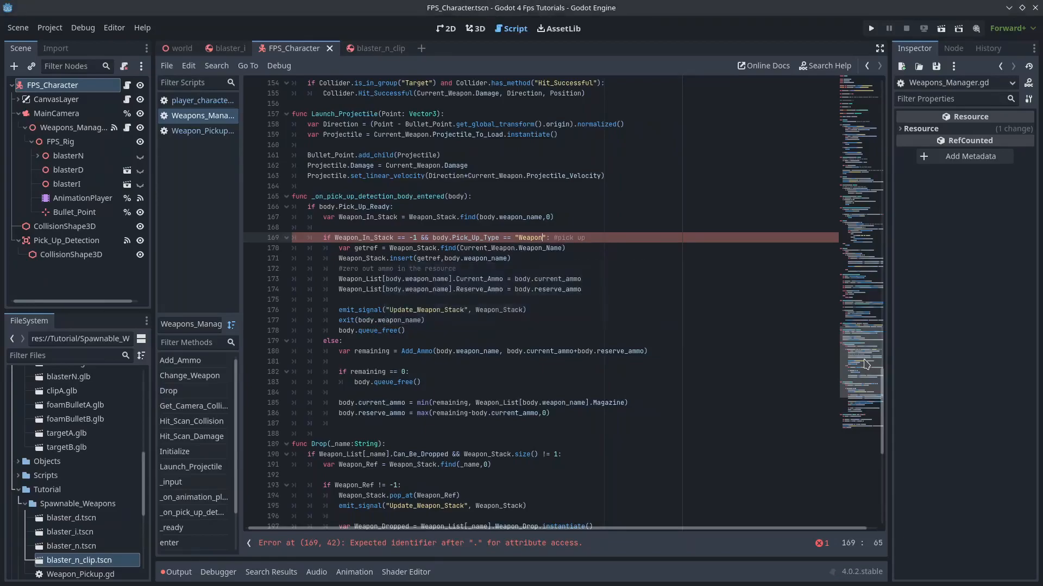
double_click(460, 237)
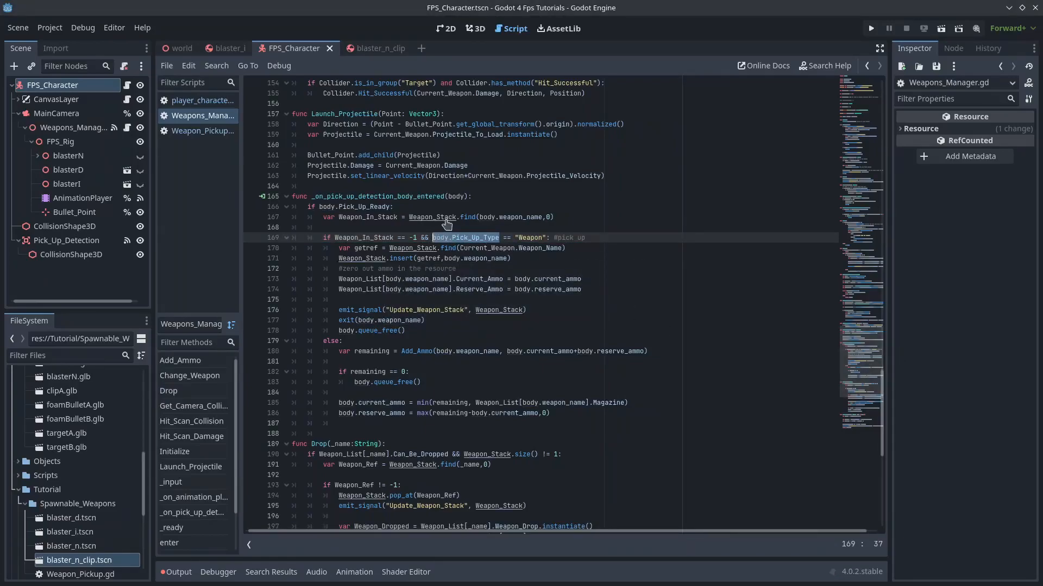
text(print(body.Pick_Up_Type)
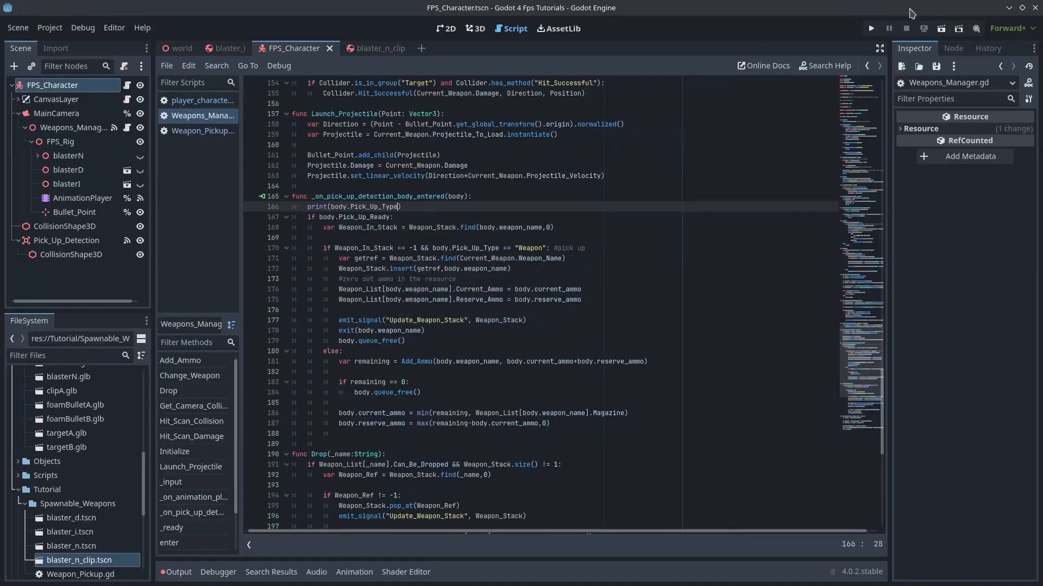
click(868, 28)
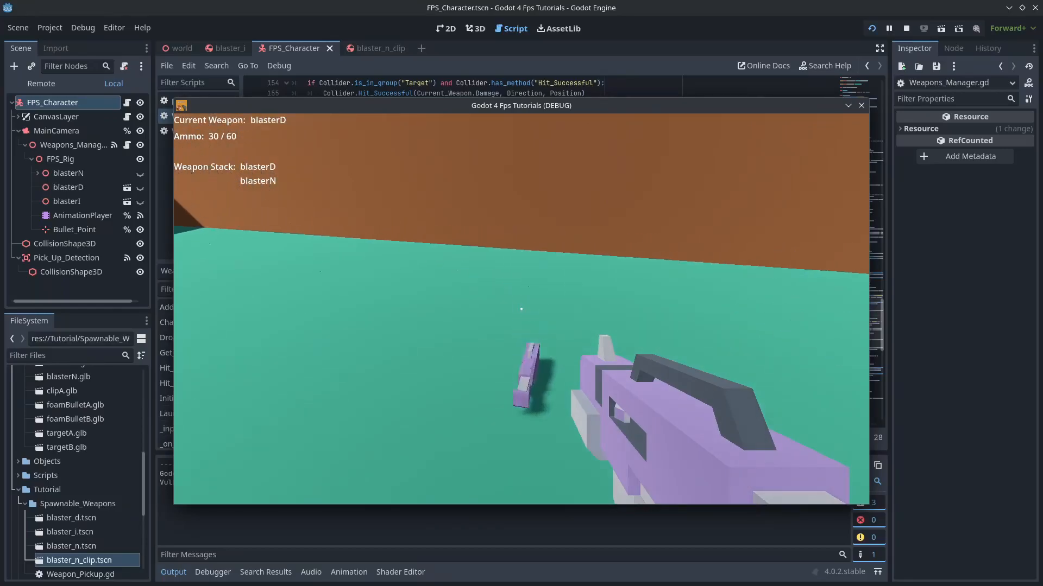
Step: Stop the test run and scroll the Output panel to confirm it printed 'Weapon'
click(860, 105)
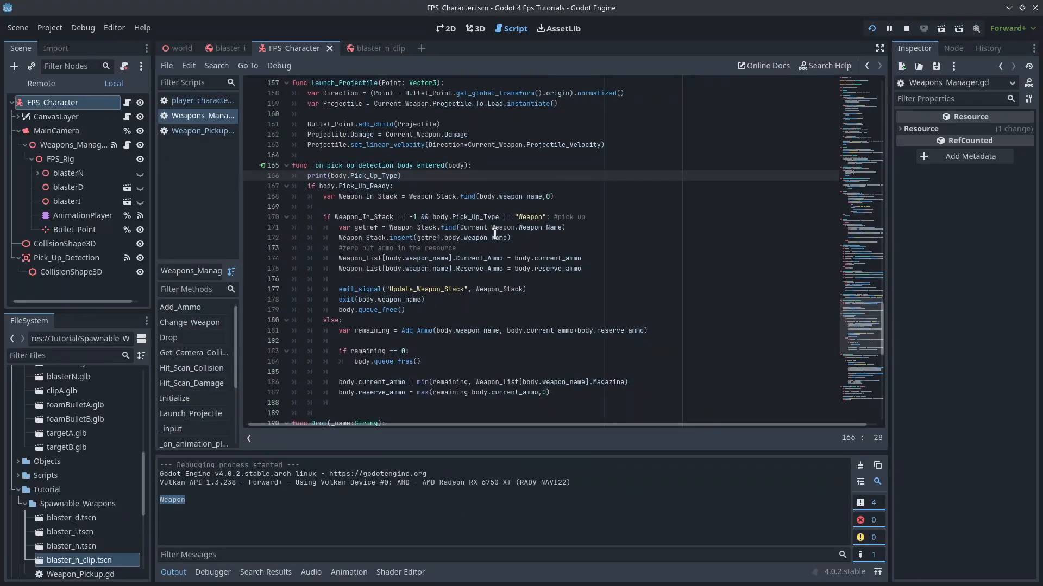
scroll(down, 3)
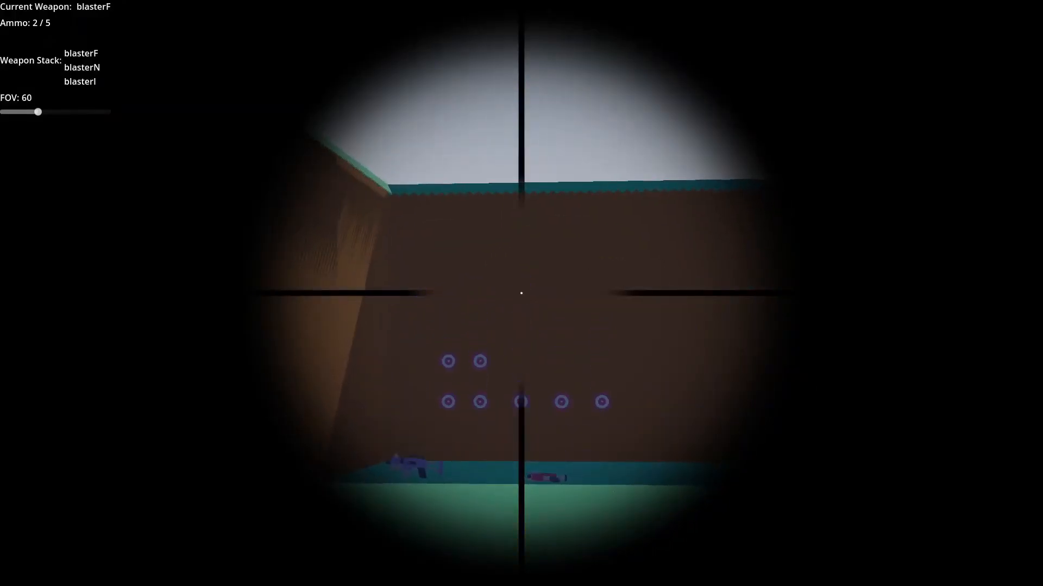
click(522, 294)
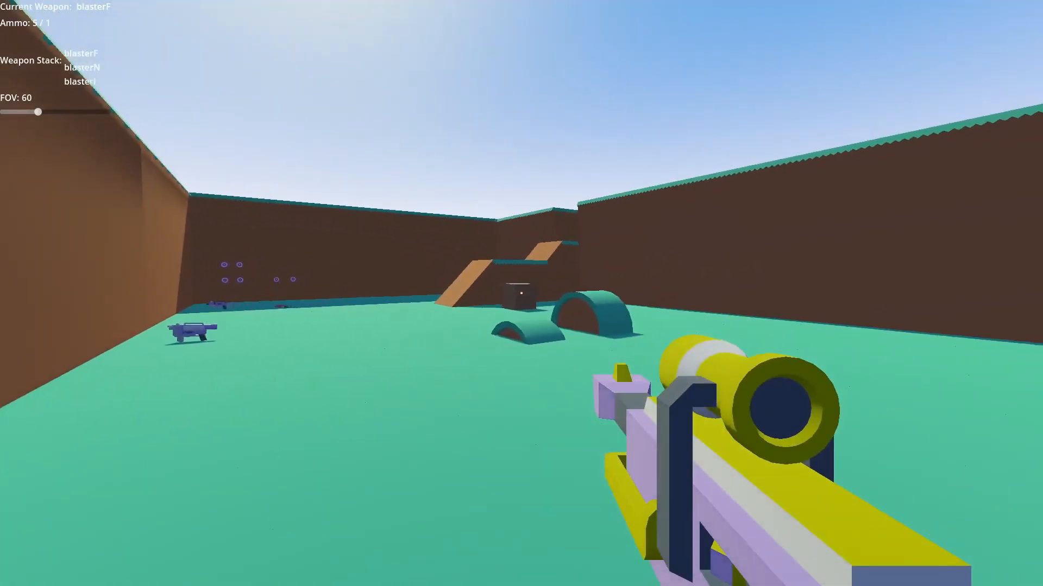
right_click(521, 293)
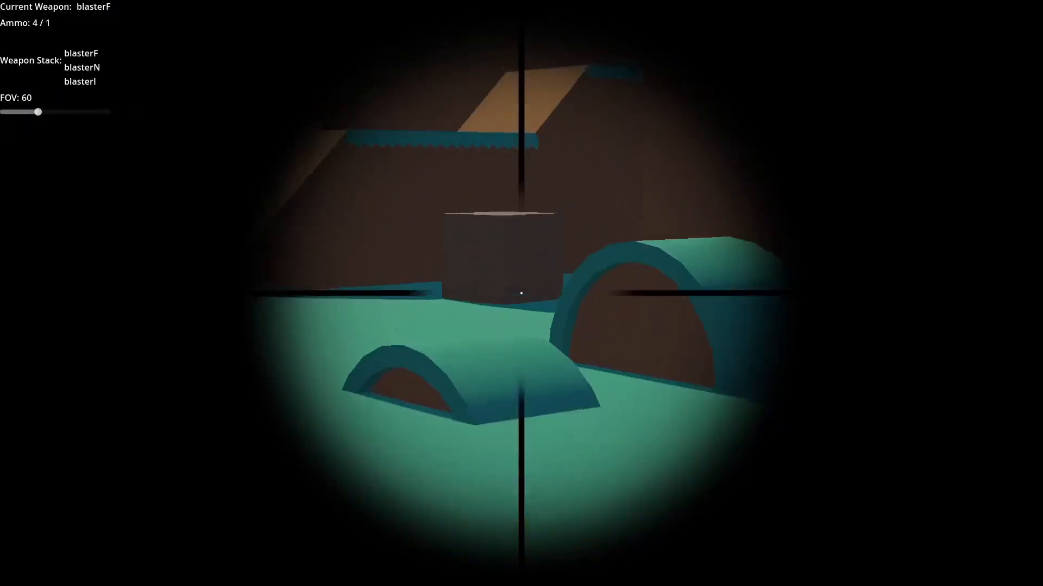
click(522, 293)
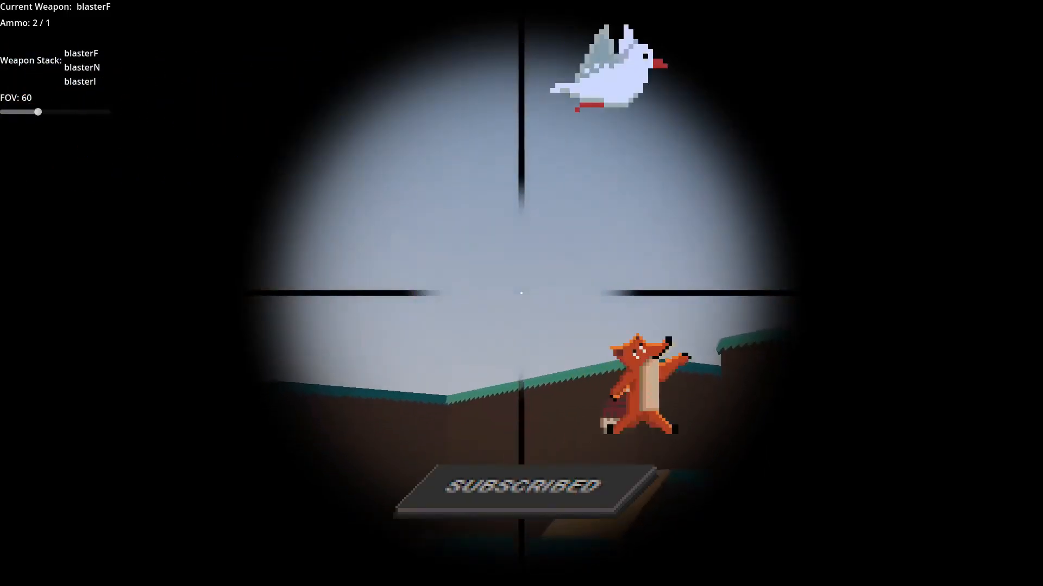